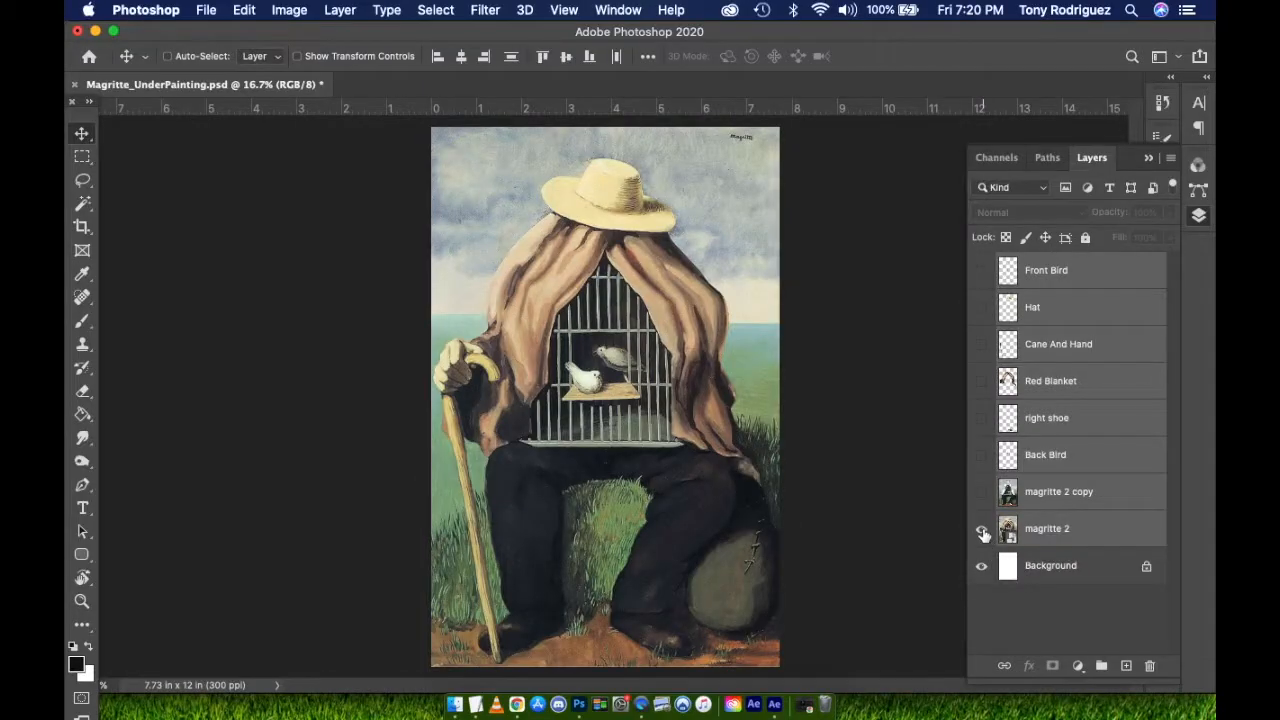
Step: Import Magritte_UnderPainting.psd as Composition - Retain Layer Sizes with Editable Layer Styles
click(982, 532)
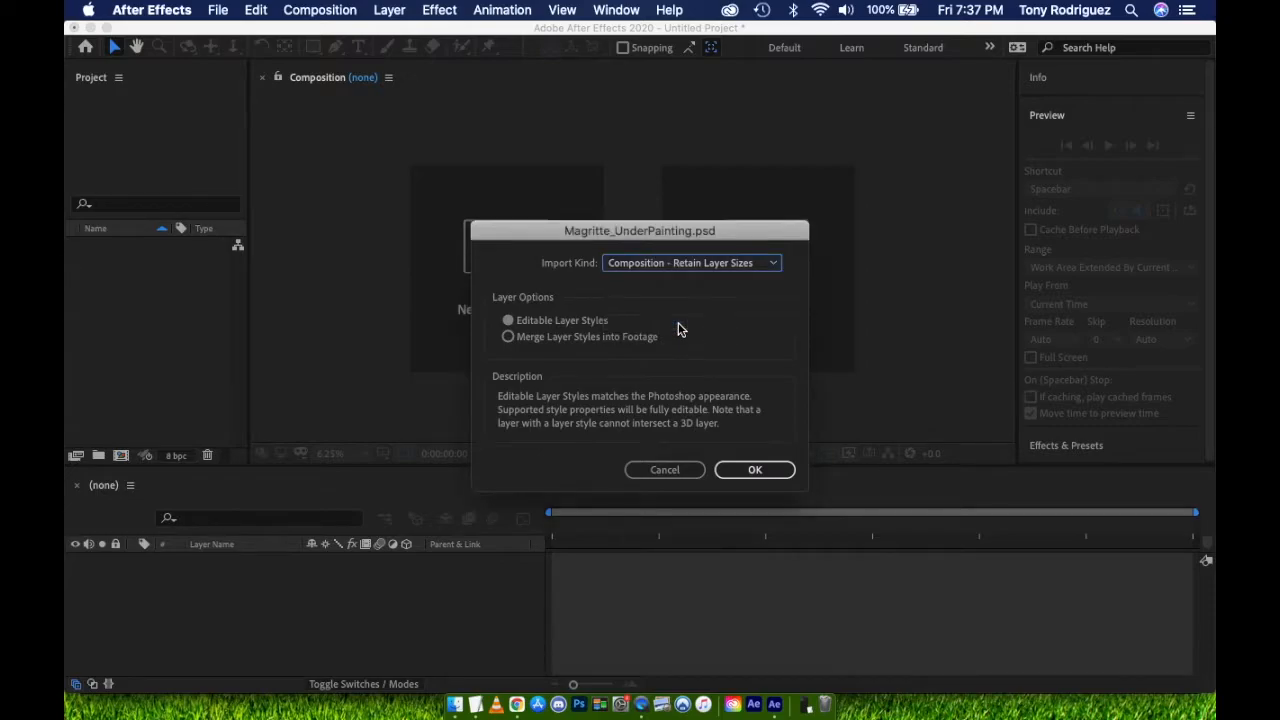
mouse_move(590, 352)
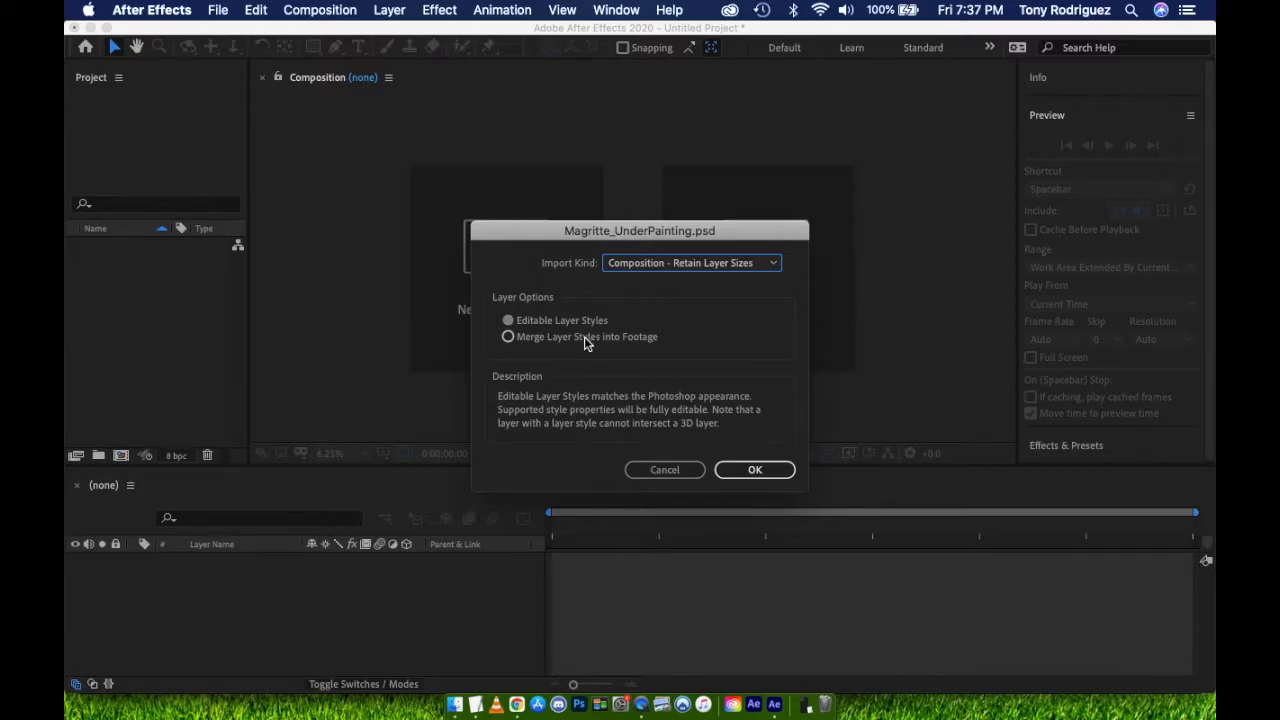
click(508, 336)
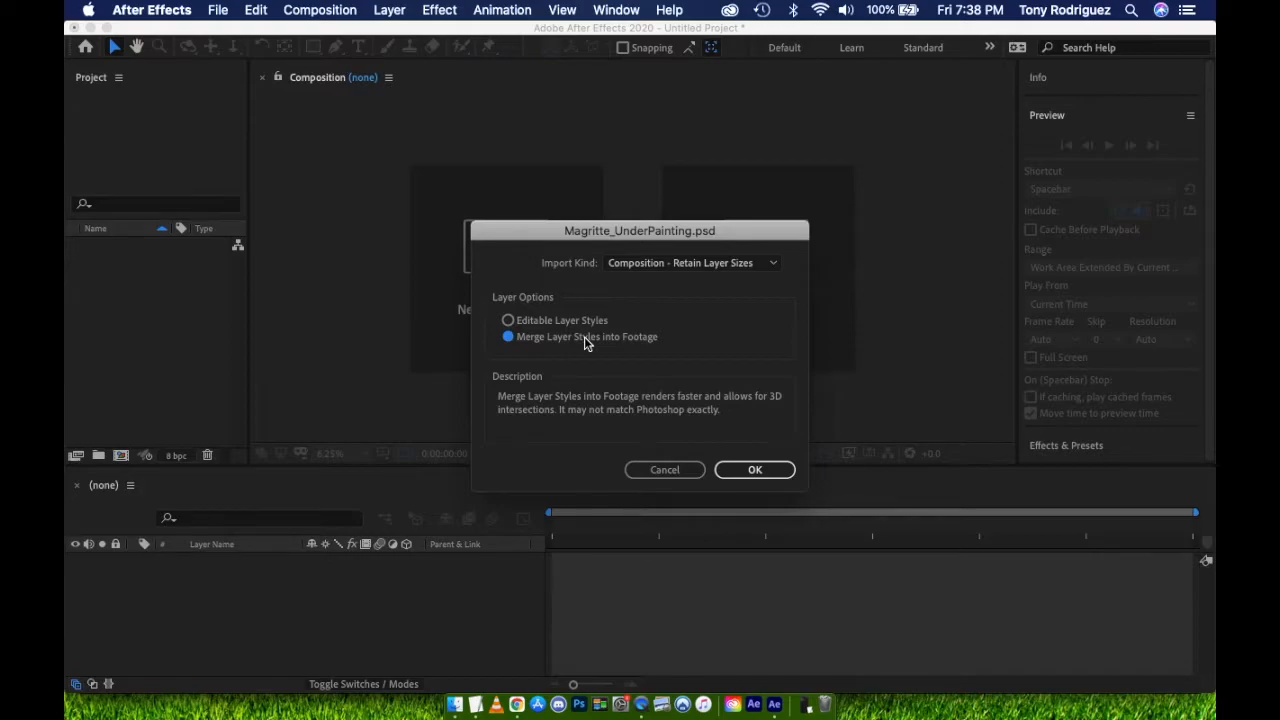
click(508, 320)
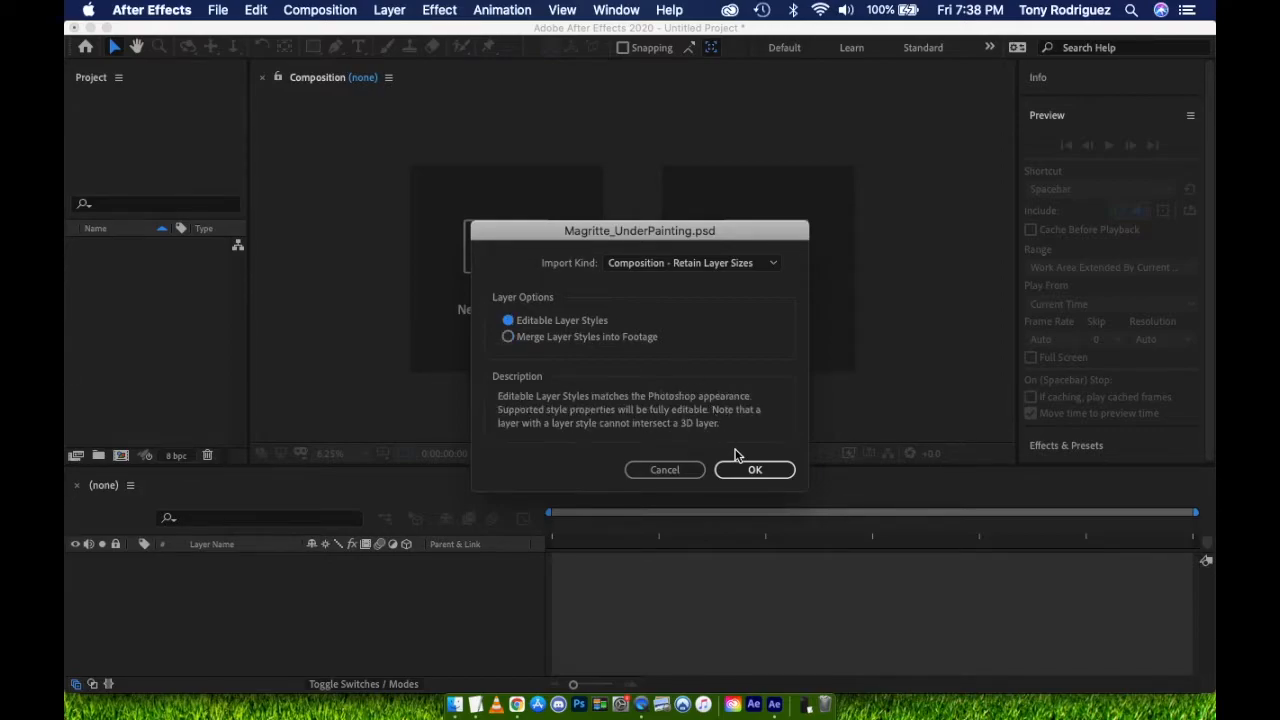
click(754, 470)
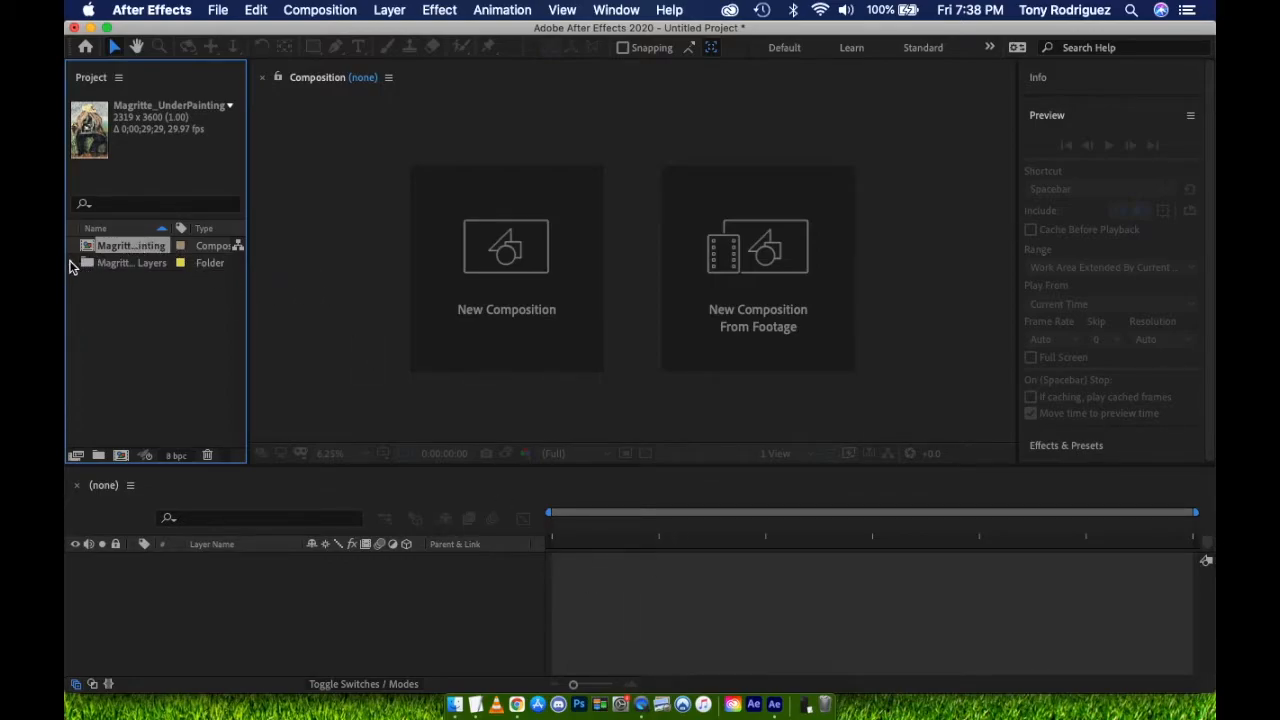
Step: Peek into the Layers folder, then open the Magritte_UnderPainting composition in the timeline
click(72, 262)
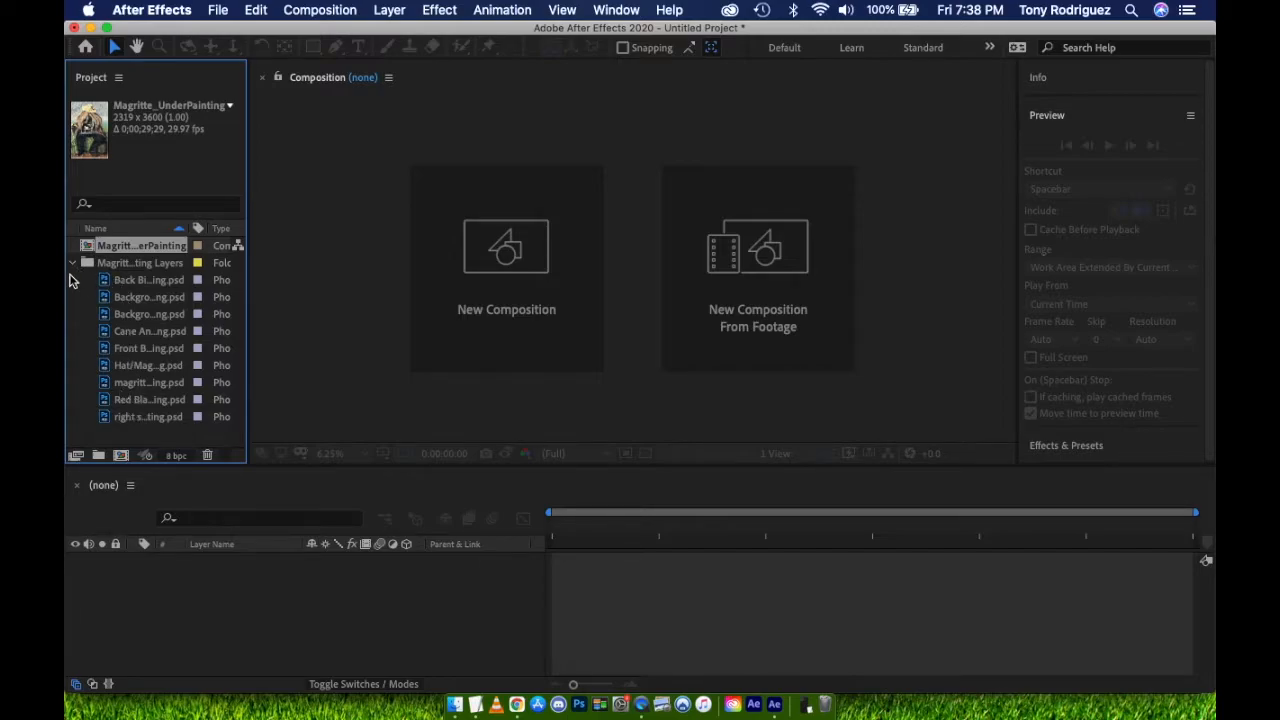
click(72, 262)
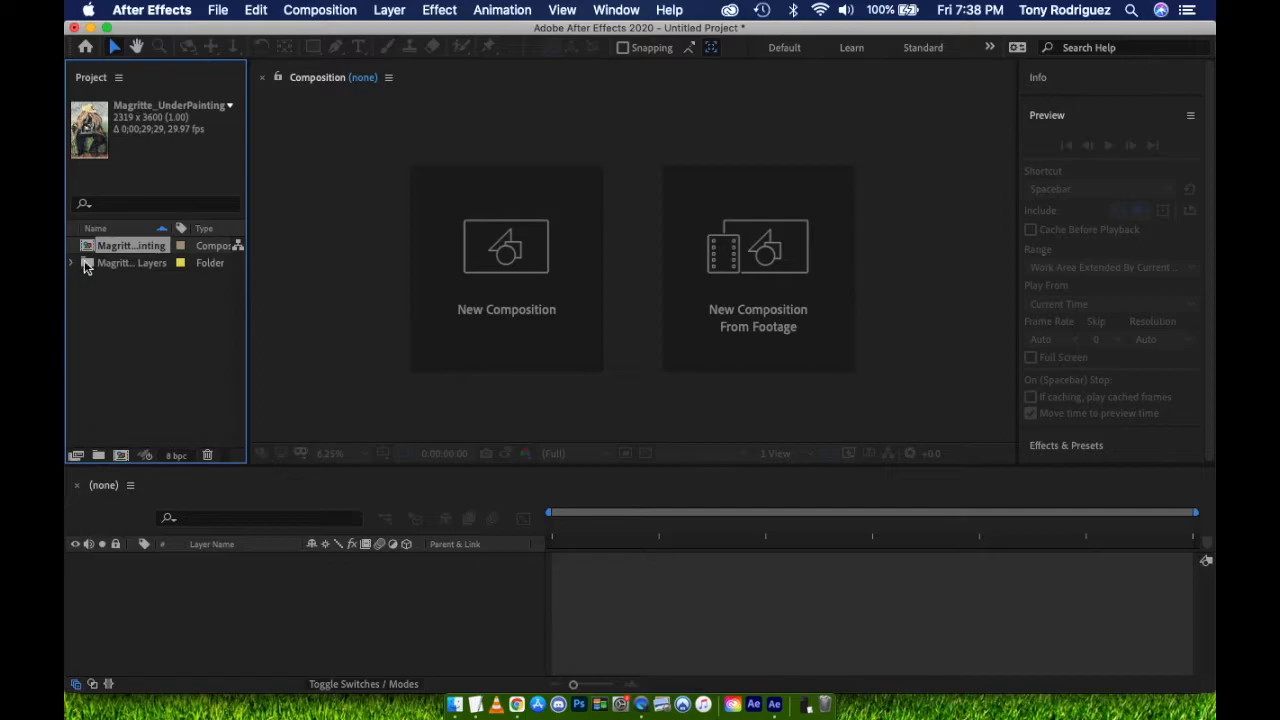
double_click(132, 244)
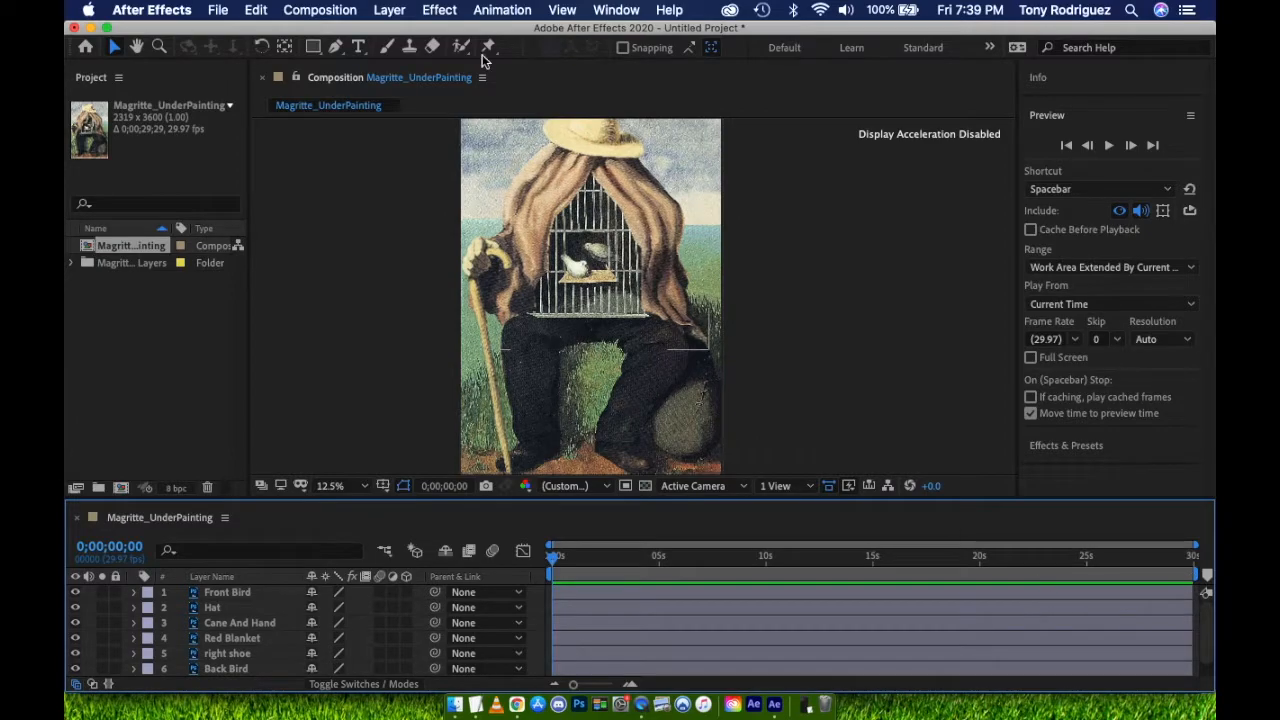
Step: Rename the composition to 'Old Painting Animation Demo' in Composition Settings
click(320, 10)
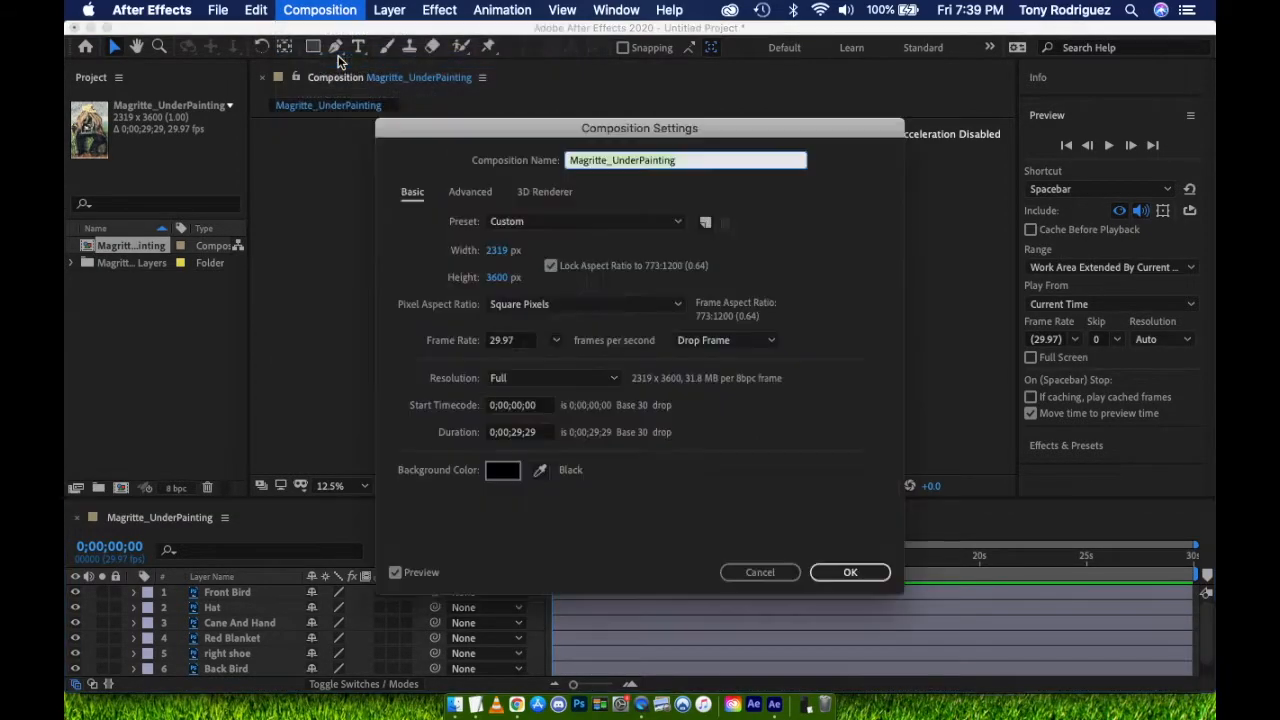
mouse_move(536, 396)
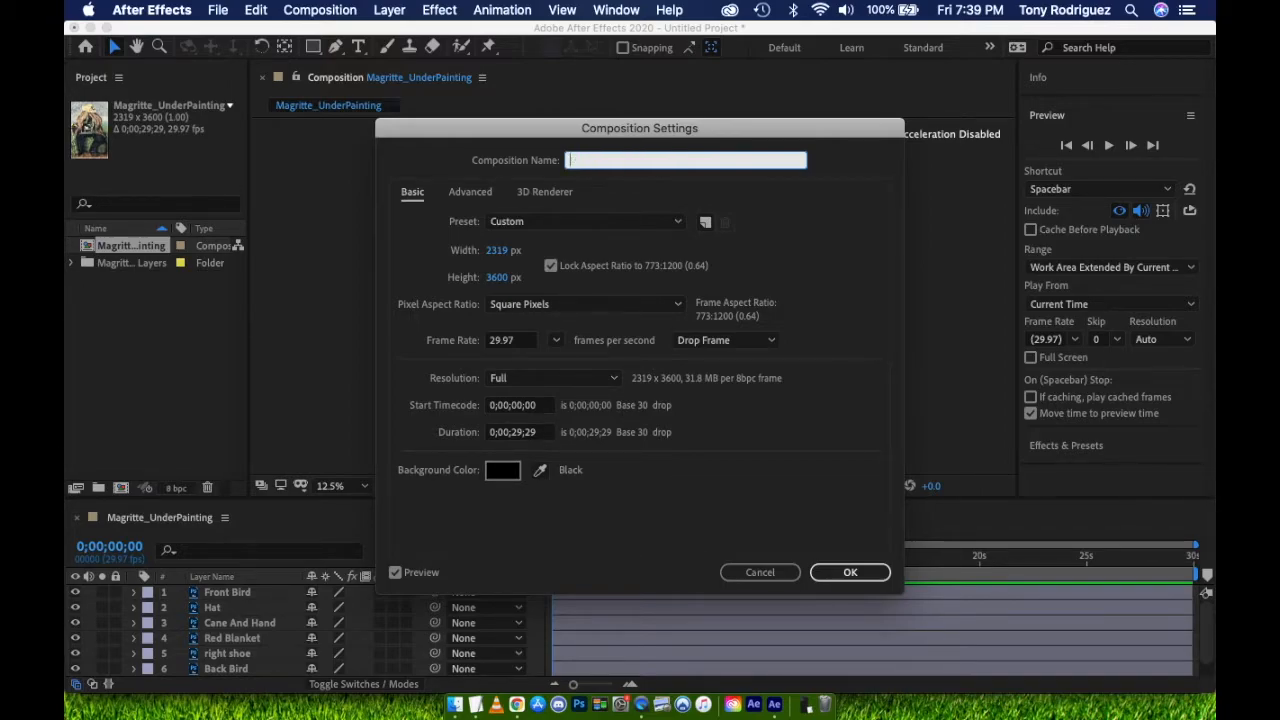
text(Old Painting Demo)
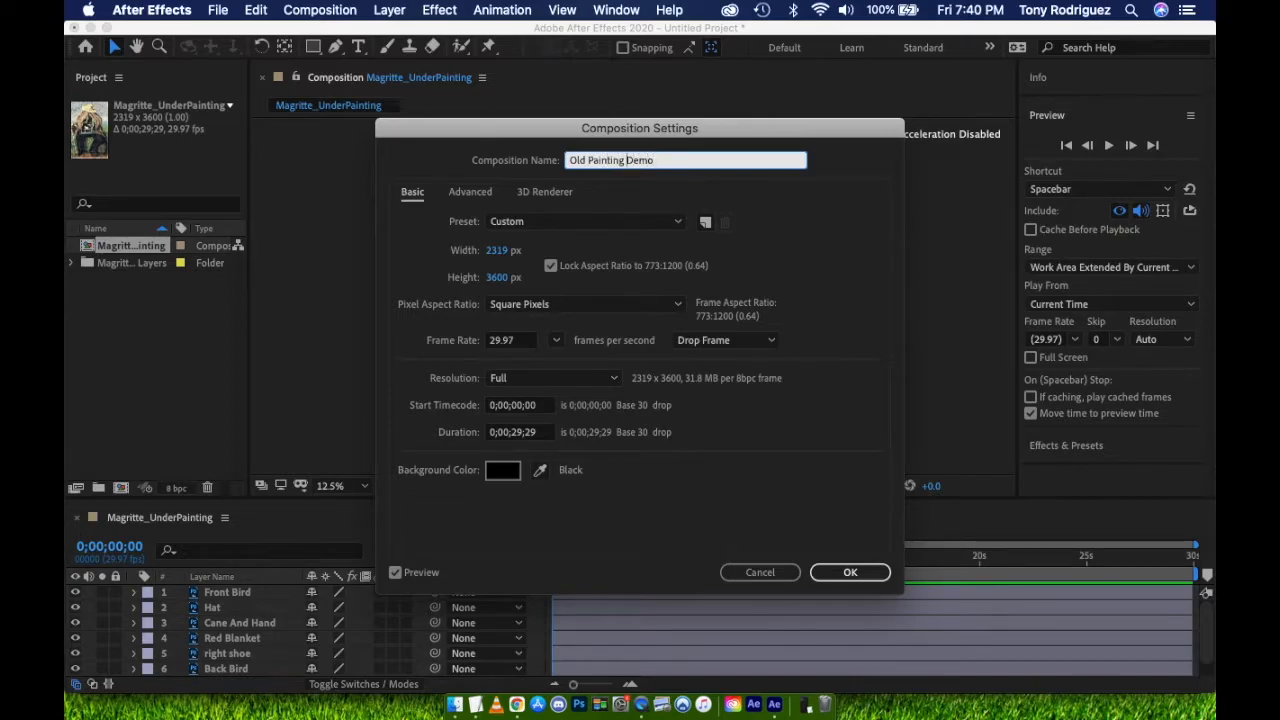
click(848, 572)
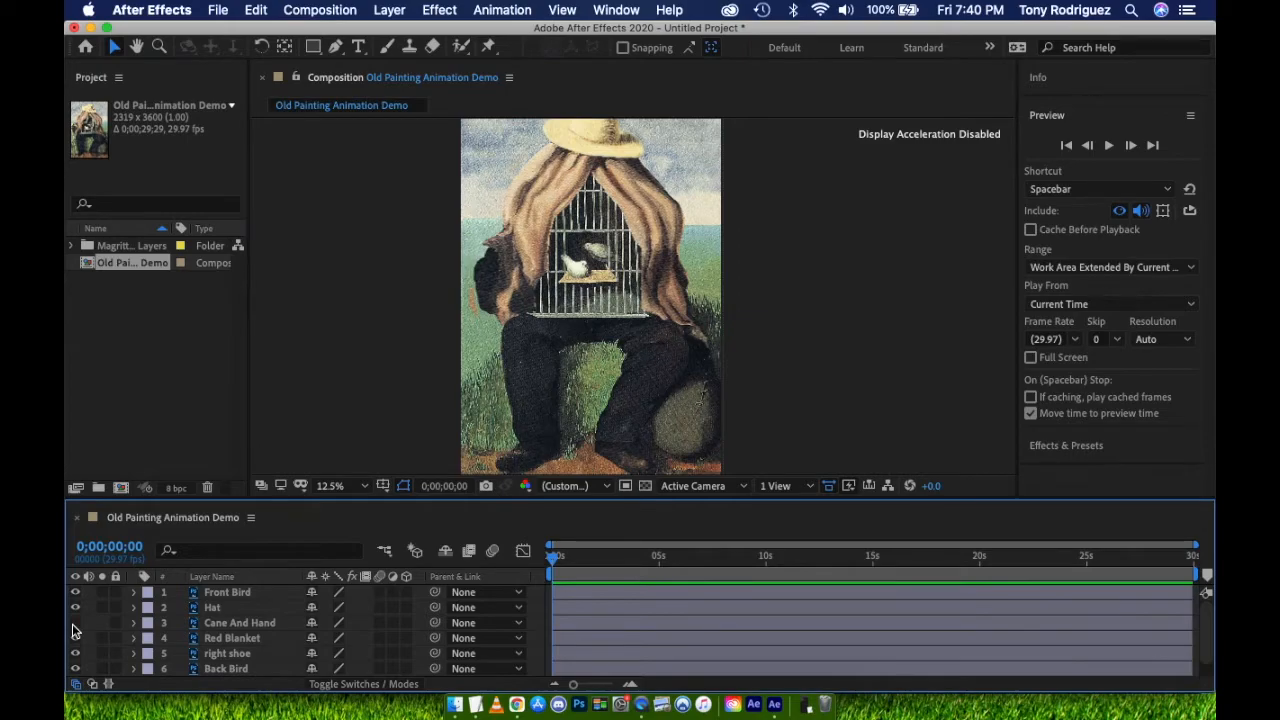
Step: Add a wiggle(5,10) expression to the Cane And Hand layer's Position
click(76, 622)
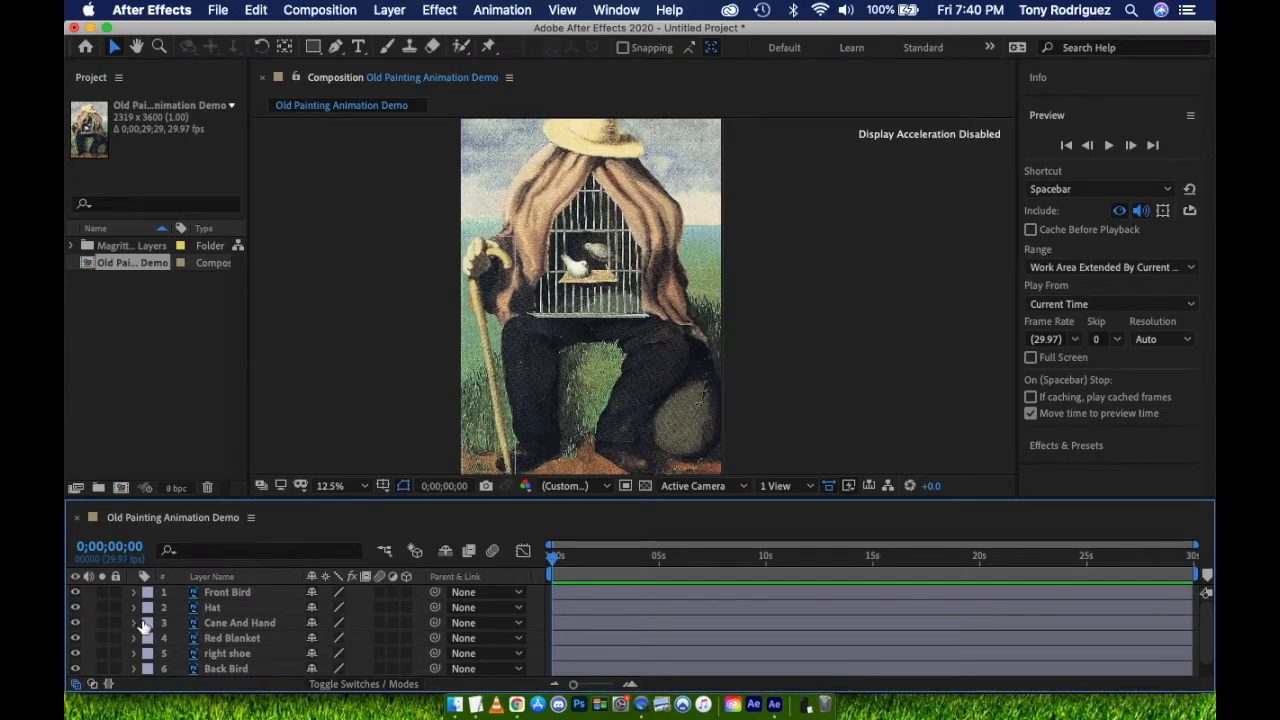
mouse_move(220, 624)
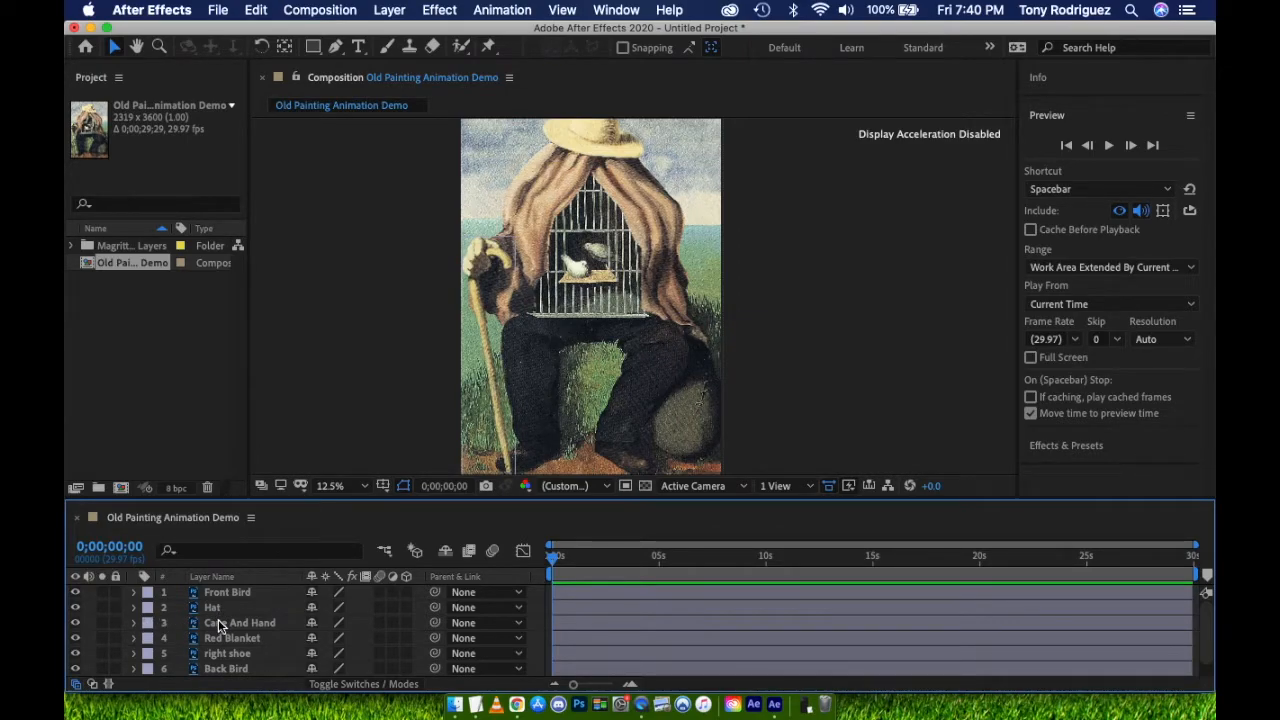
click(240, 622)
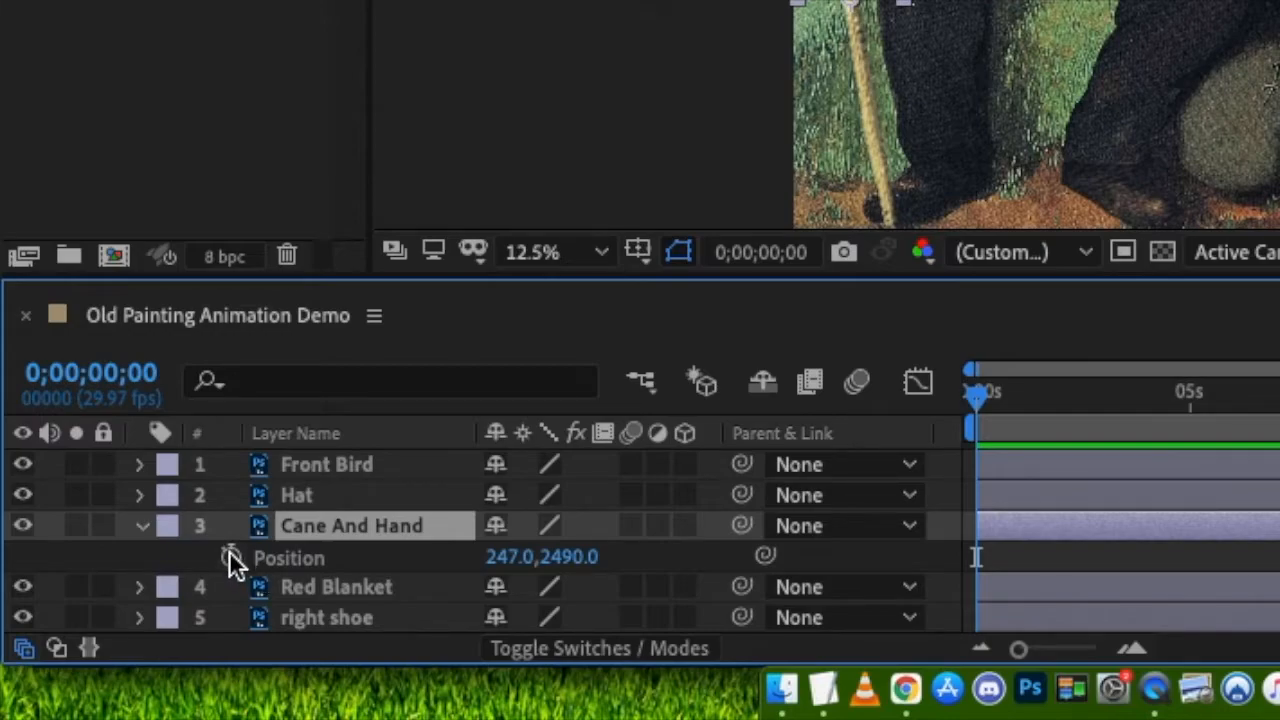
click(230, 556)
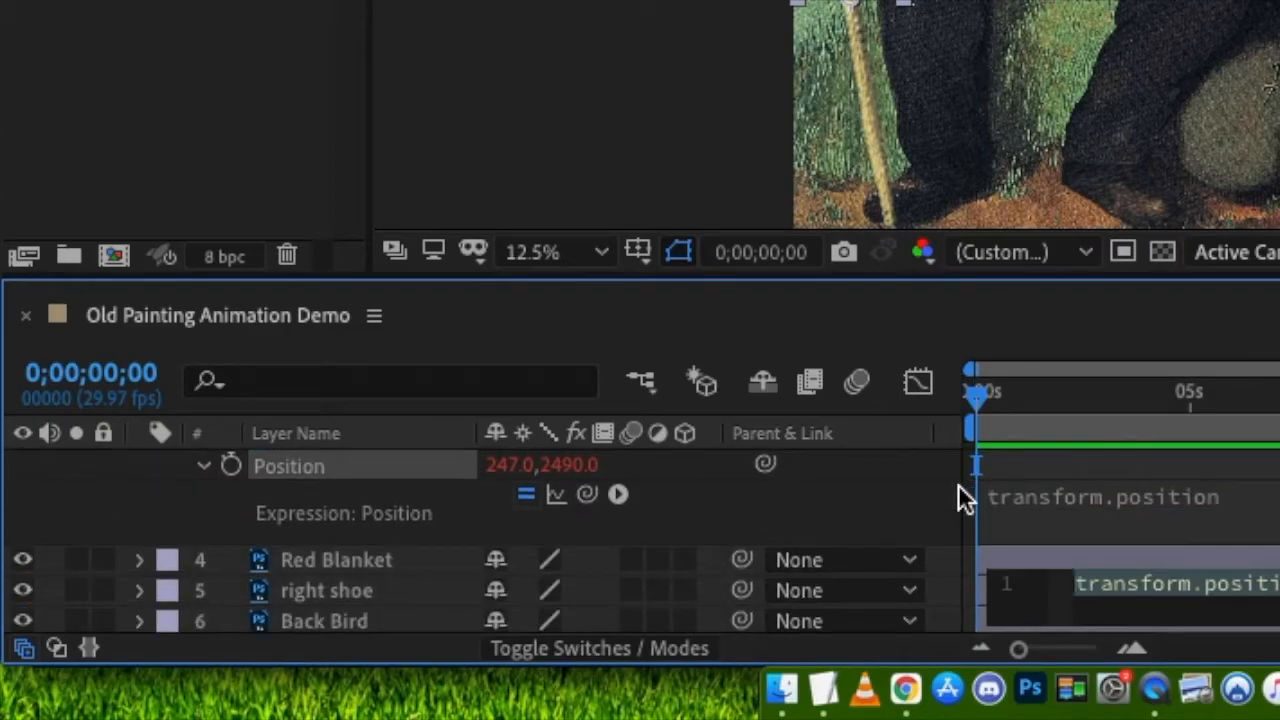
mouse_move(890, 530)
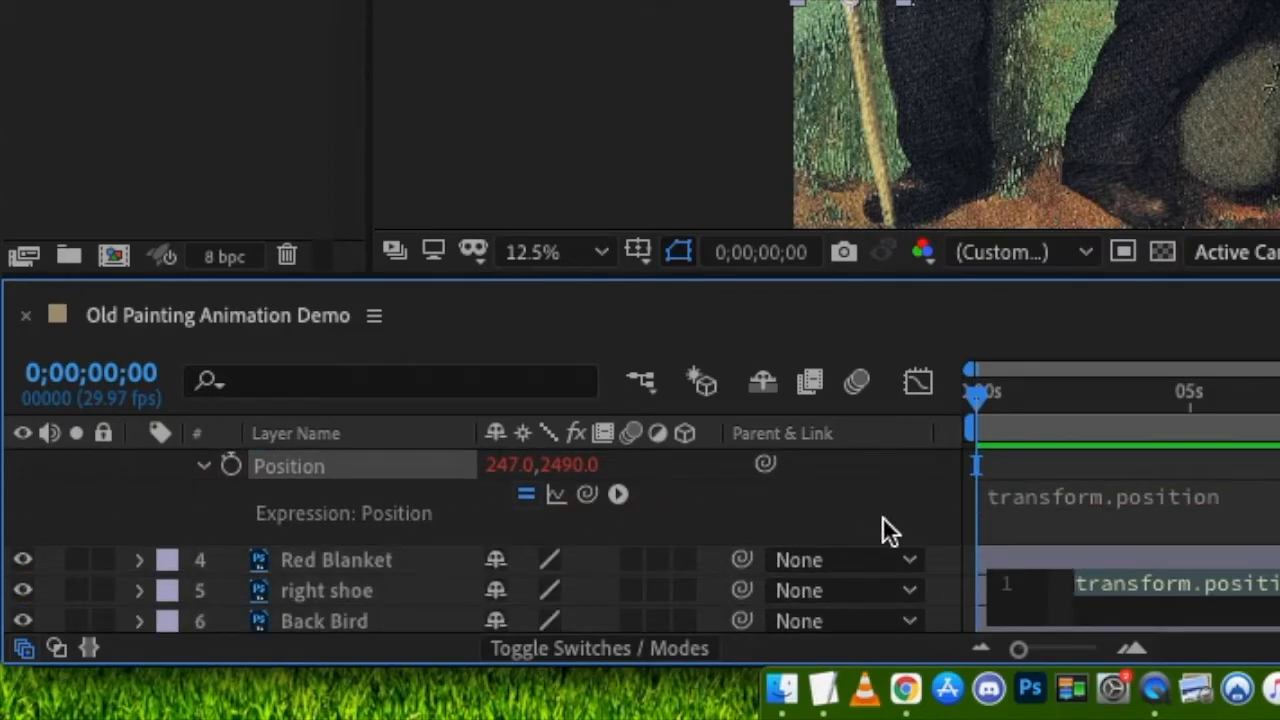
text(wiggle()
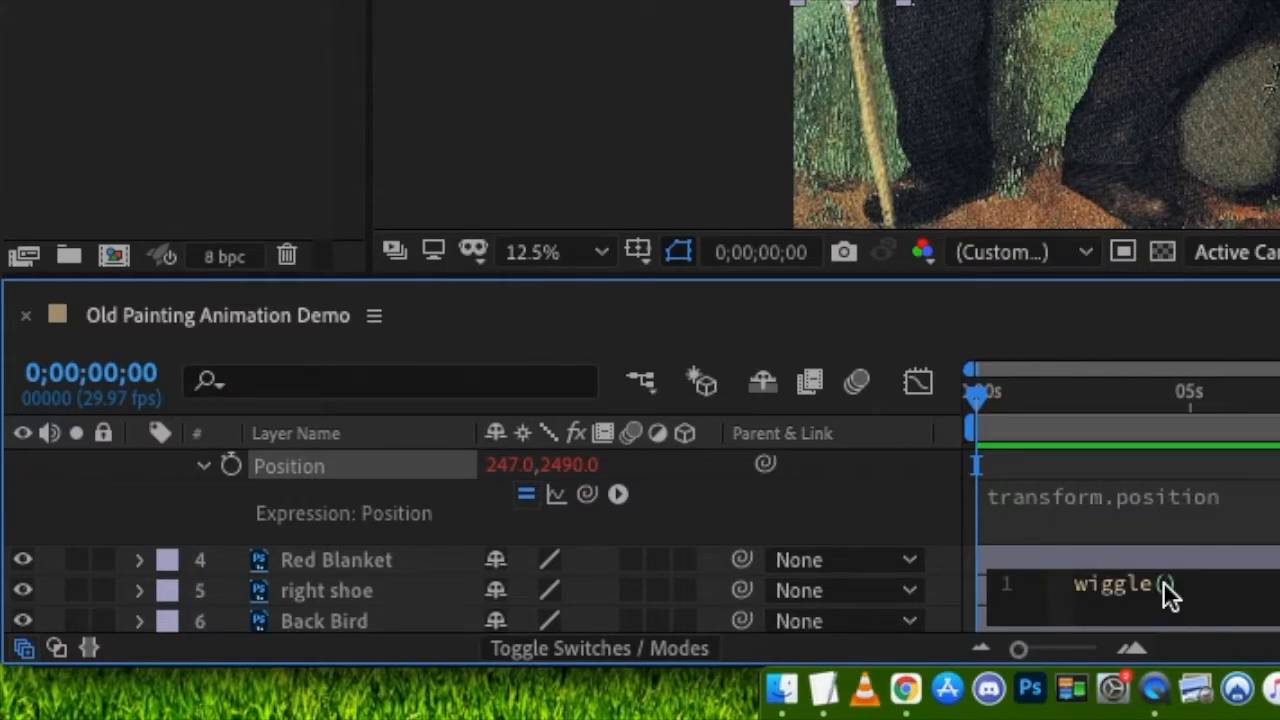
text(5)
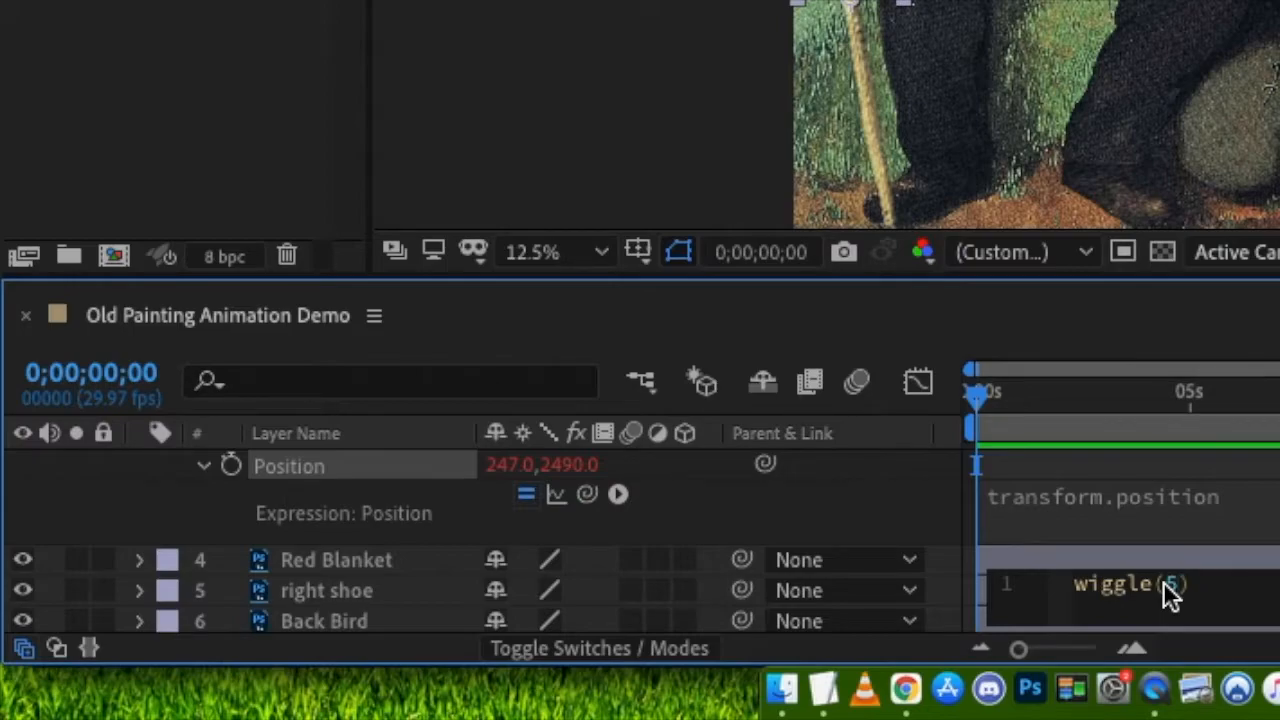
text(,10)
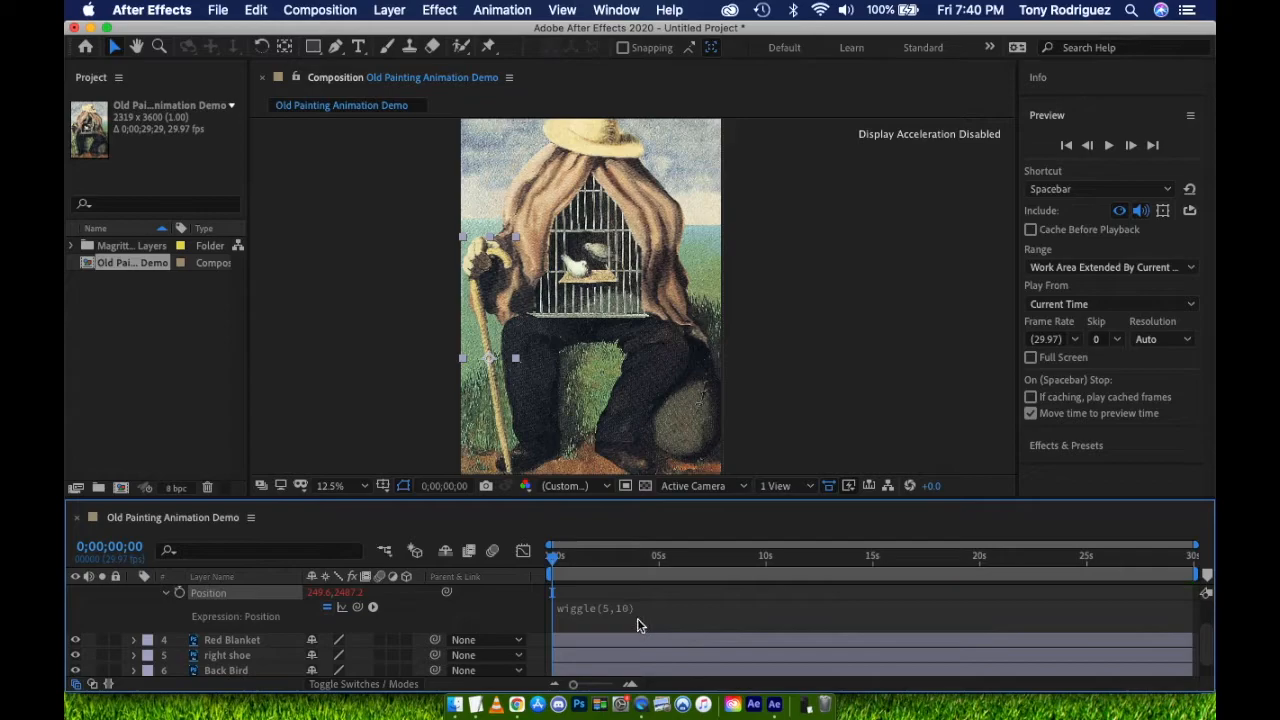
Step: Scrub through time to preview the cane jittering with the wiggle expression
drag(552, 556, 556, 556)
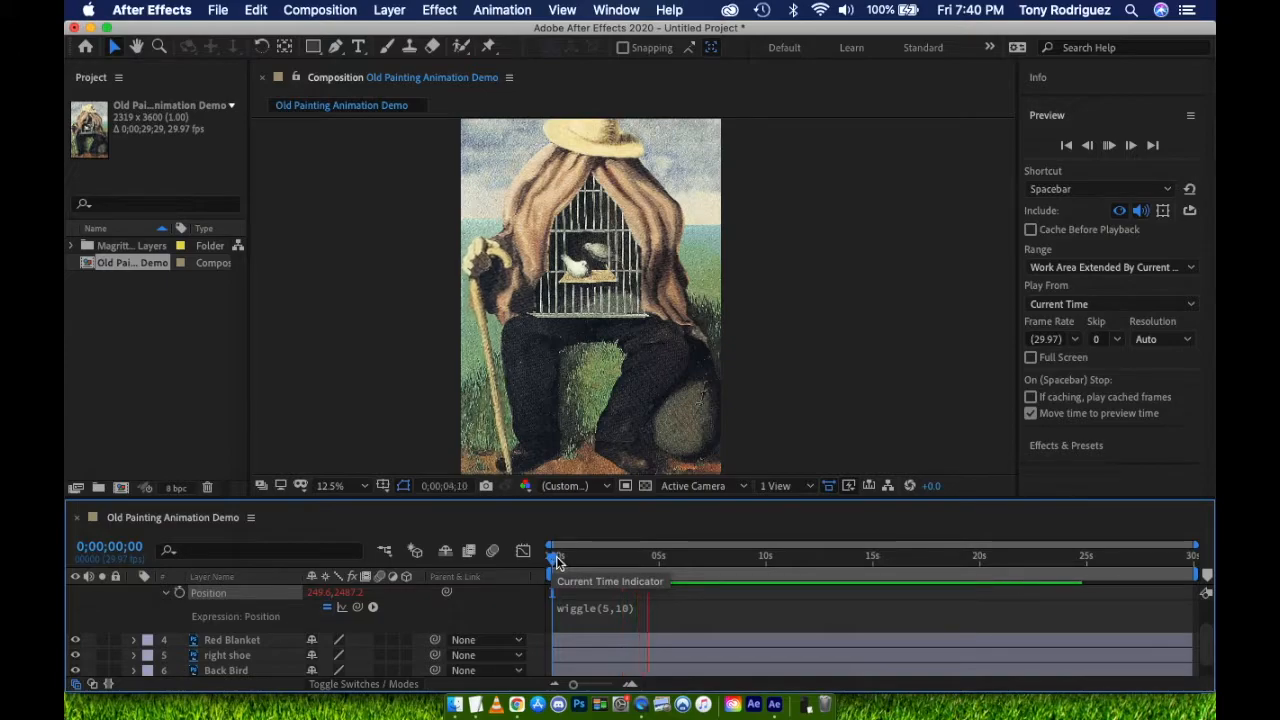
click(1108, 144)
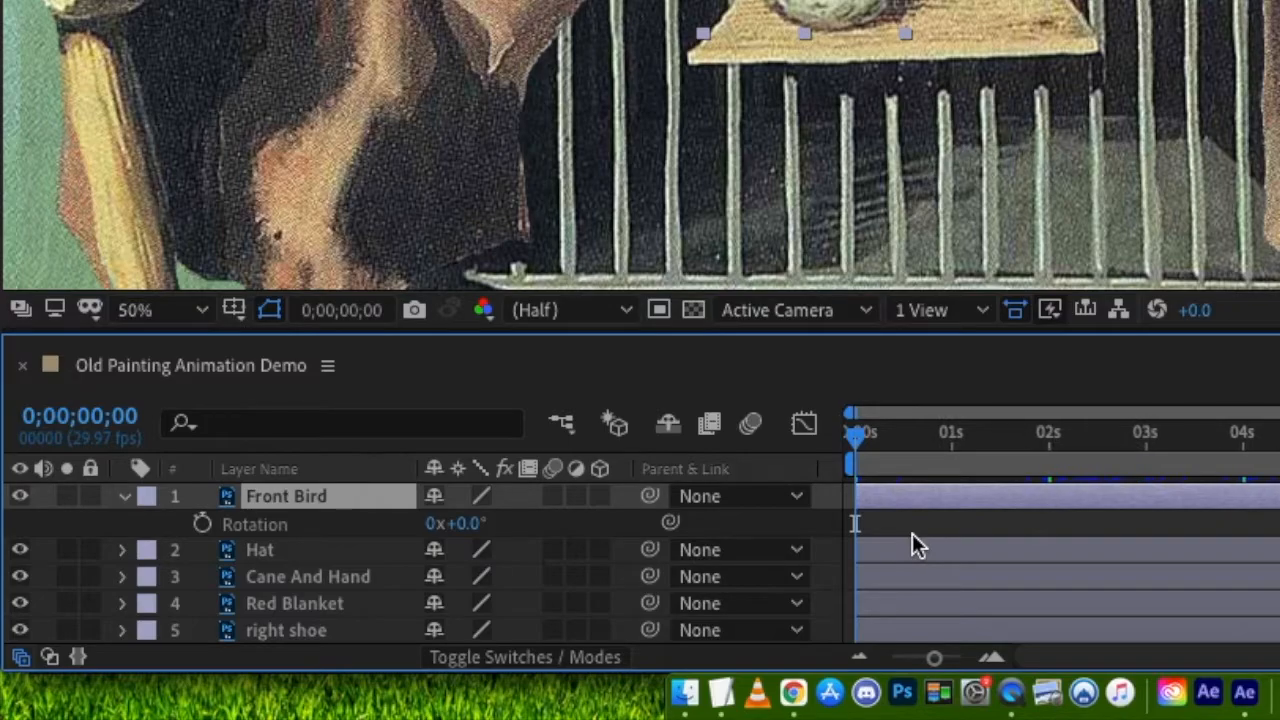
mouse_move(310, 544)
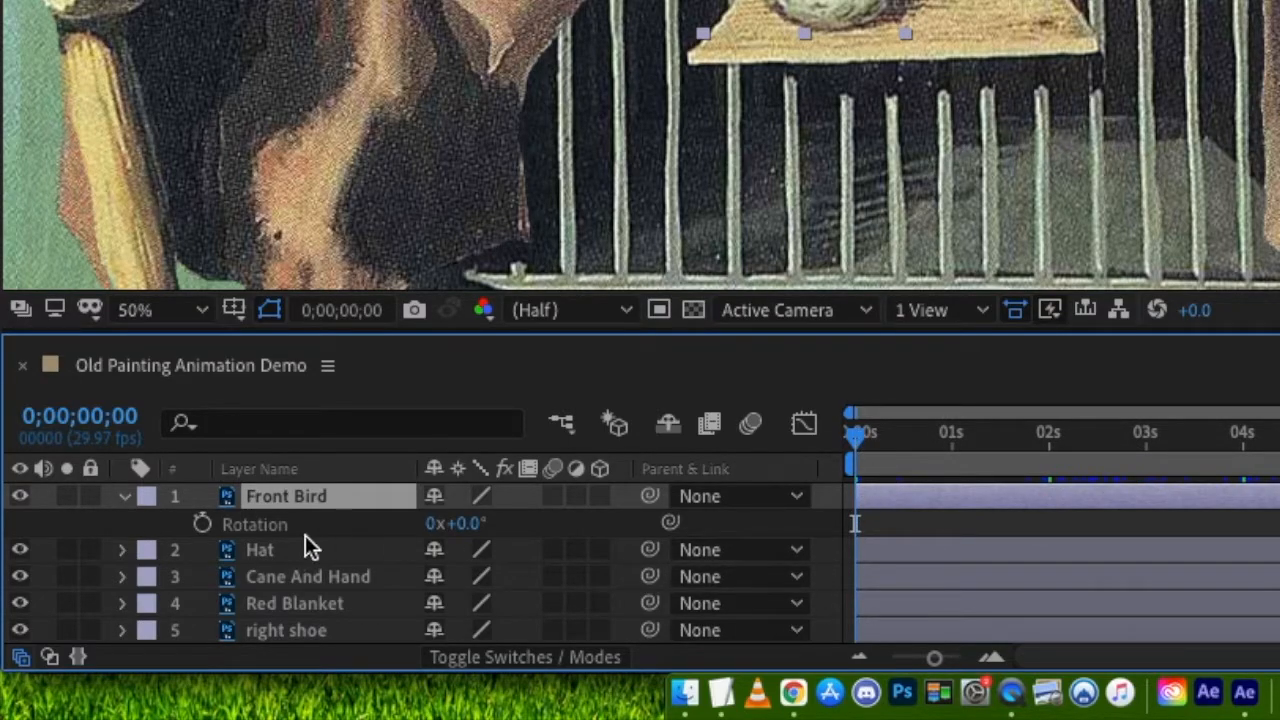
mouse_move(202, 522)
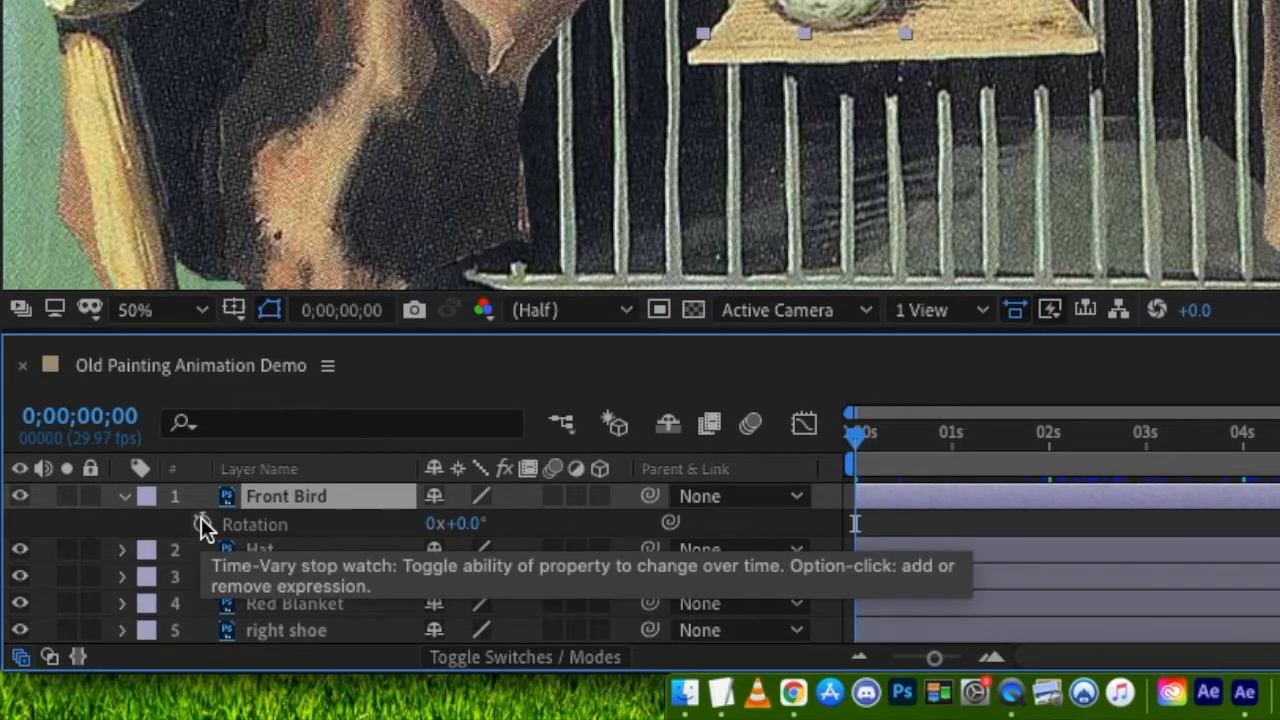
Step: Keyframe Front Bird's Rotation at several times, including a -6.3° value, to rock the dove
click(202, 524)
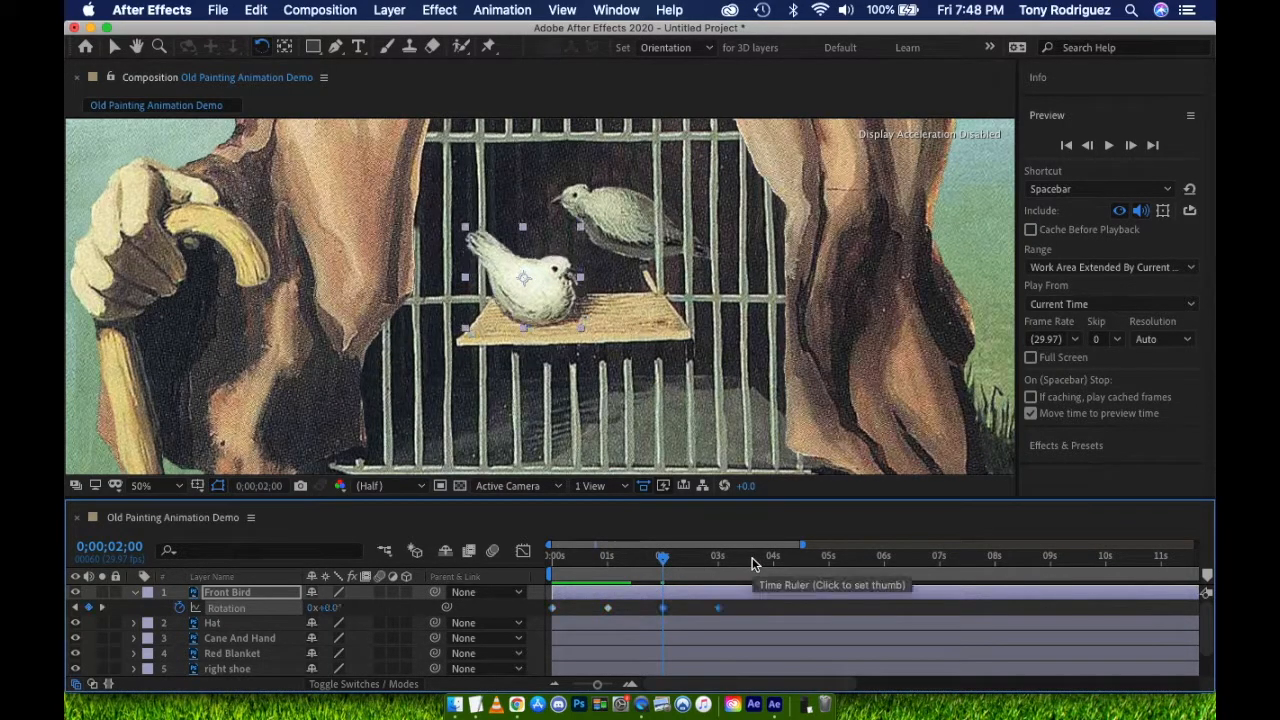
mouse_move(756, 570)
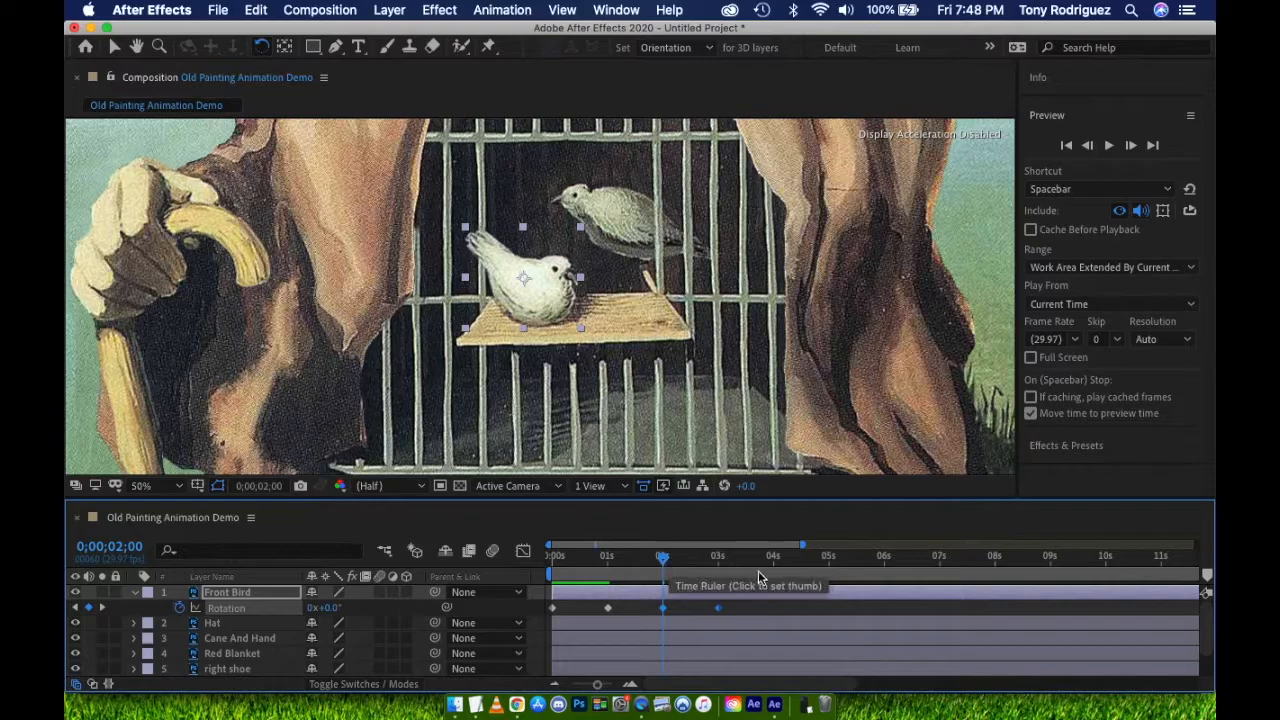
click(772, 556)
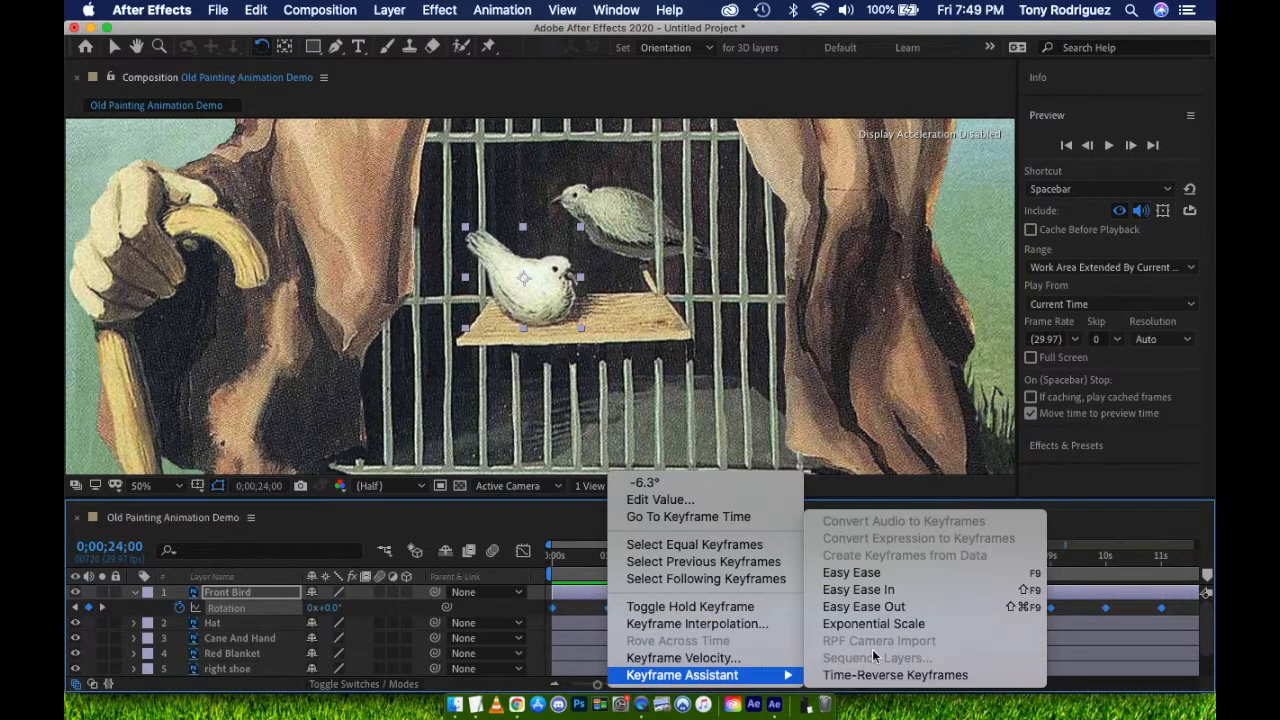
mouse_move(852, 572)
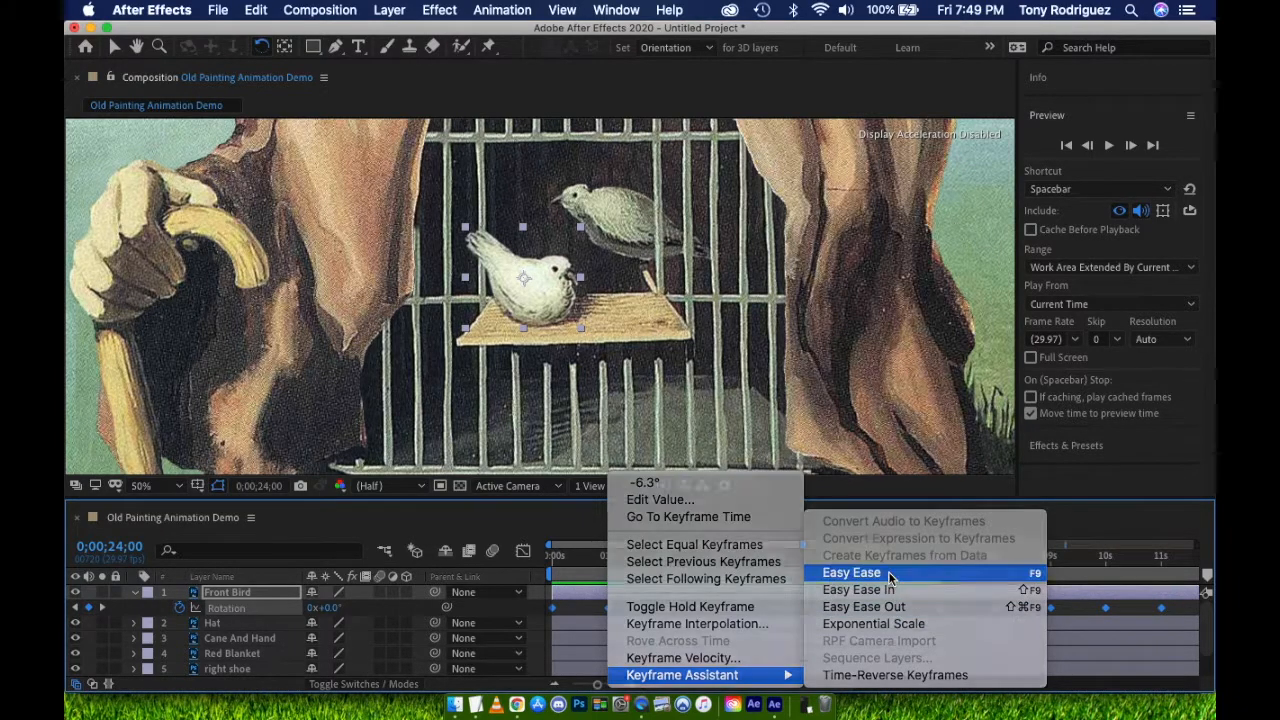
Step: Apply Easy Ease to the Front Bird rotation keyframes via Keyframe Assistant
click(852, 572)
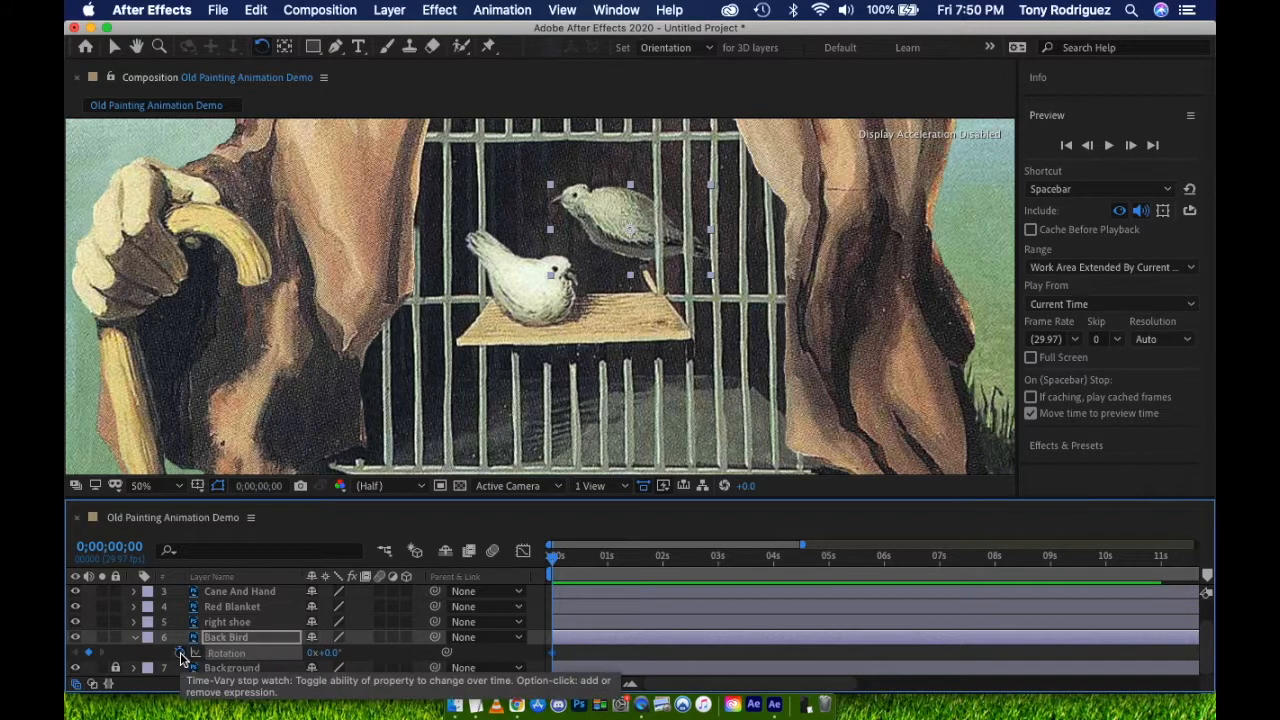
mouse_move(710, 196)
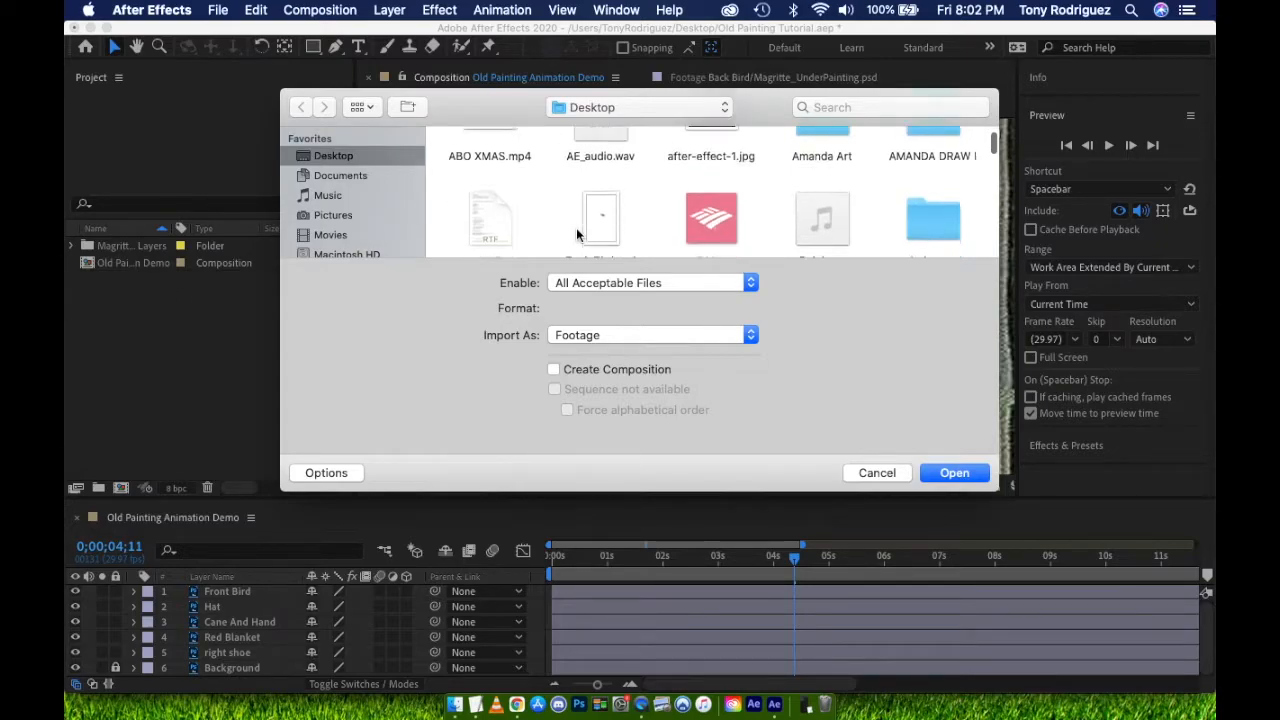
Step: Import Back Bird.psd as a Composition - Retain Layer Sizes with its layers folder
click(600, 180)
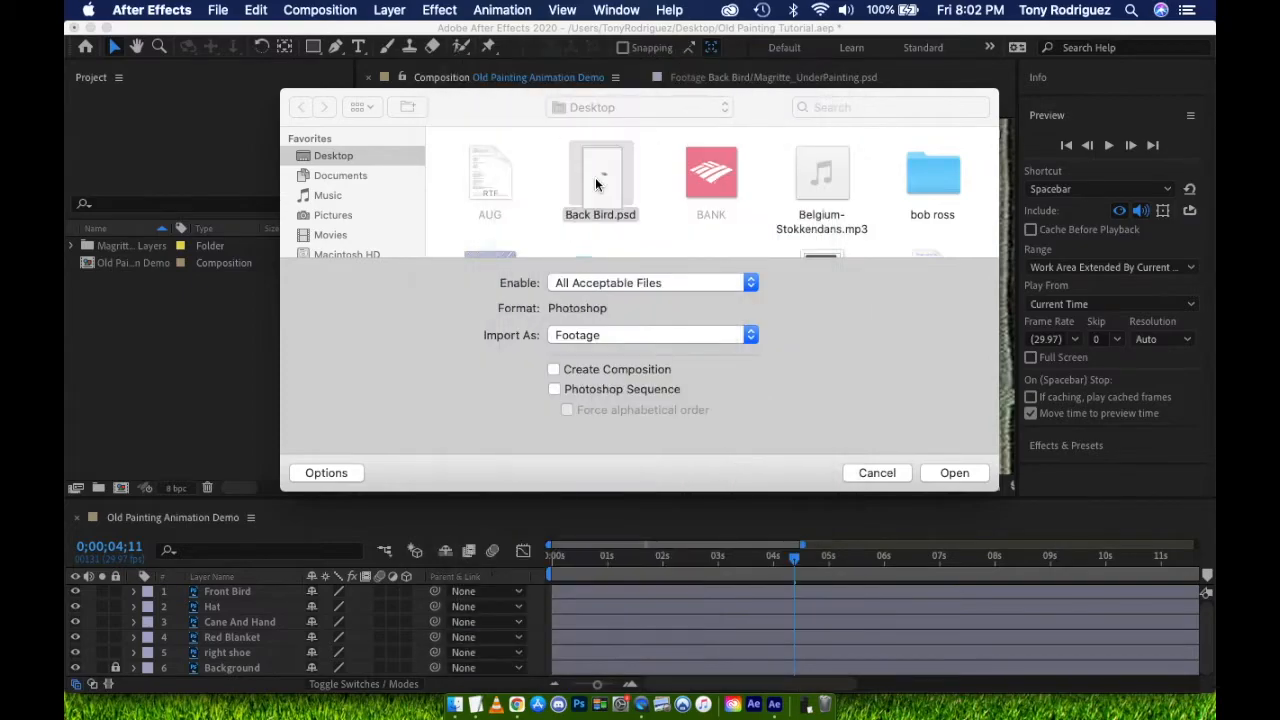
click(952, 472)
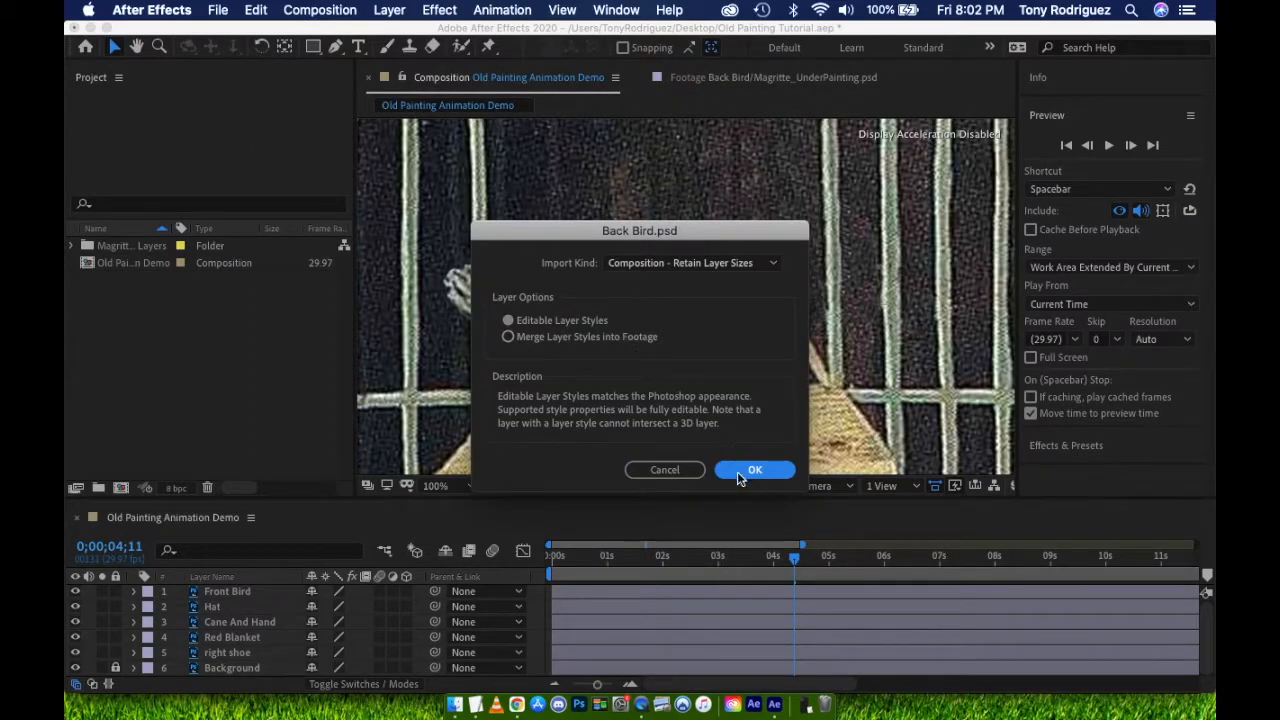
click(756, 470)
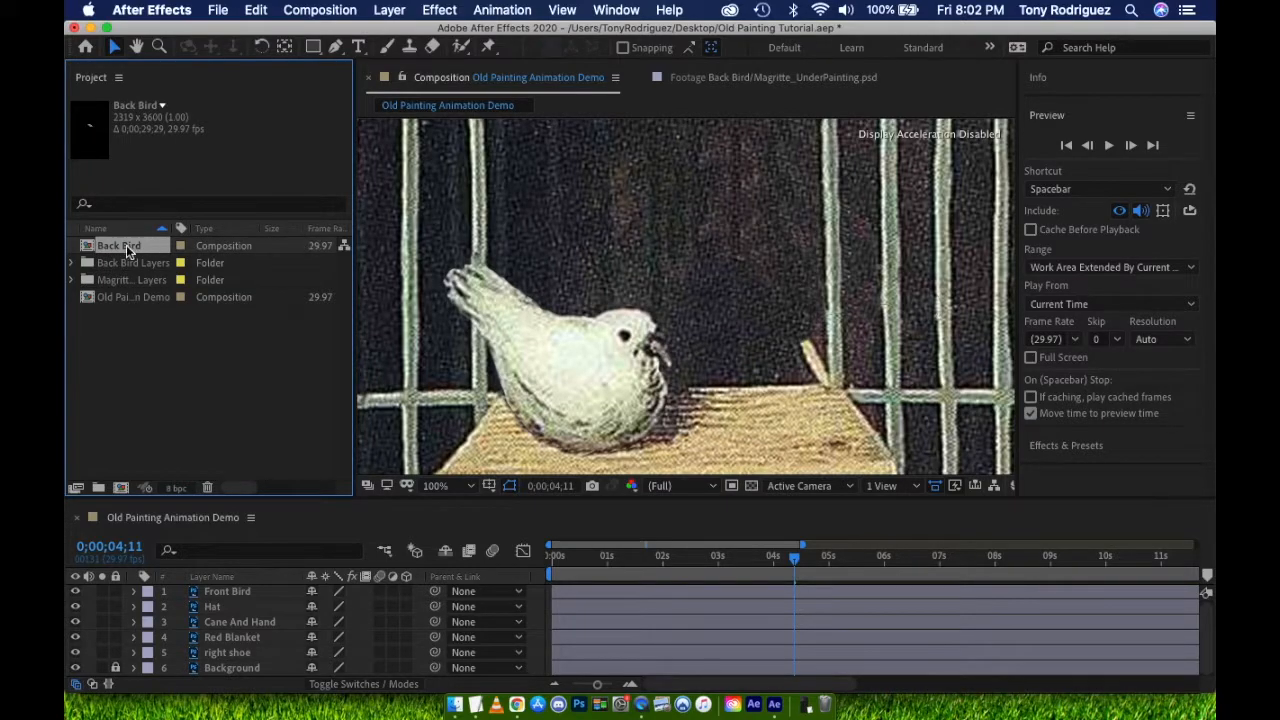
Step: Place the back bird image layer from Back Bird Layers into the composition above Background
click(72, 262)
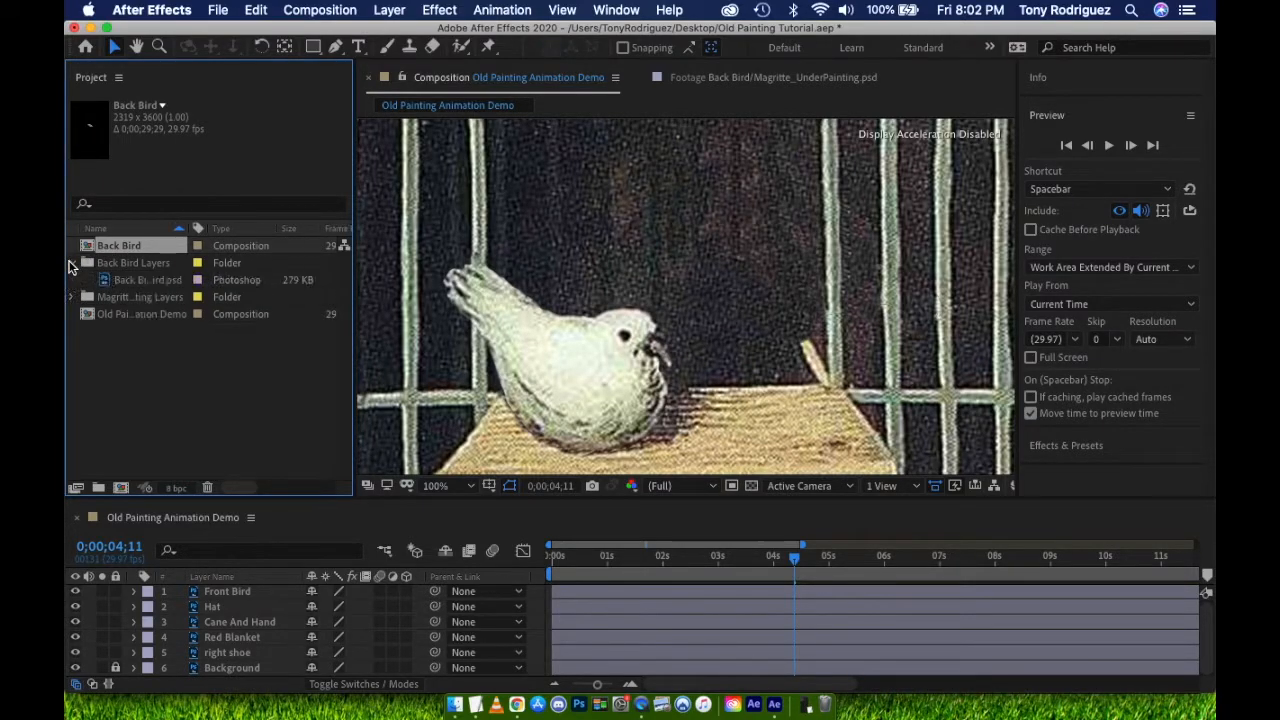
click(148, 280)
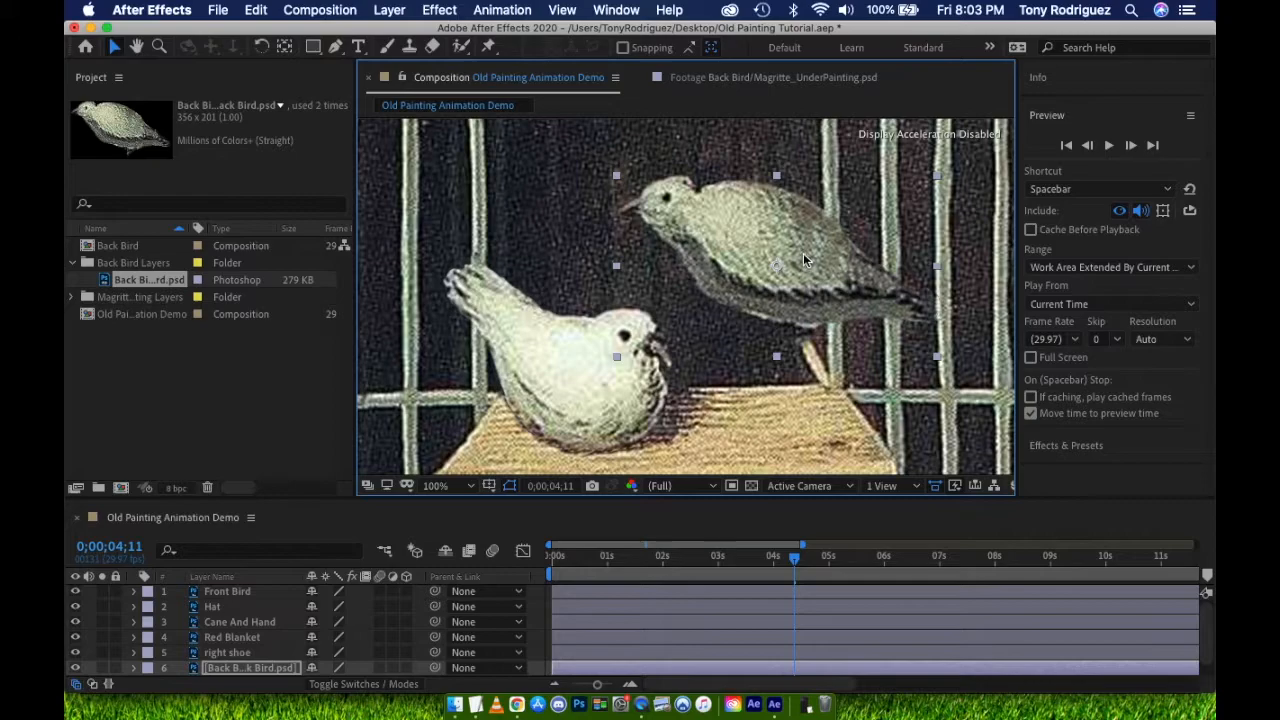
mouse_move(864, 418)
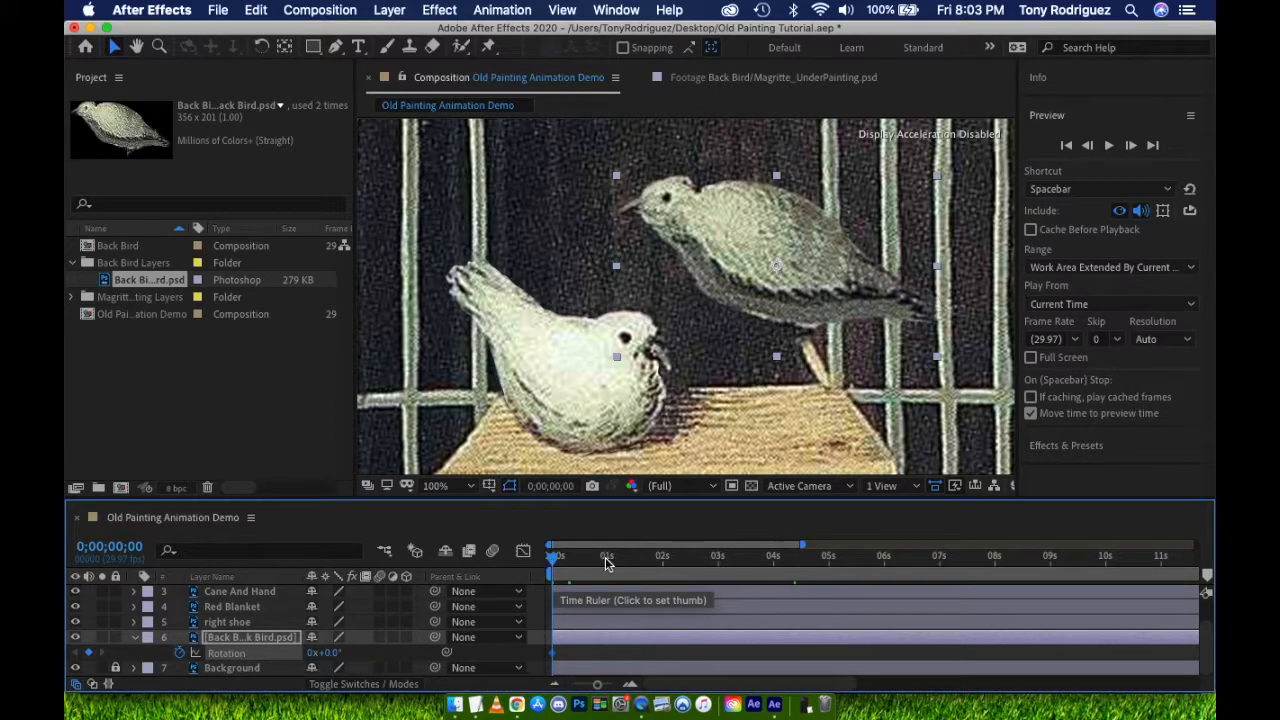
Step: Set Rotation keyframes on the back bird layer around the one-second mark
click(608, 556)
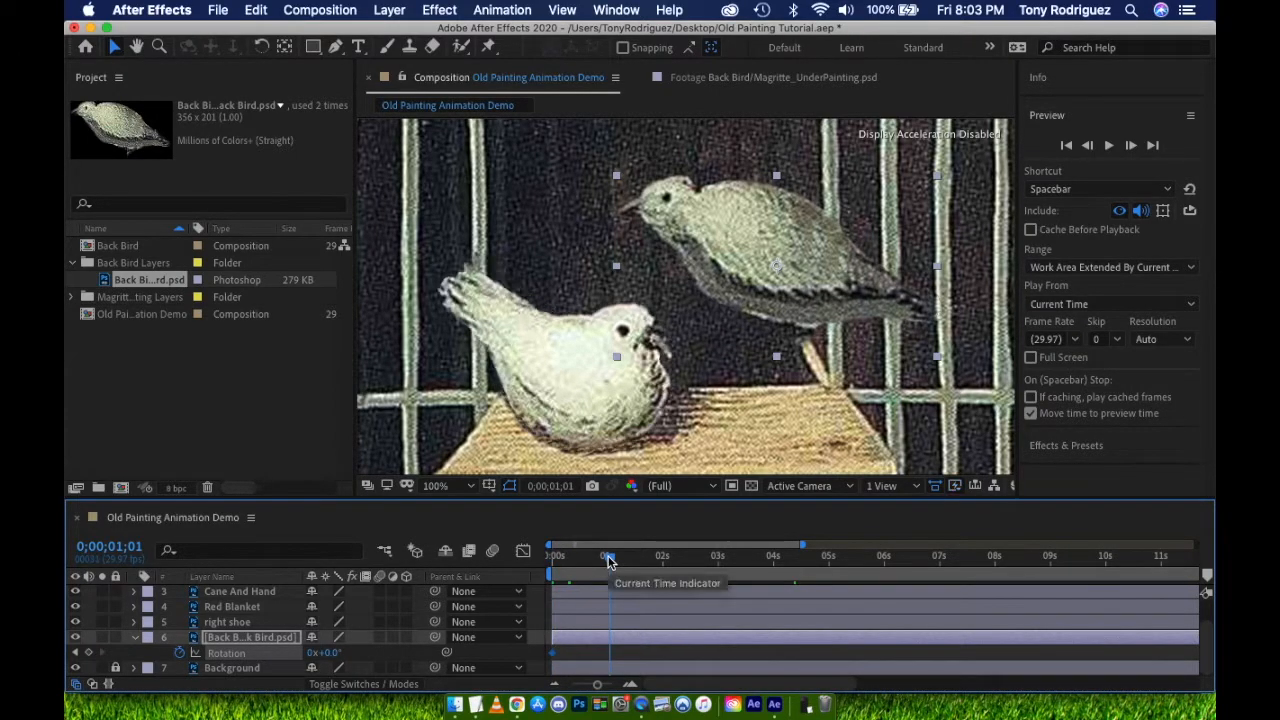
drag(610, 556, 608, 556)
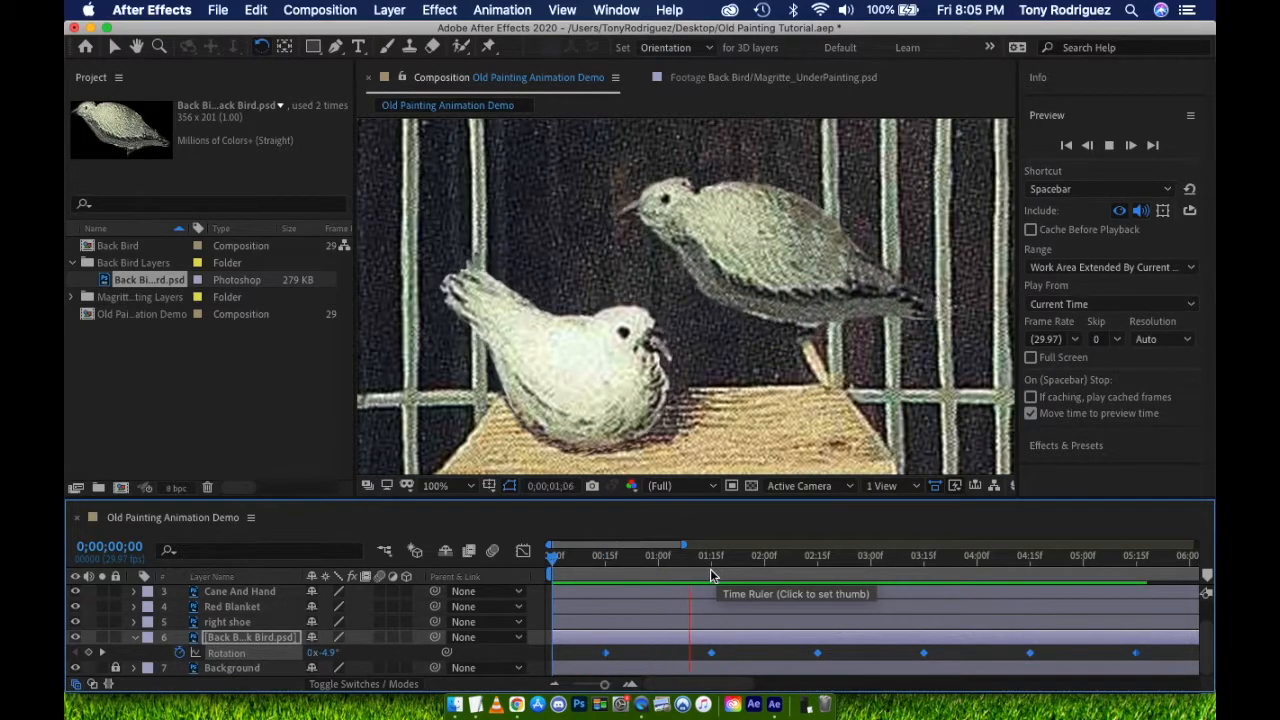
Step: Add a -2.5° Rotation keyframe for the back bird at 0;00;01;15
click(596, 556)
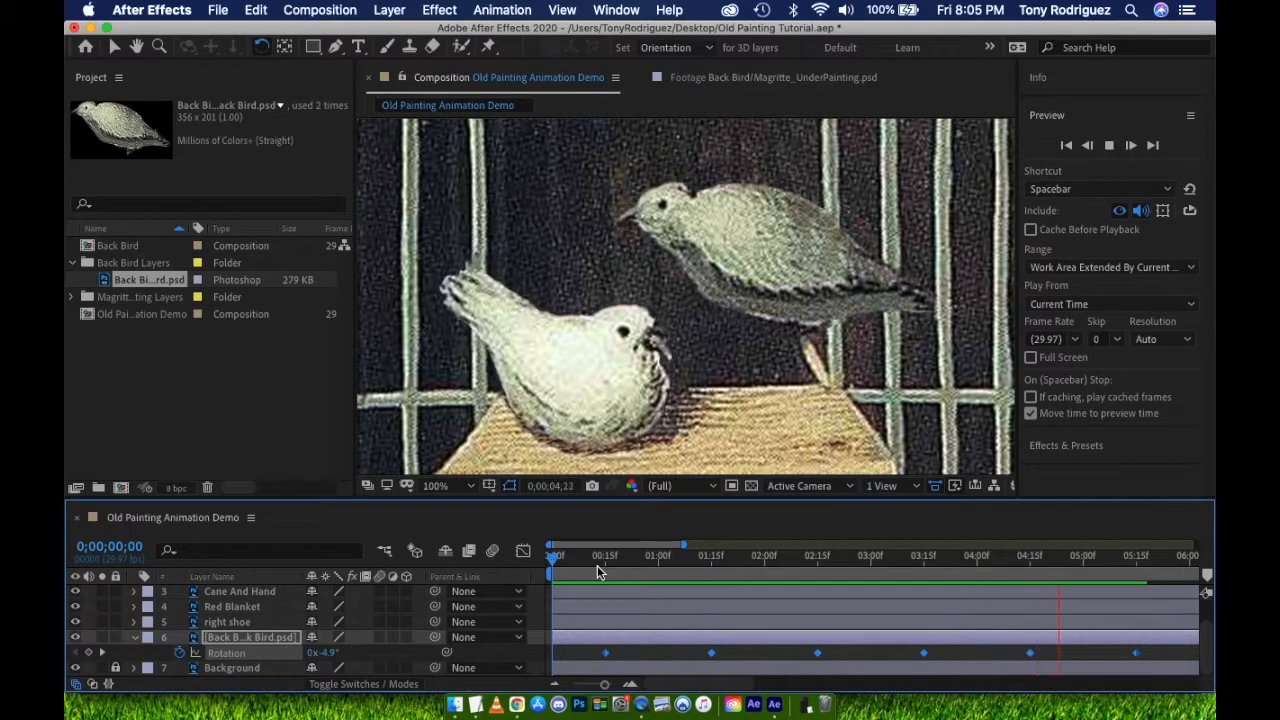
click(584, 556)
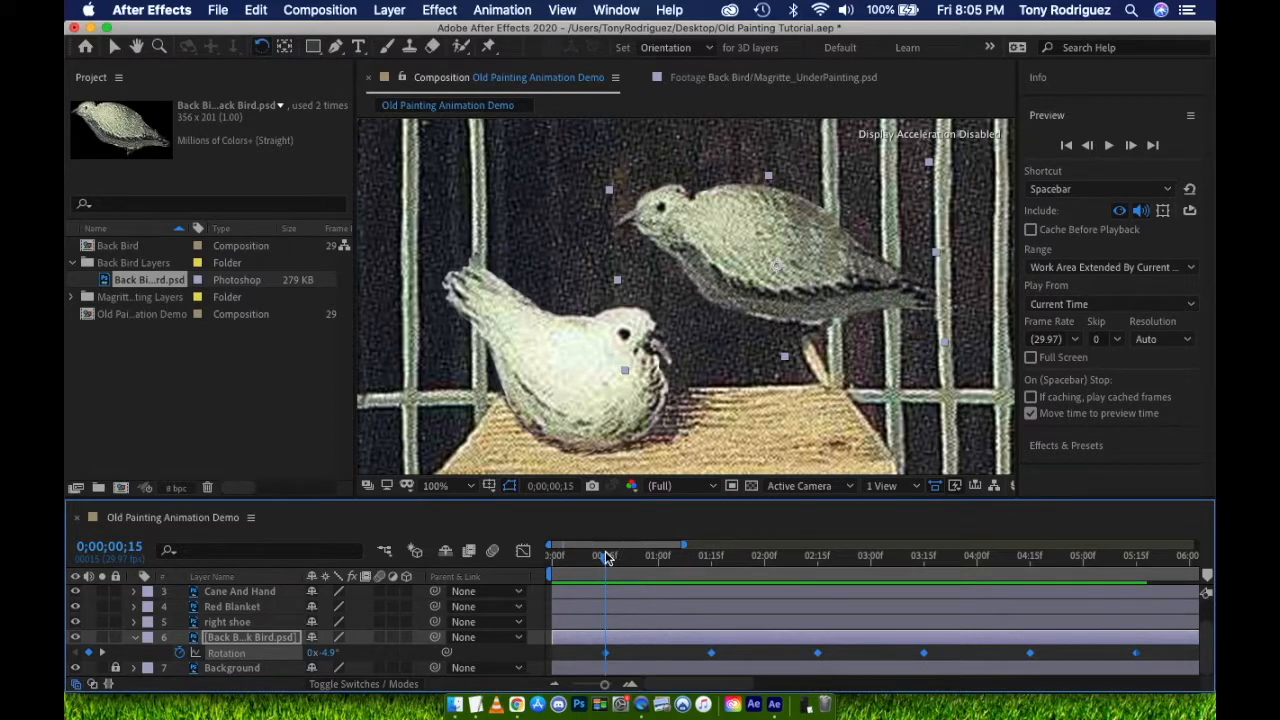
mouse_move(716, 564)
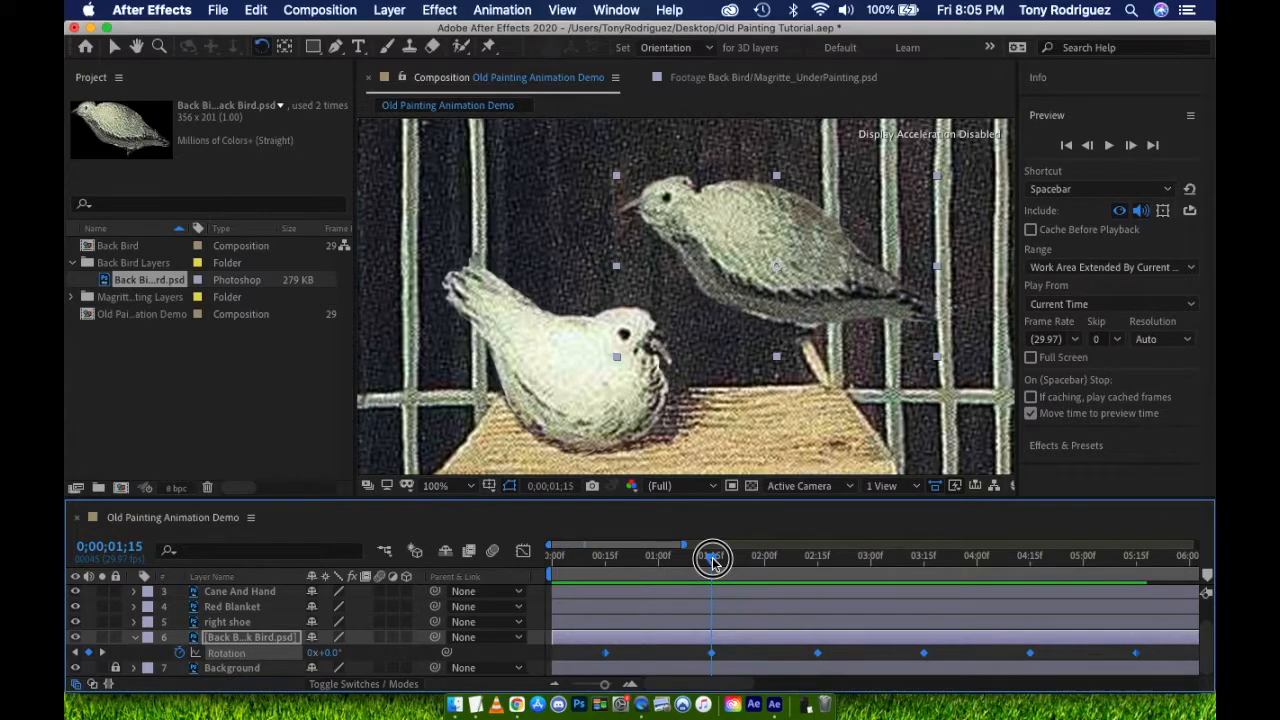
drag(712, 558, 640, 558)
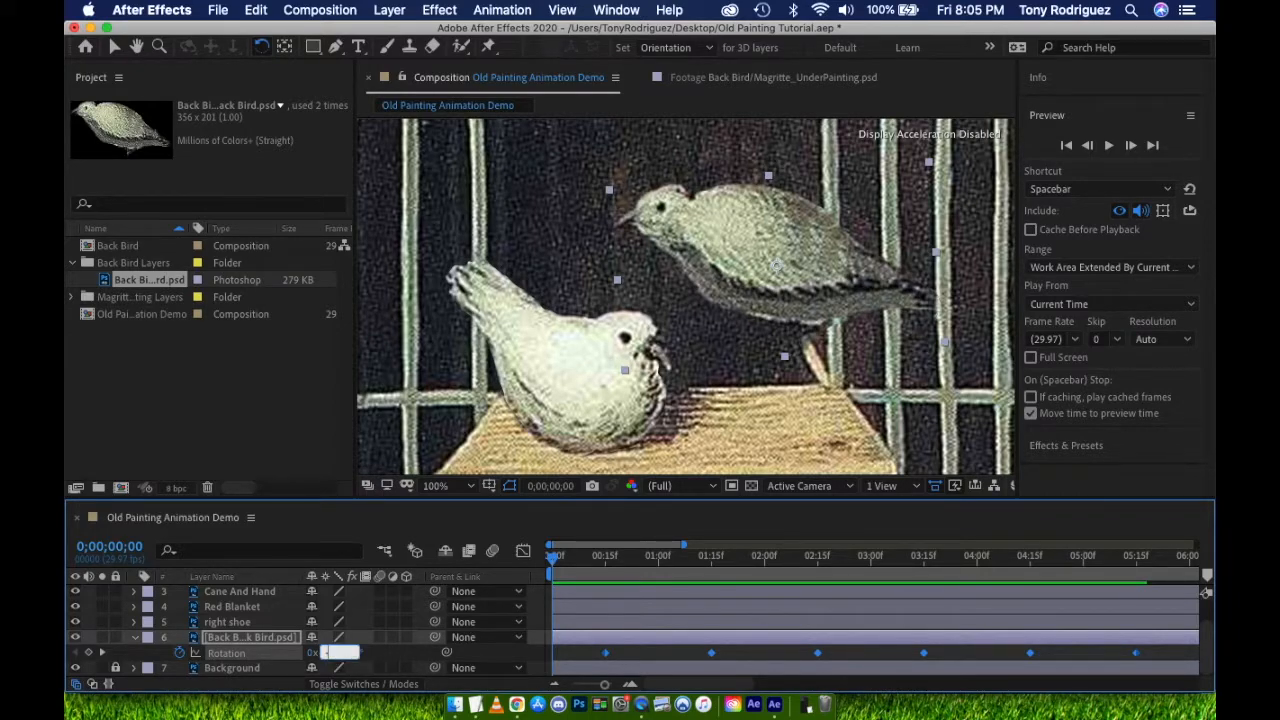
text(-2.5)
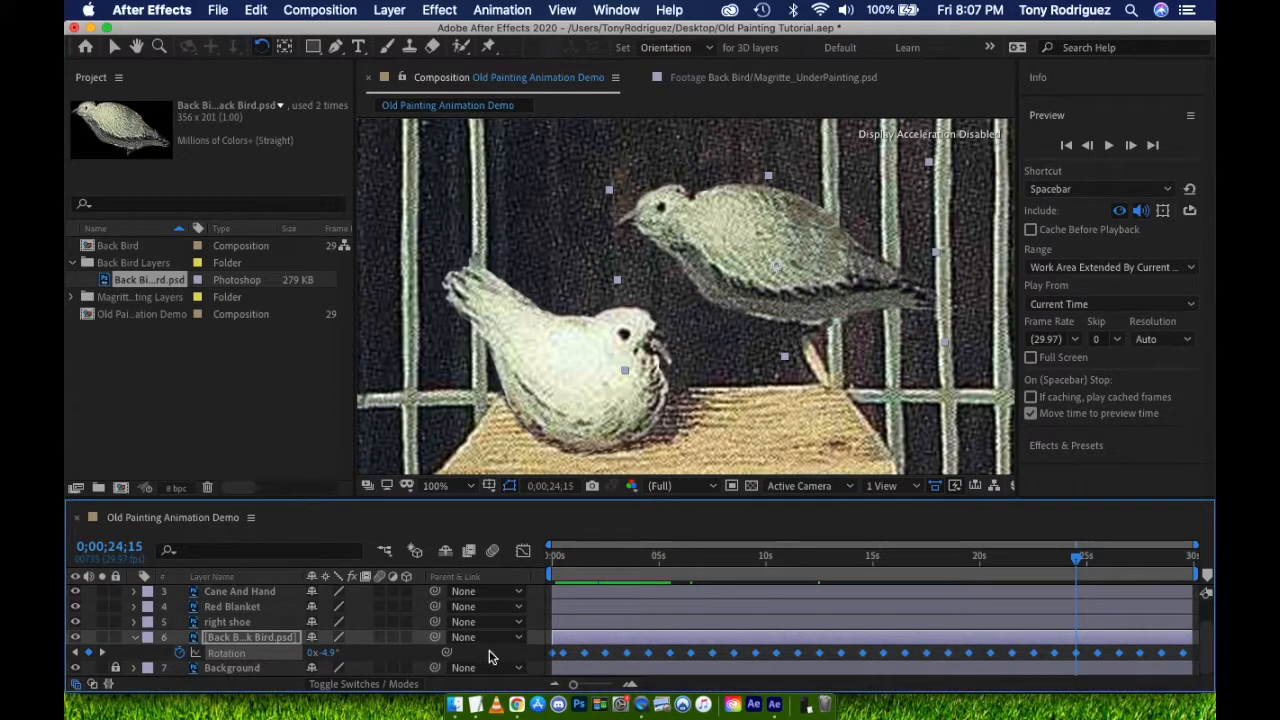
Step: Apply Easy Ease to the back bird's selected Rotation keyframes via Keyframe Assistant
right_click(556, 652)
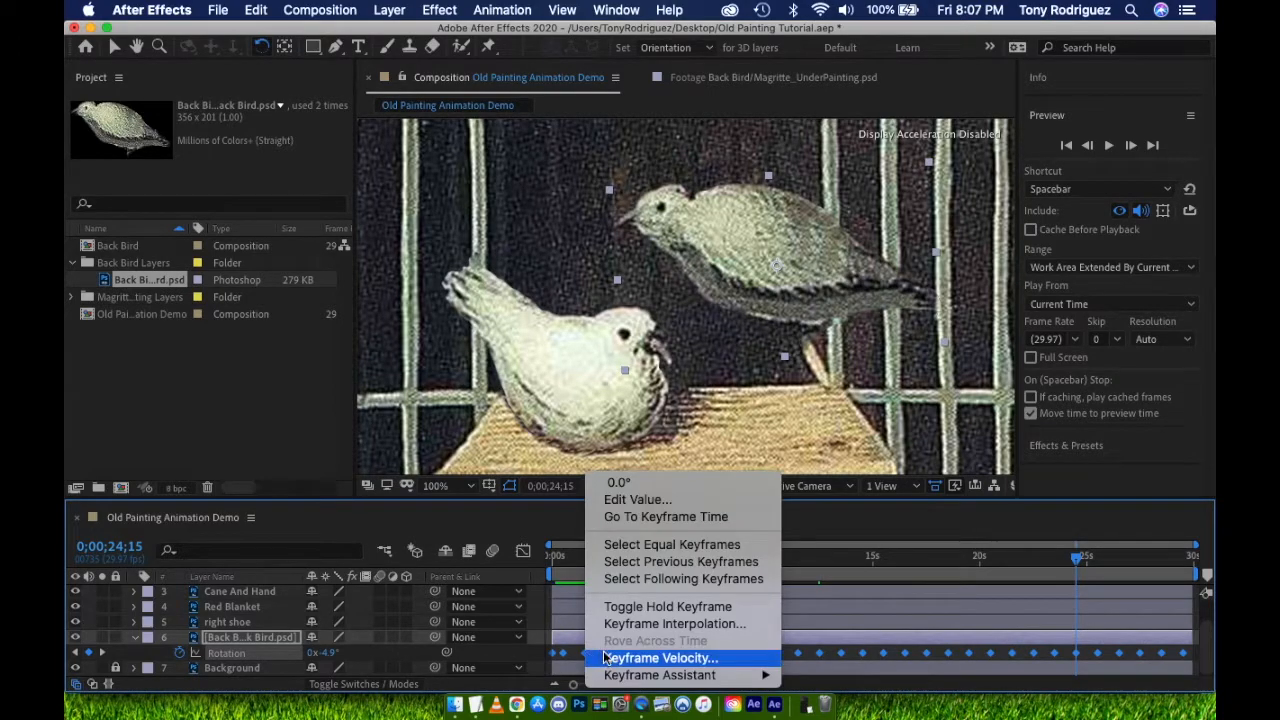
mouse_move(660, 676)
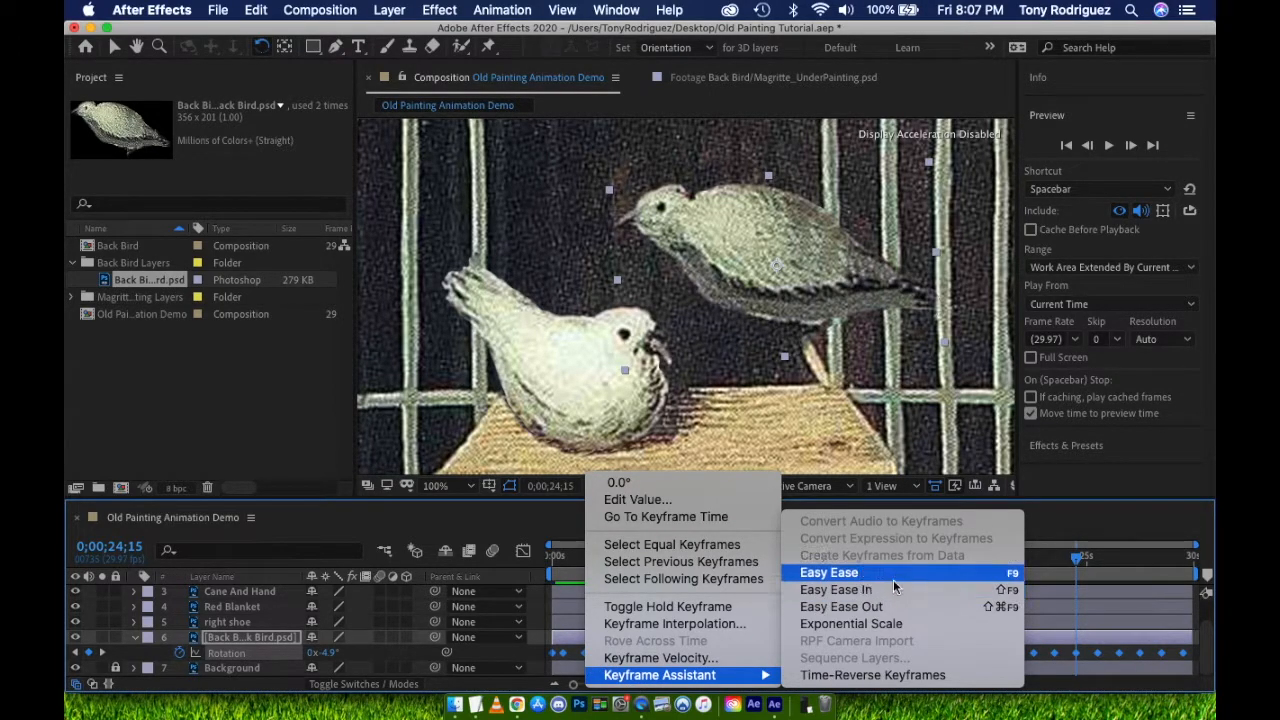
click(828, 572)
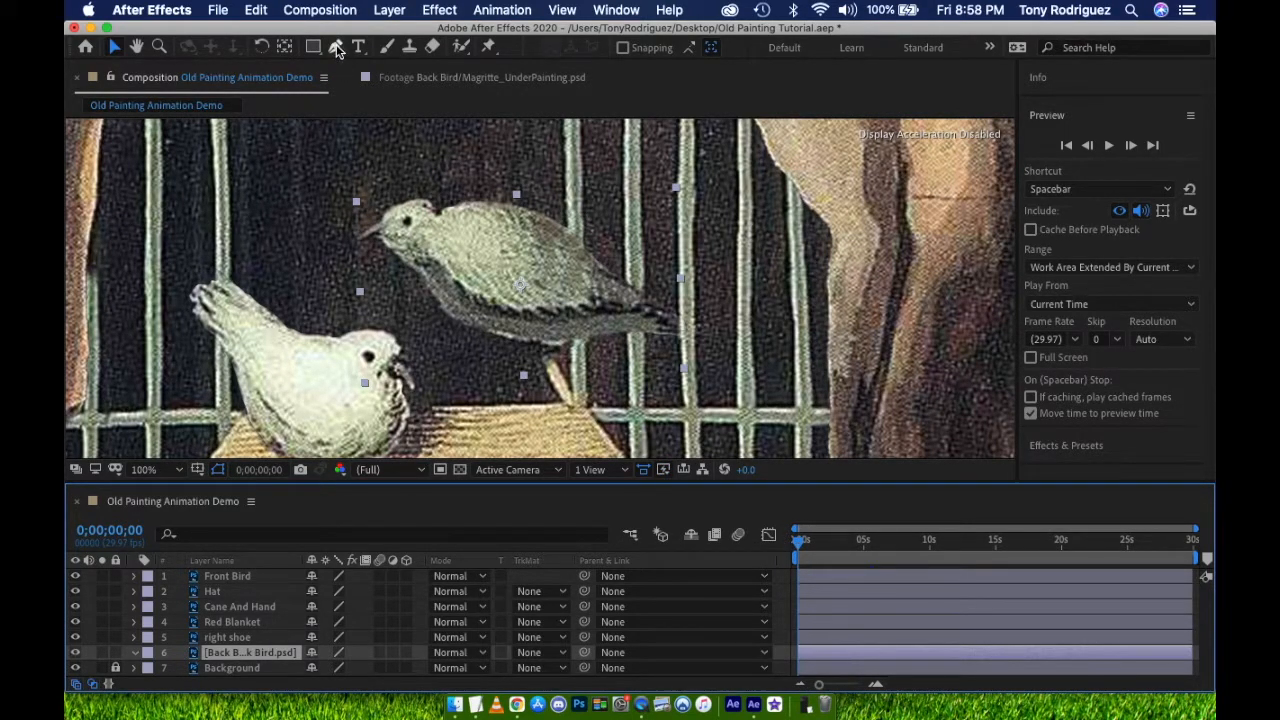
Step: Draw Mask 1 around the back bird with the Pen tool and set its mode to Subtract
click(336, 48)
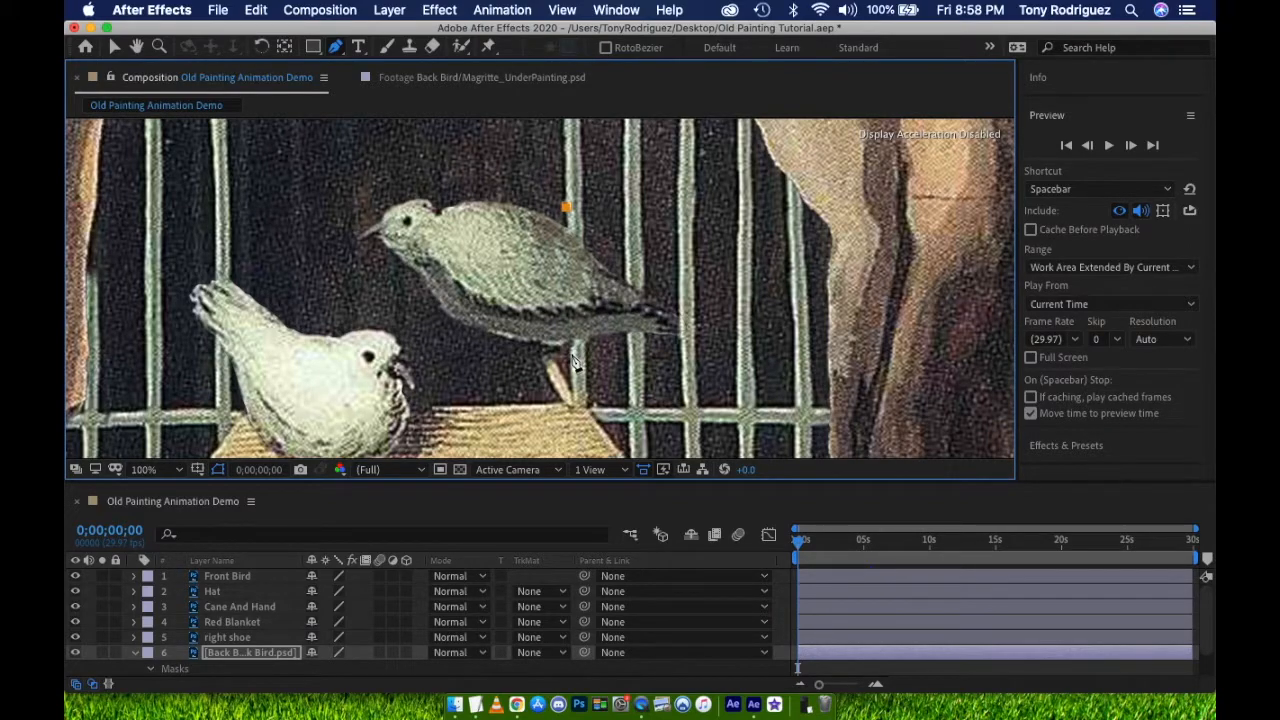
drag(564, 206, 570, 360)
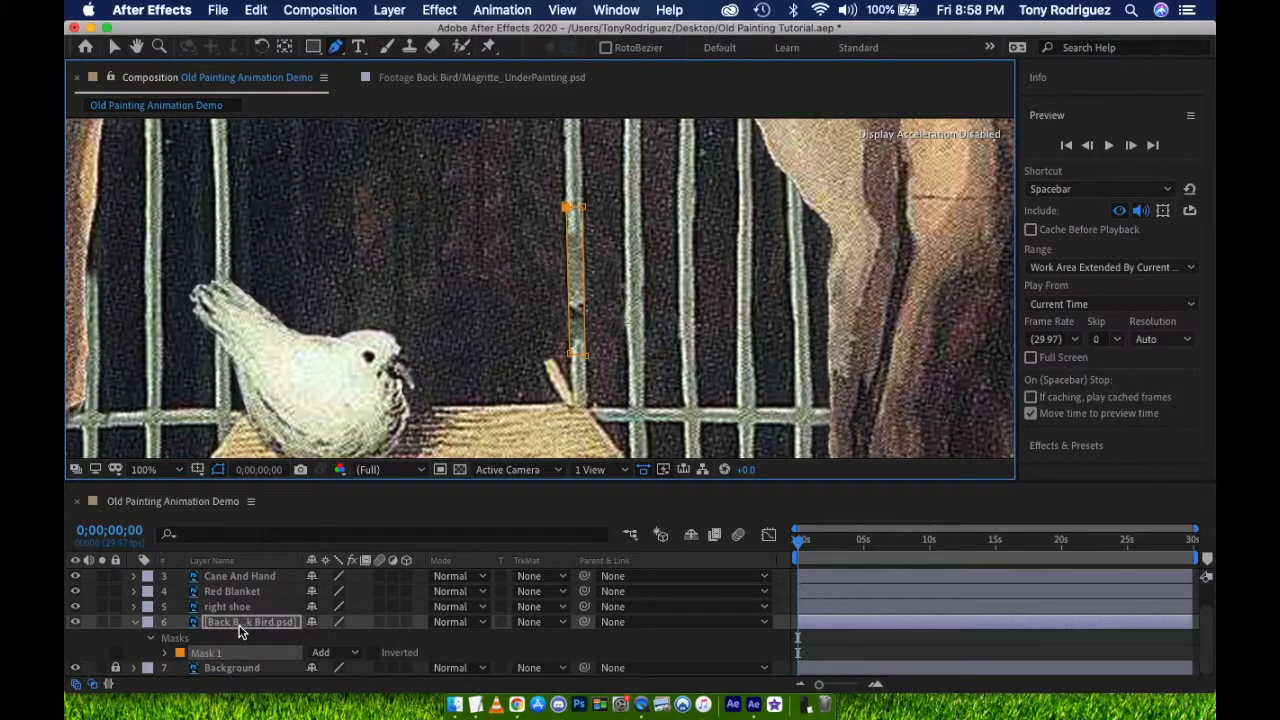
click(164, 638)
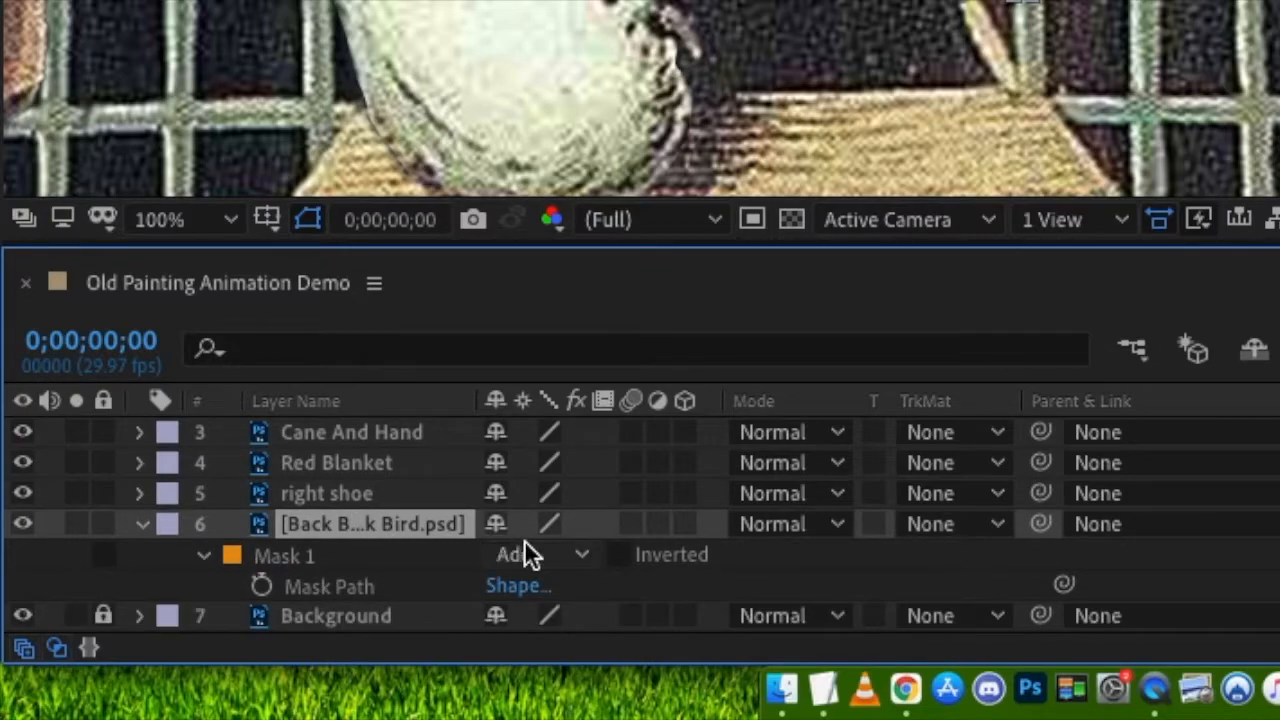
mouse_move(596, 560)
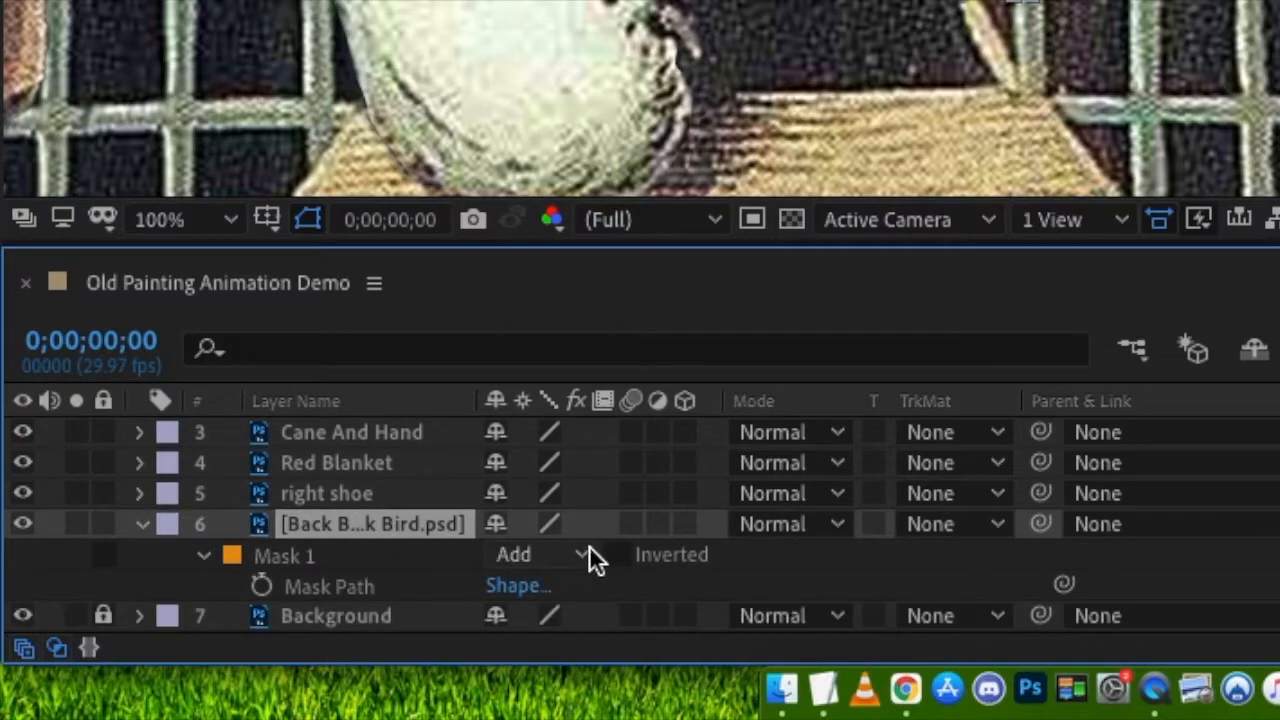
click(512, 554)
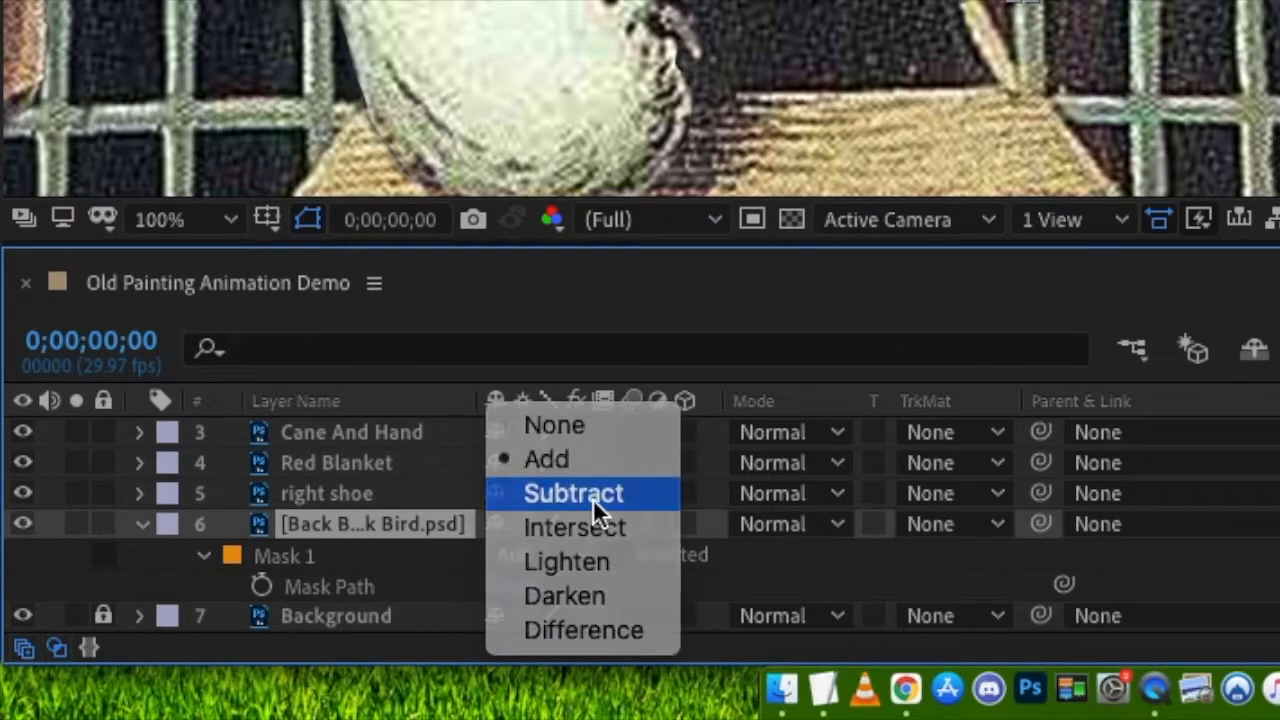
click(572, 492)
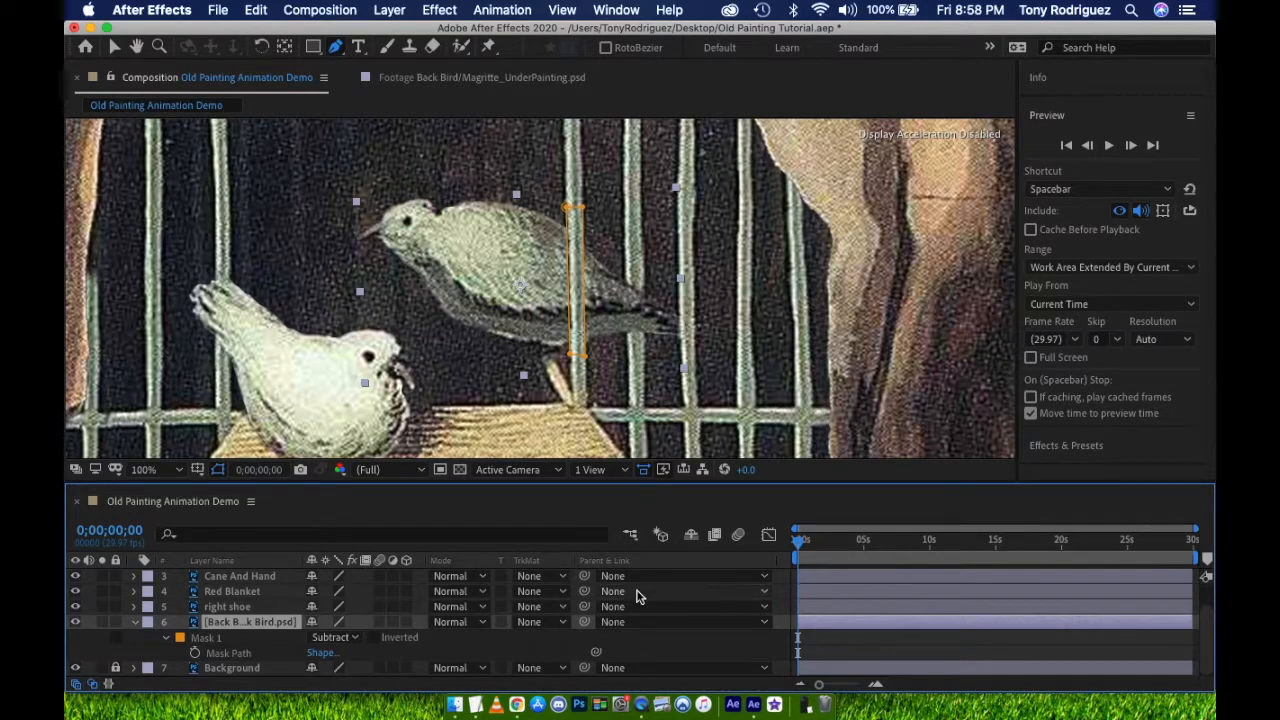
click(800, 540)
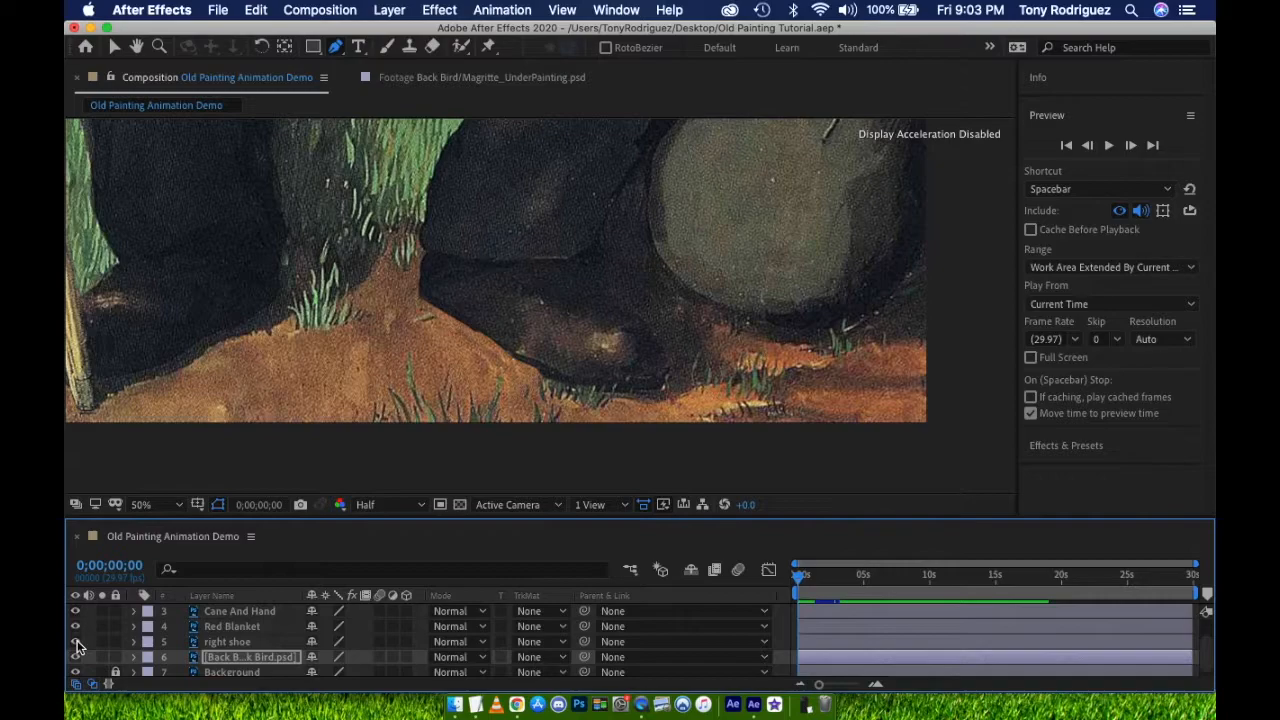
Step: Add a Puppet effect to the right shoe layer by placing position pins on the shoe
click(228, 640)
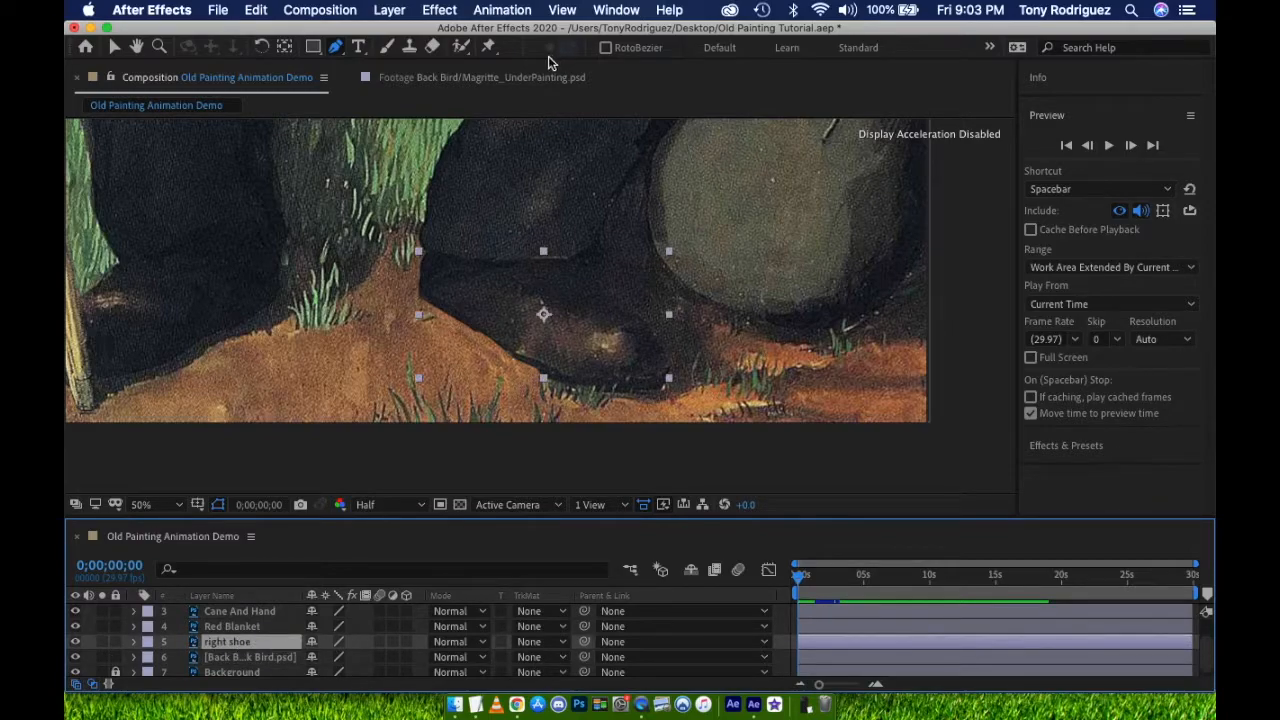
mouse_move(490, 48)
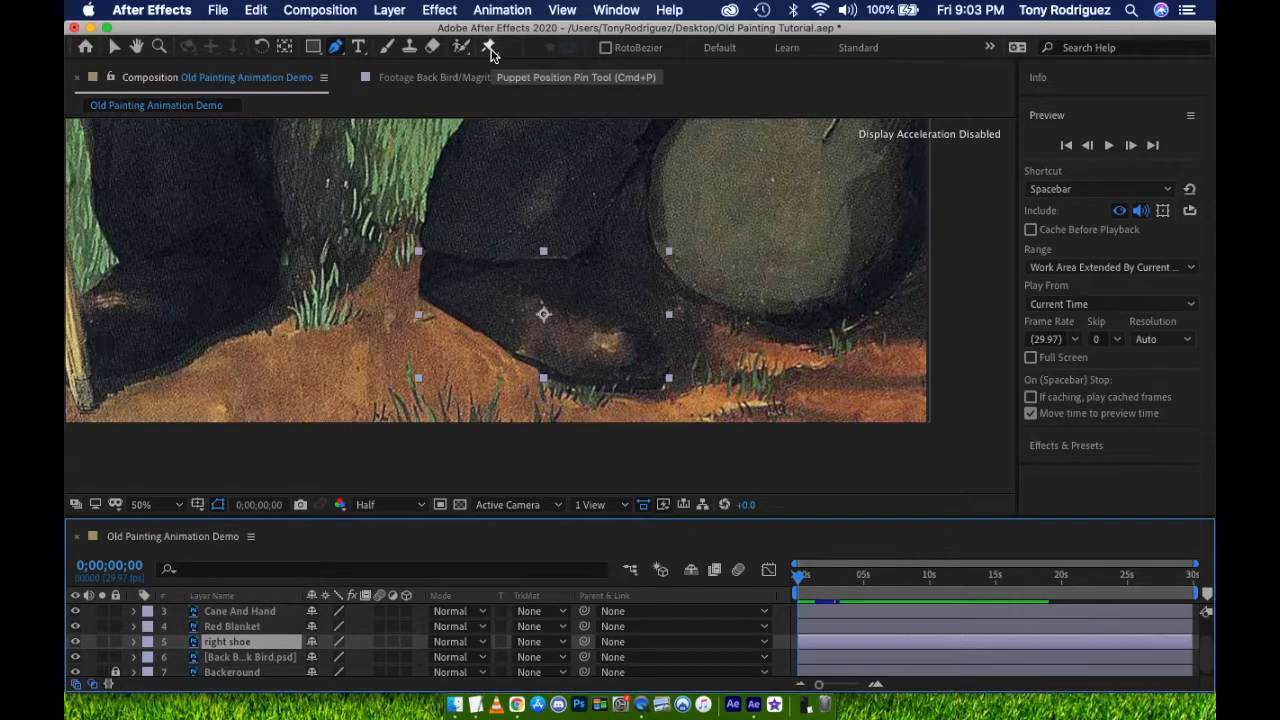
click(488, 48)
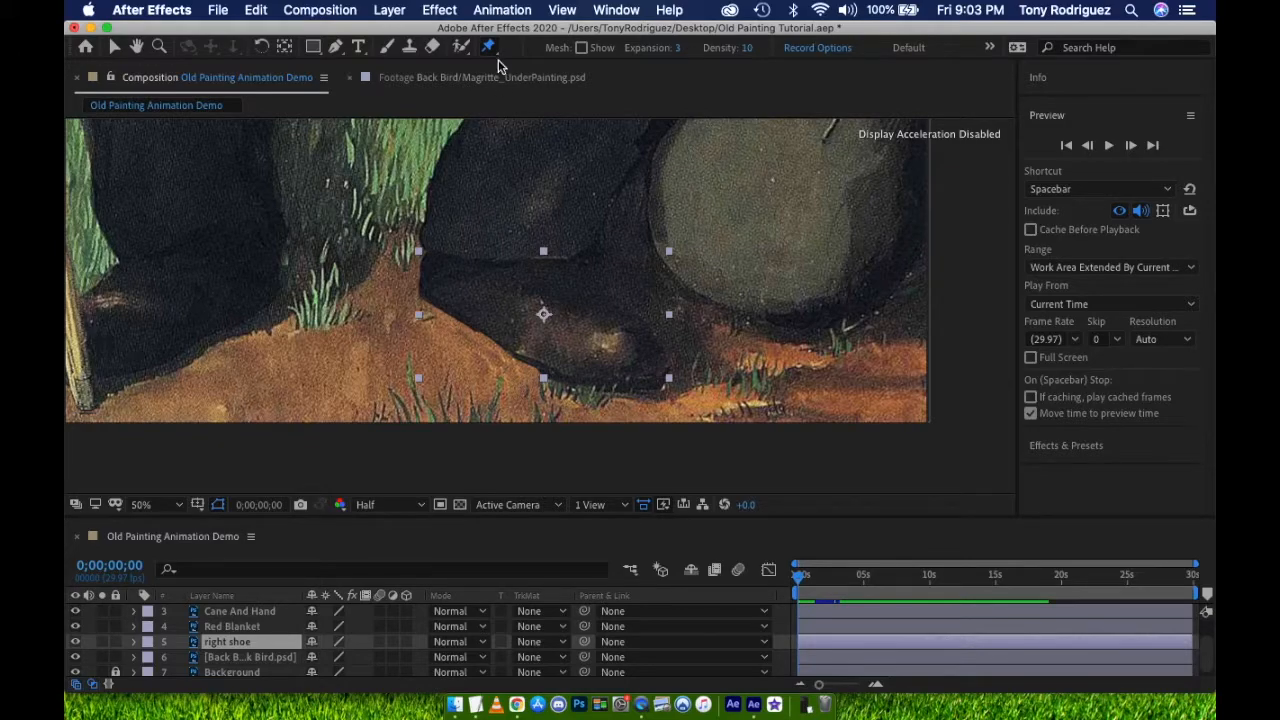
click(488, 48)
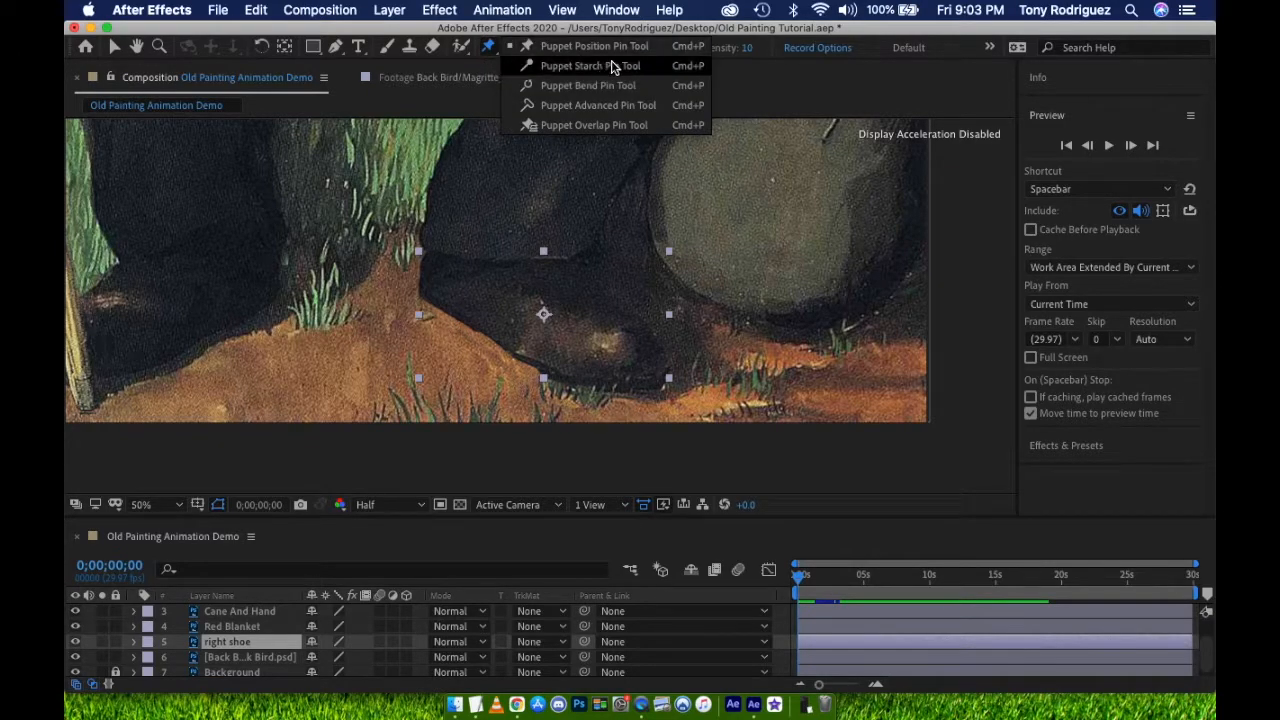
mouse_move(594, 46)
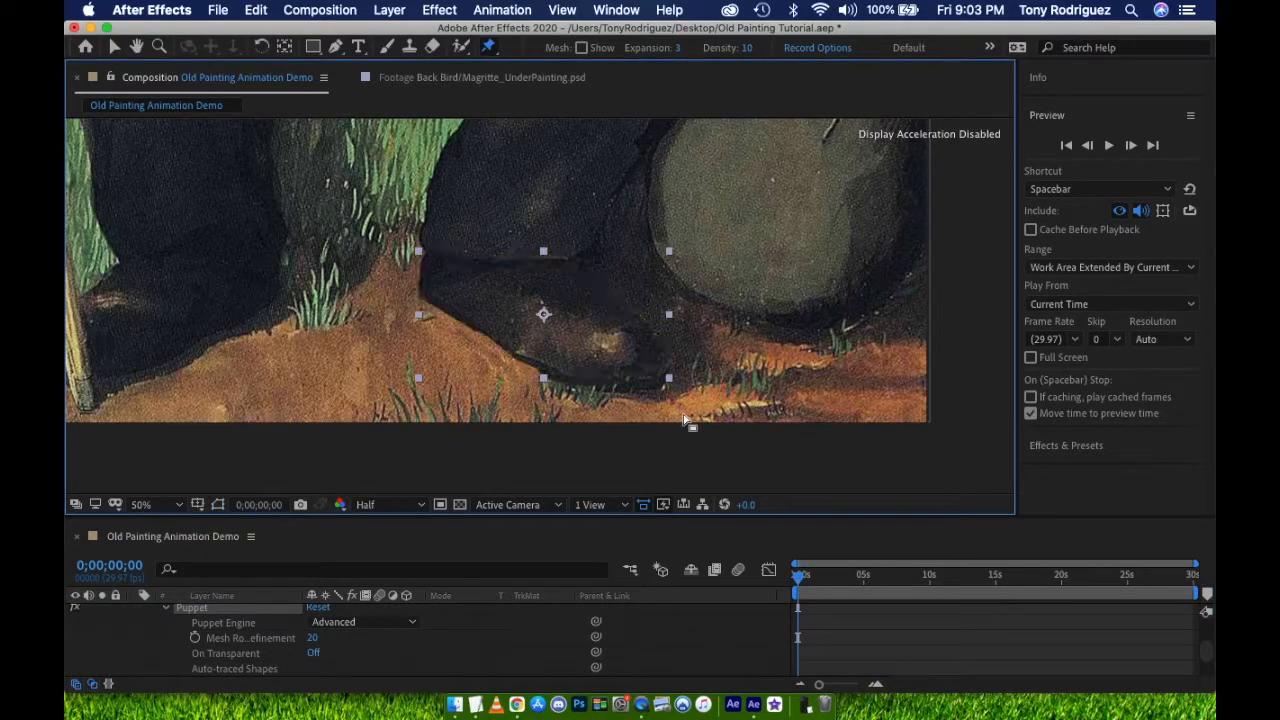
mouse_move(476, 622)
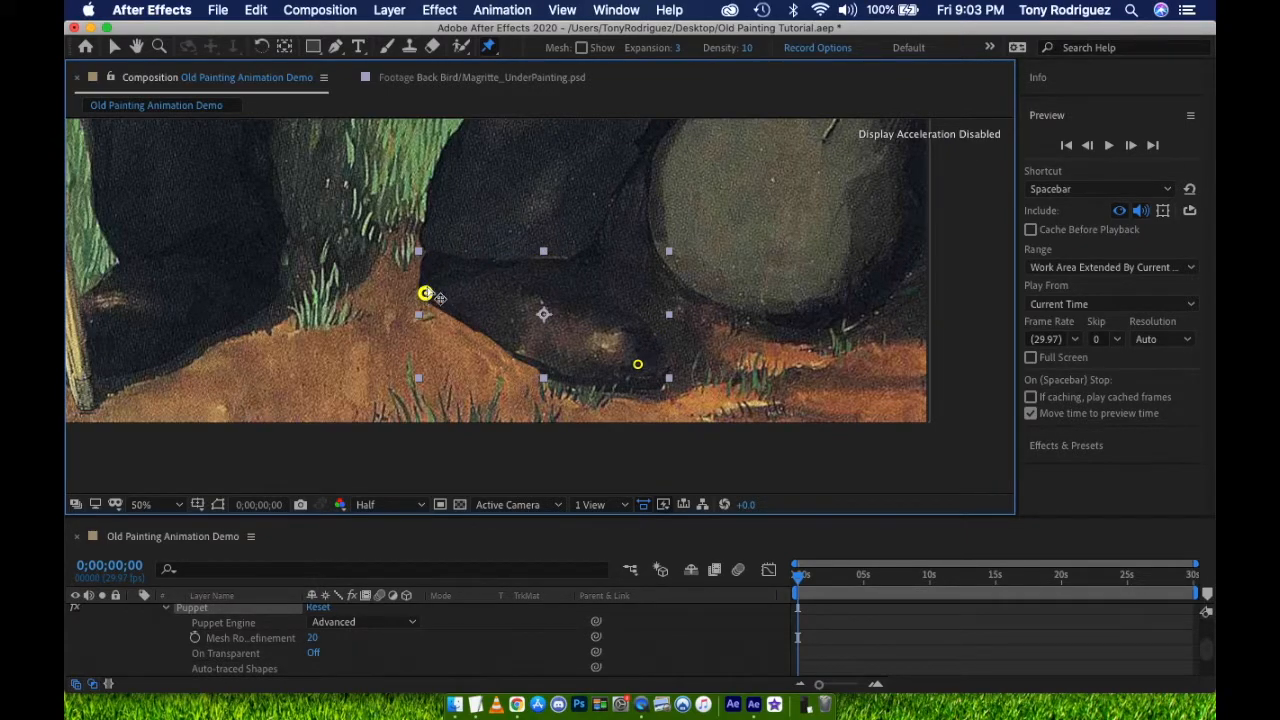
drag(424, 292, 430, 260)
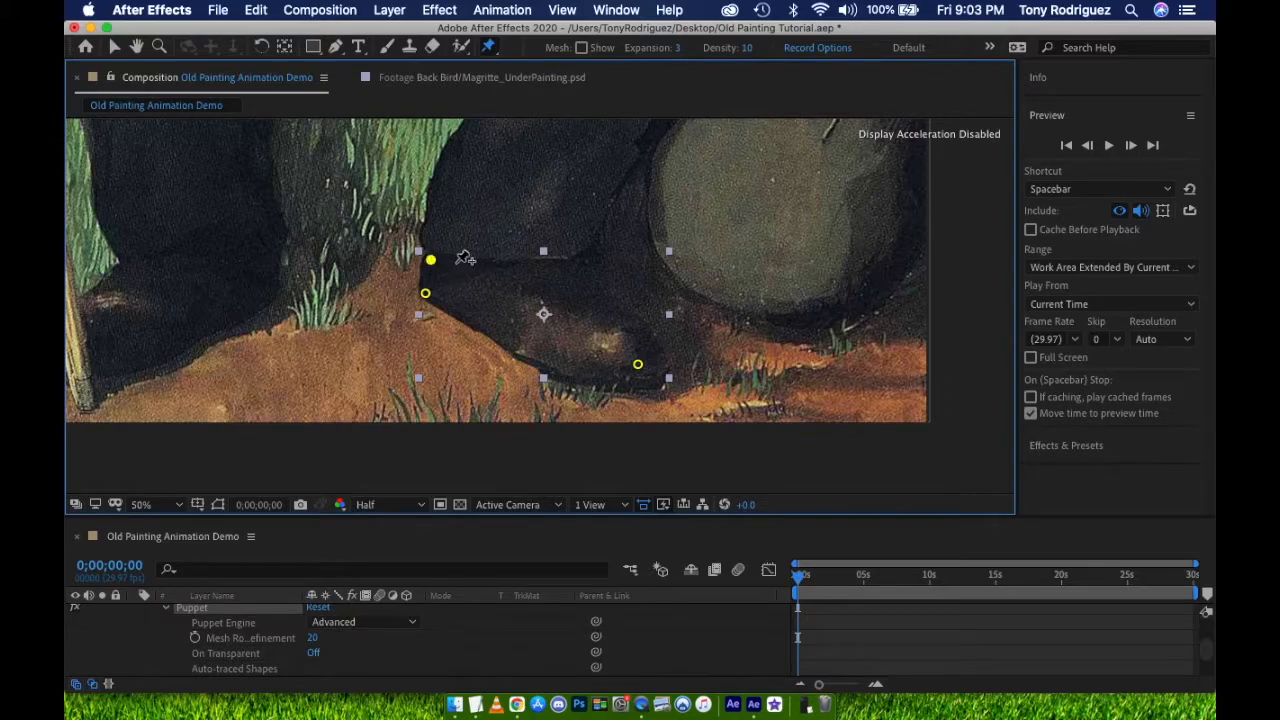
mouse_move(478, 260)
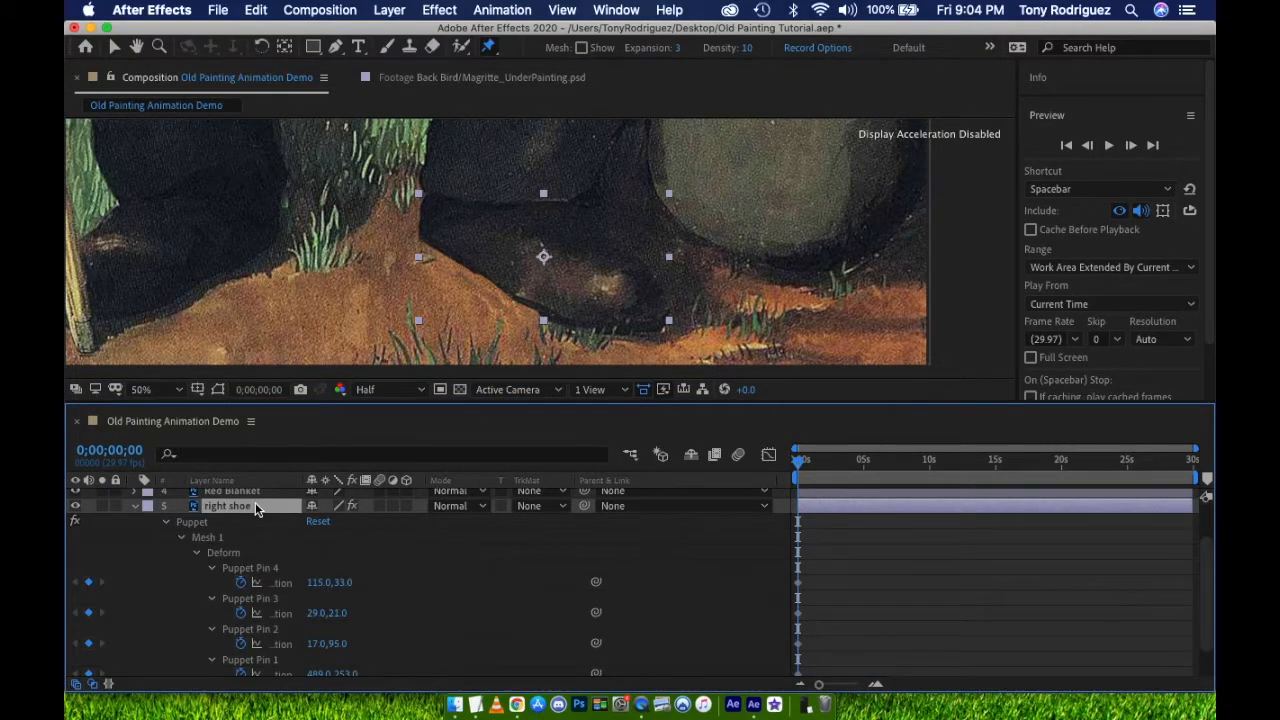
Step: Locate the shoe's puppet pins and move the current time to 1;15
scroll(down, 3)
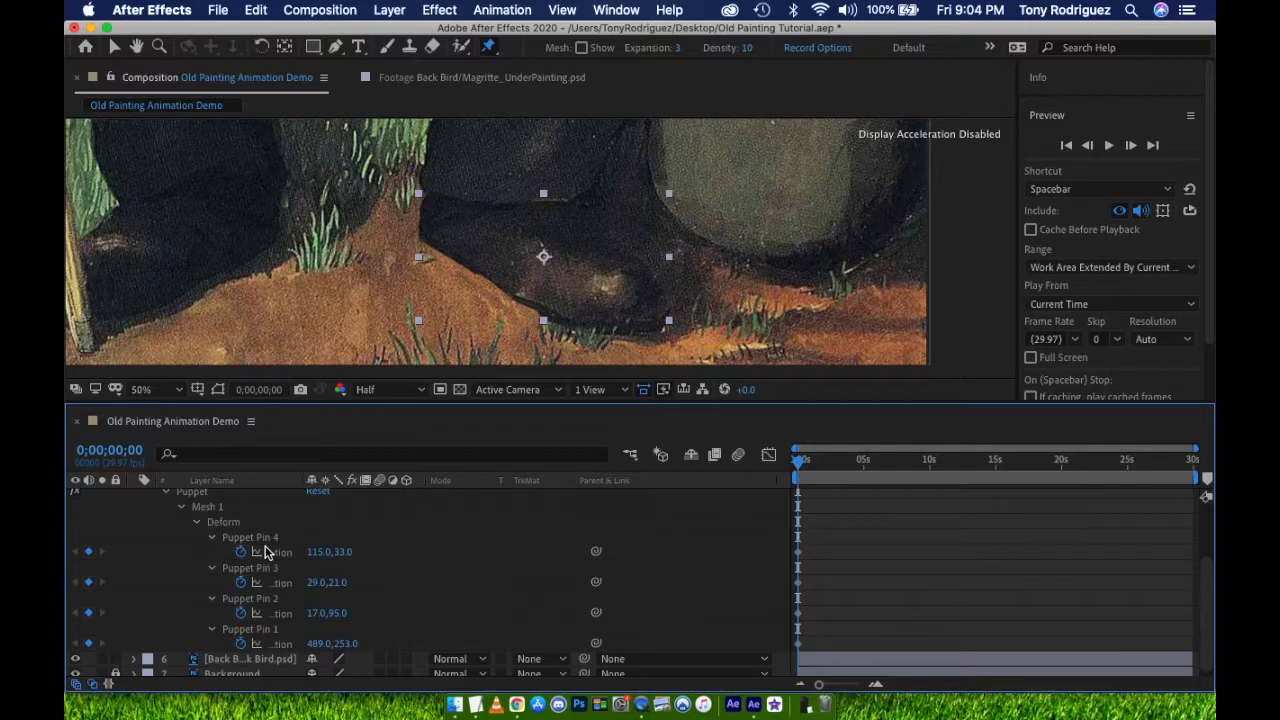
click(248, 536)
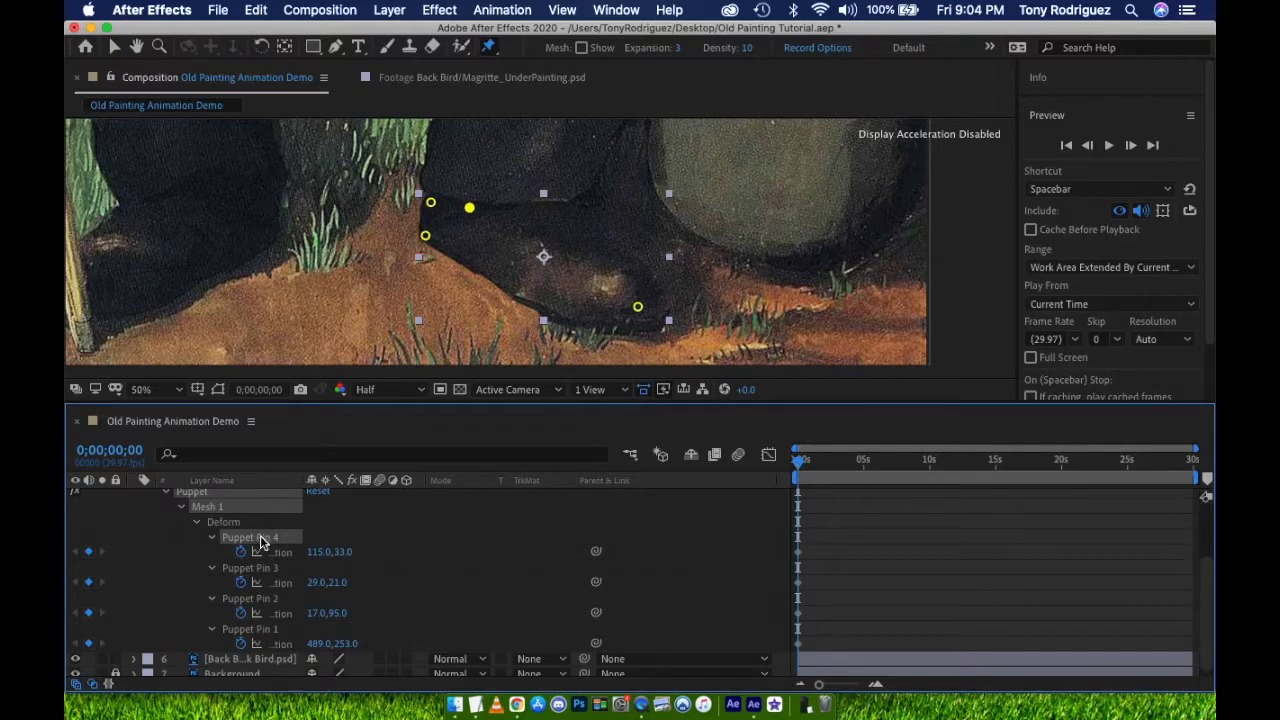
click(248, 568)
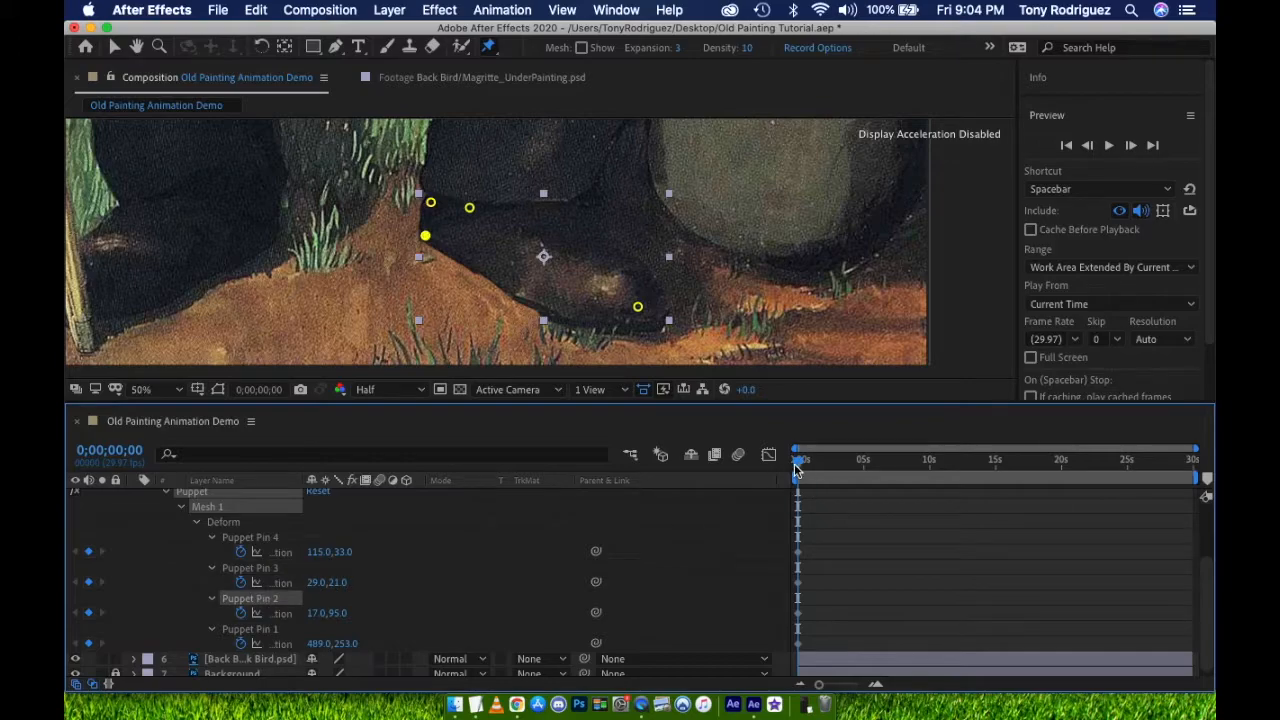
drag(798, 458, 864, 470)
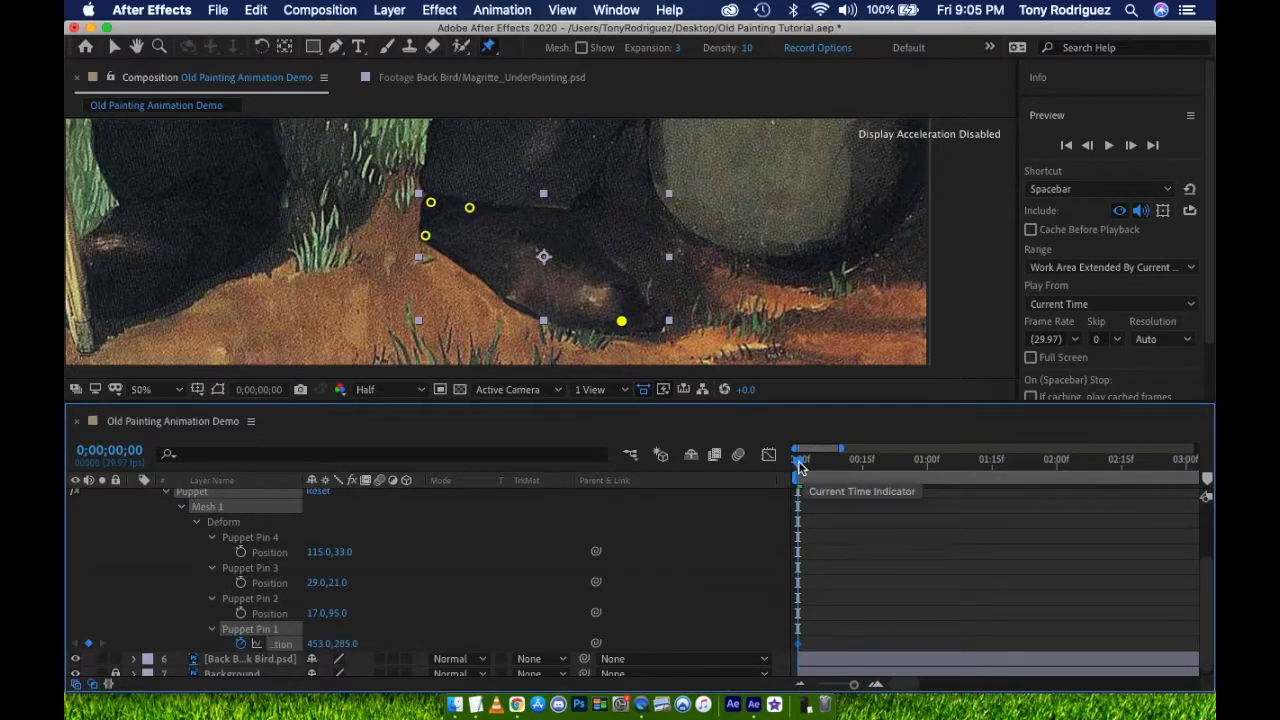
drag(798, 458, 992, 458)
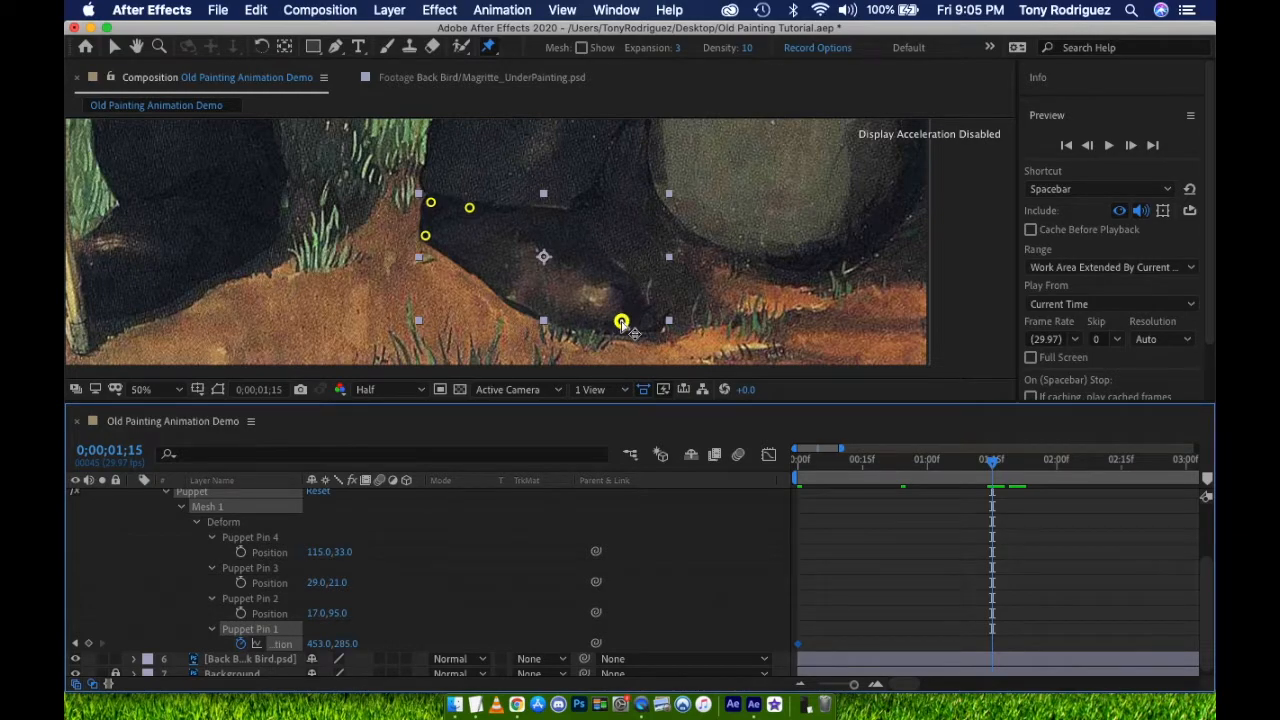
Step: Drag Puppet Pin 1 upward in the viewer to keyframe the shoe's toe lifted
drag(620, 320, 624, 316)
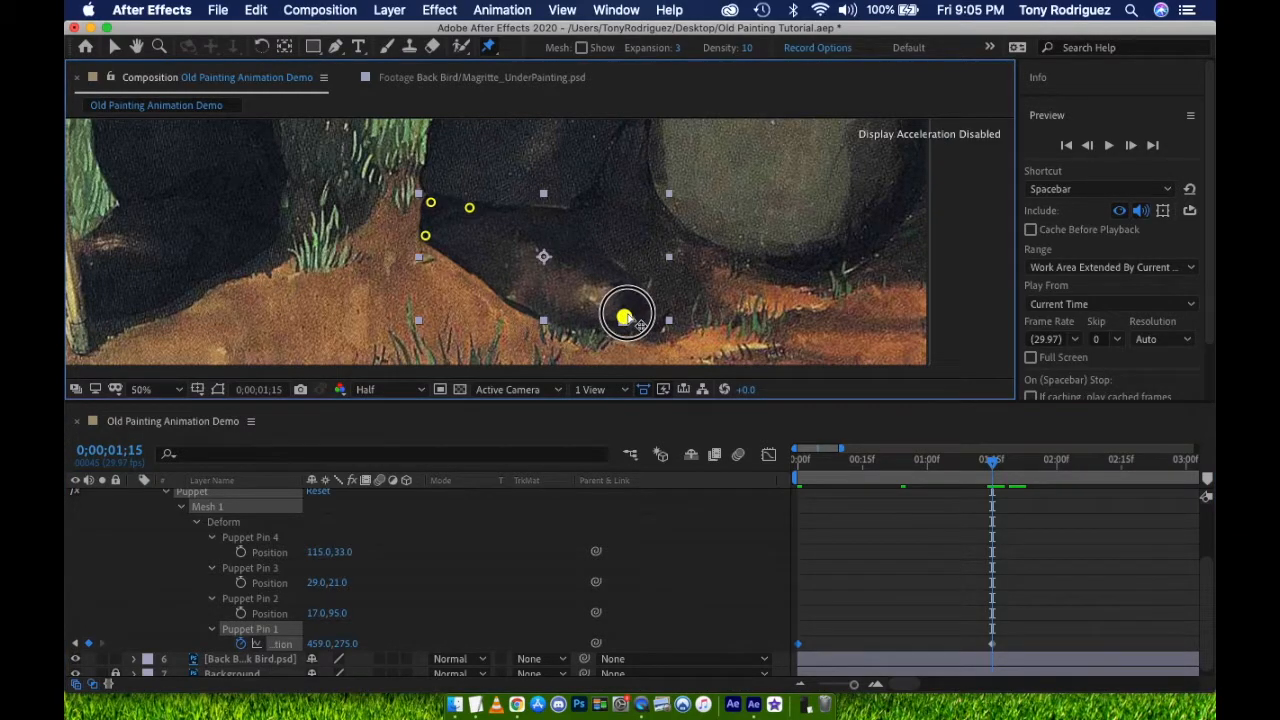
drag(628, 318, 636, 304)
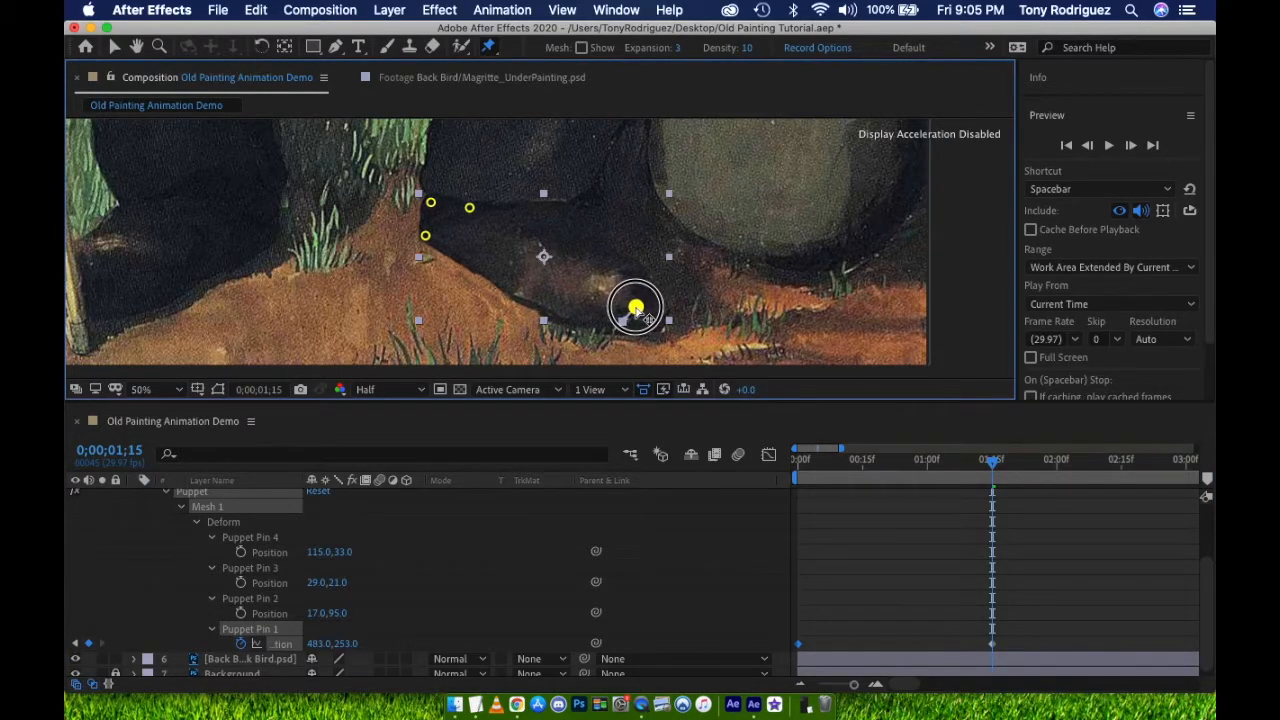
drag(636, 308, 640, 300)
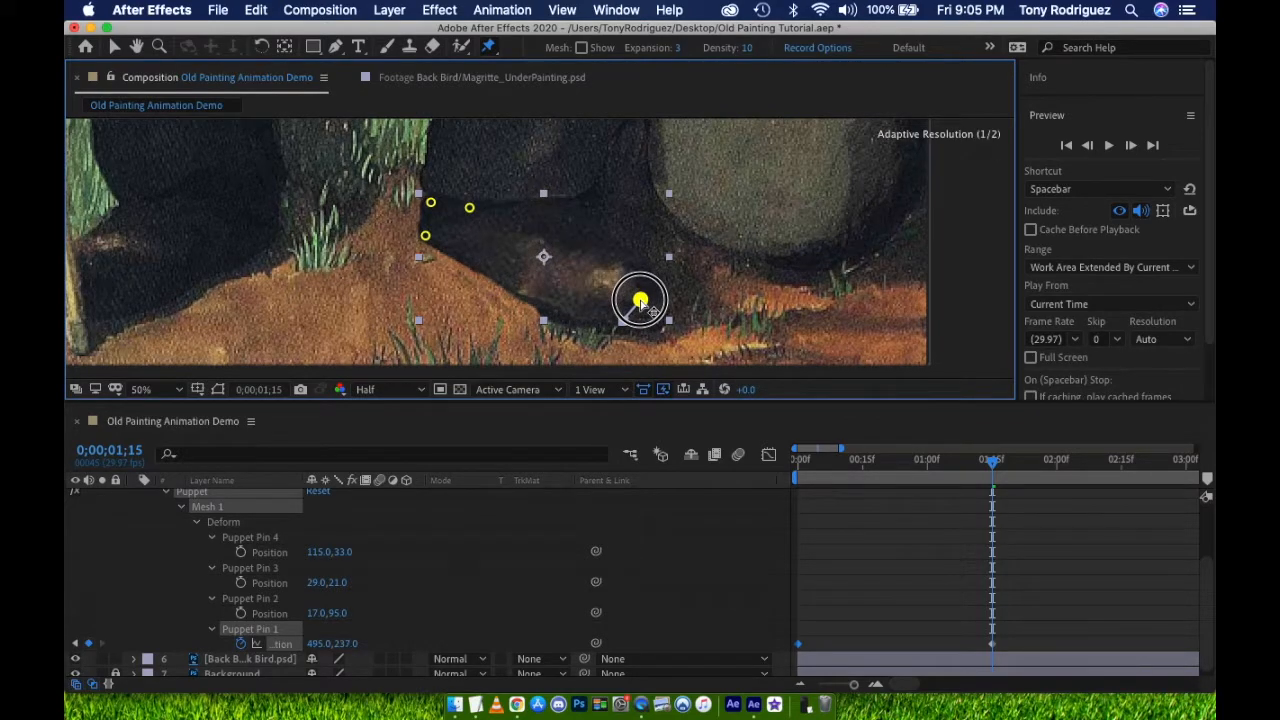
drag(640, 300, 640, 302)
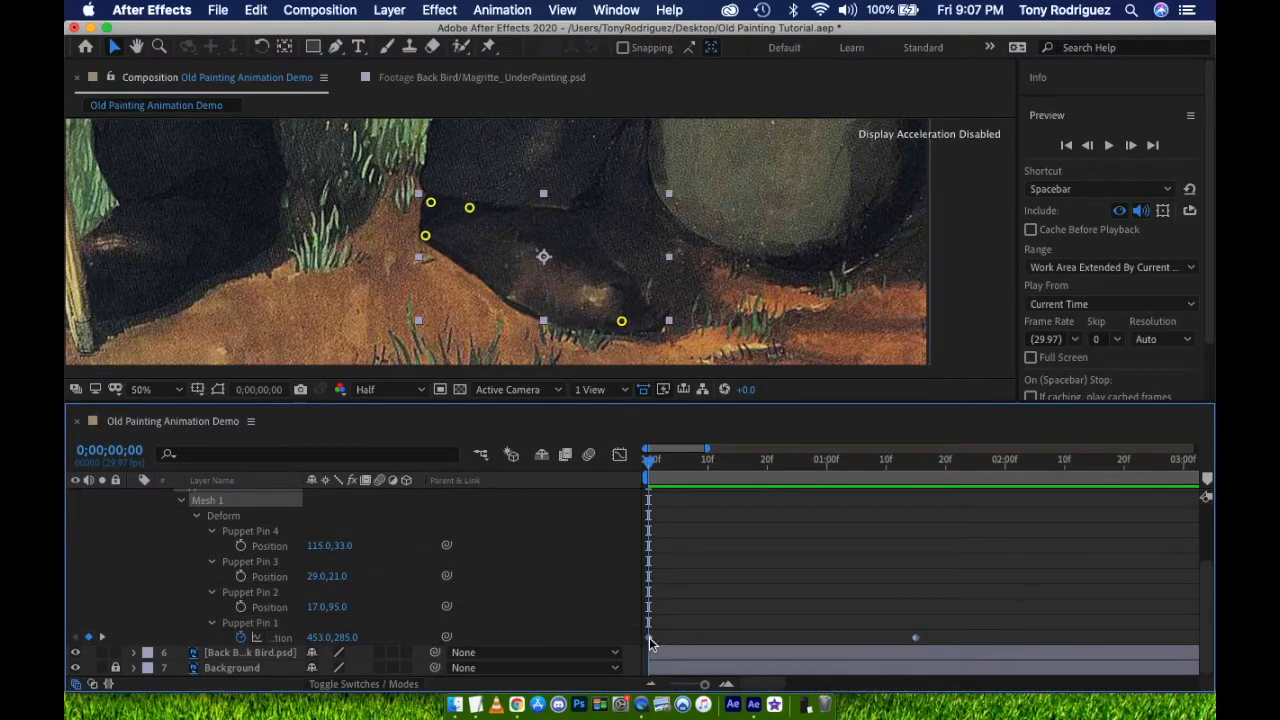
Step: Add a loopOut() expression to Puppet Pin 1's Position so the toe motion repeats
drag(648, 458, 960, 458)
text(loop)
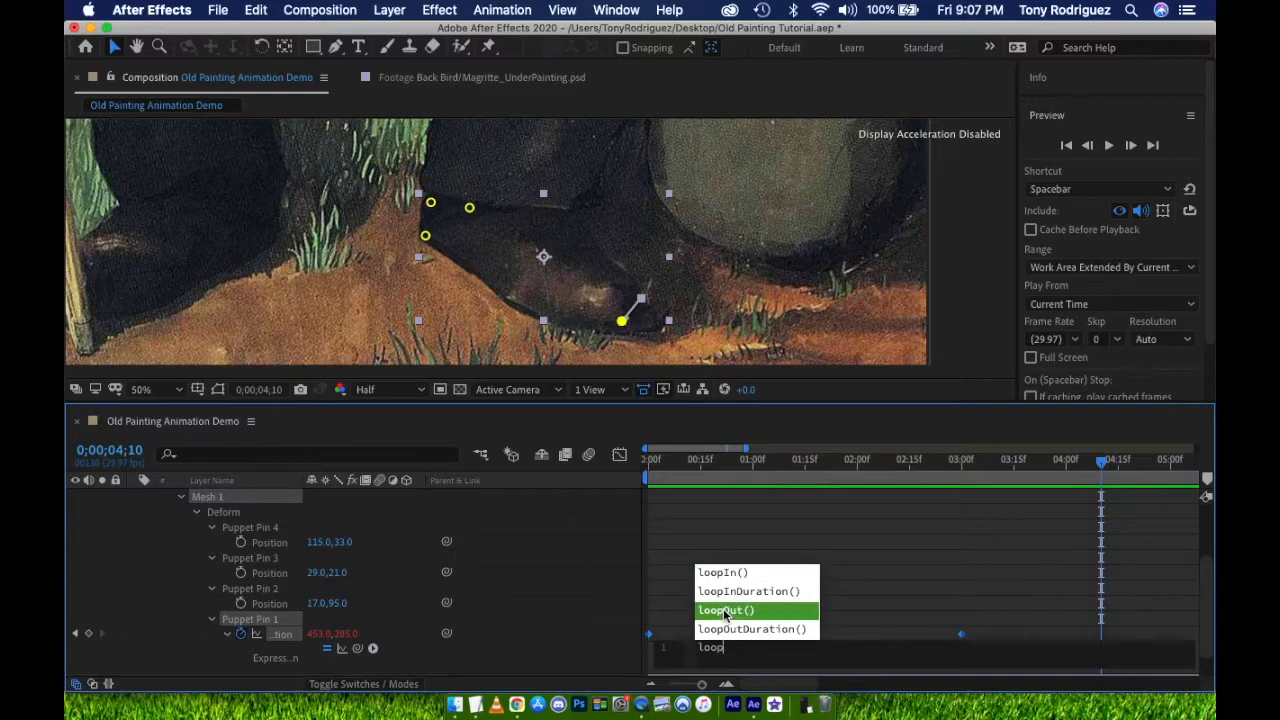
click(726, 610)
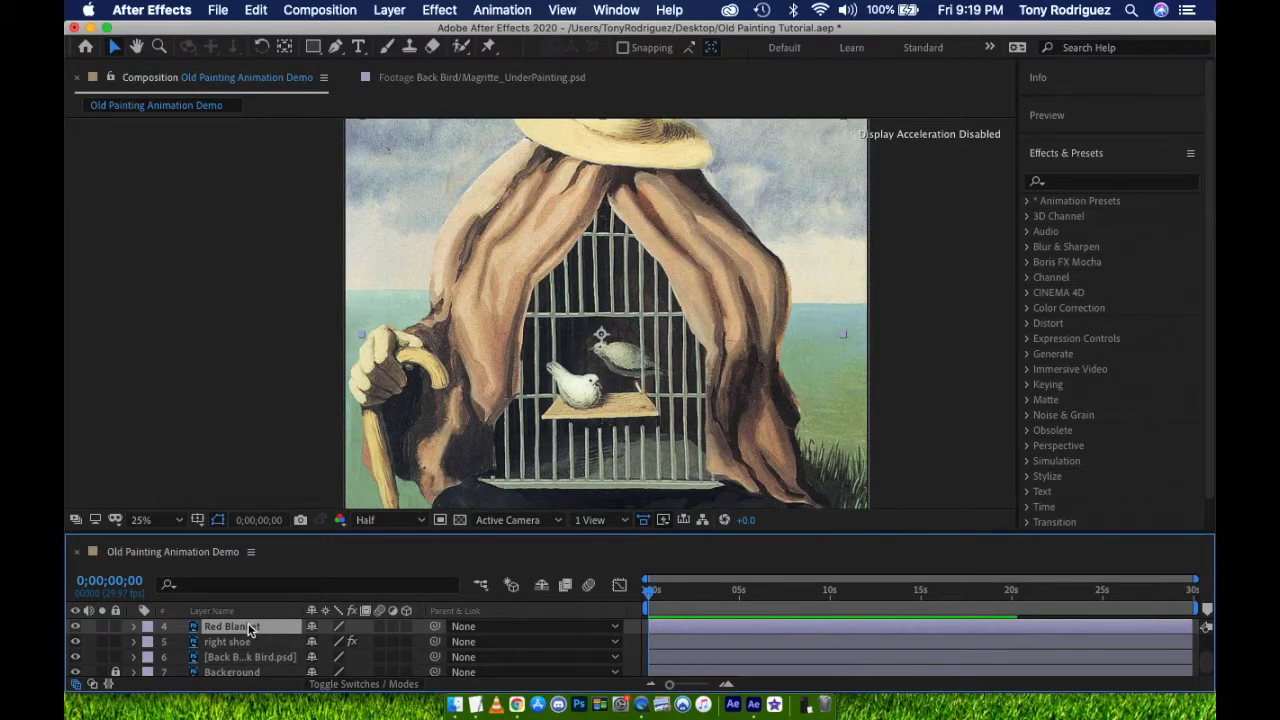
Step: Place puppet position pins along the Red Blanket's top edge, creating a Puppet effect
click(490, 48)
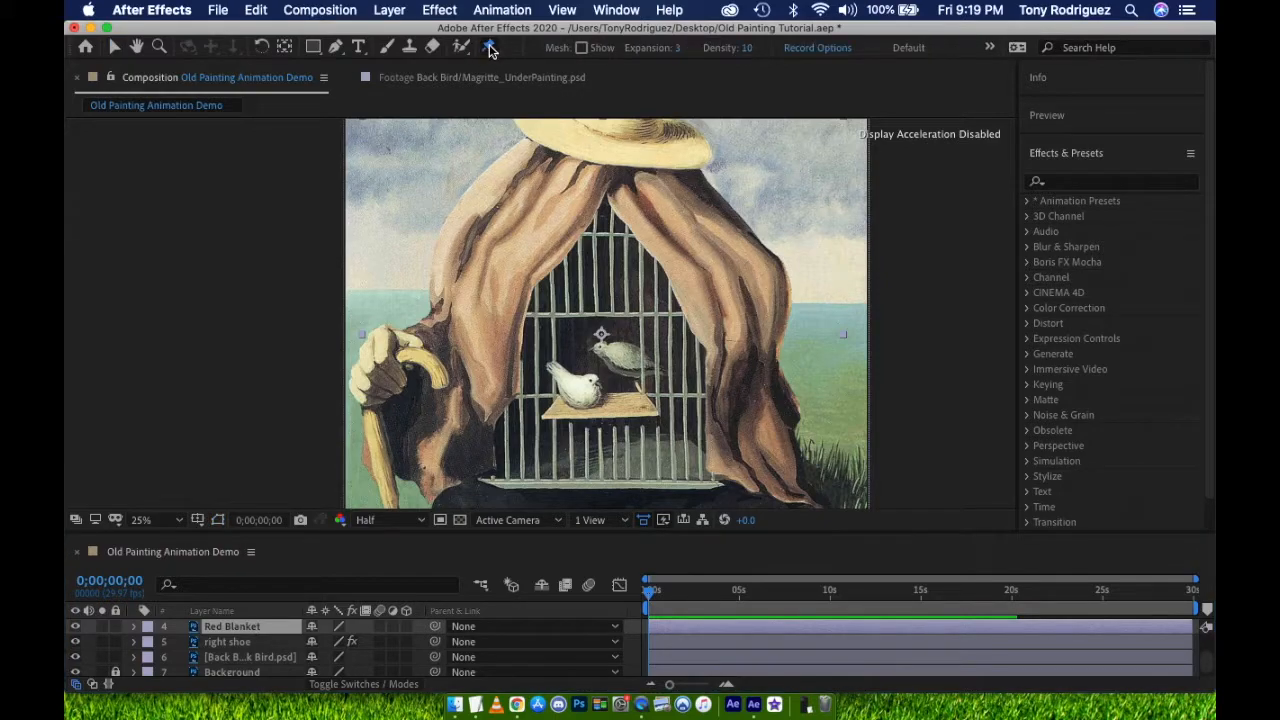
click(490, 48)
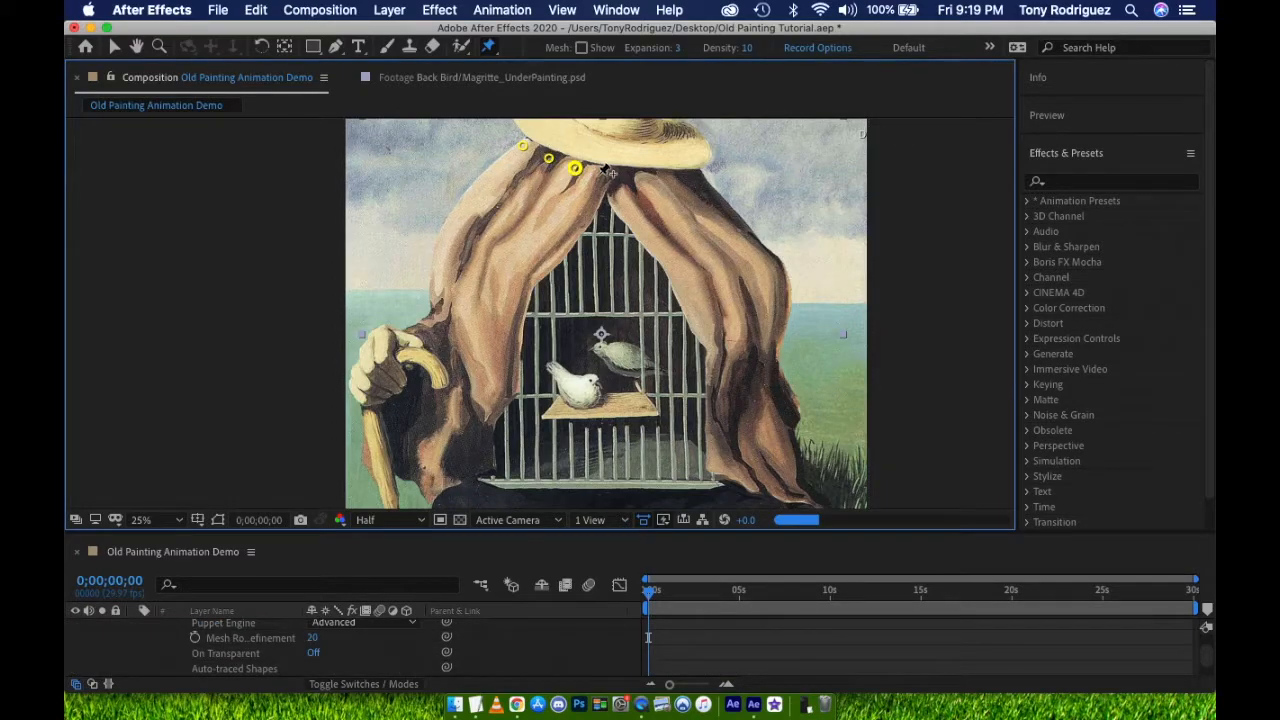
click(696, 176)
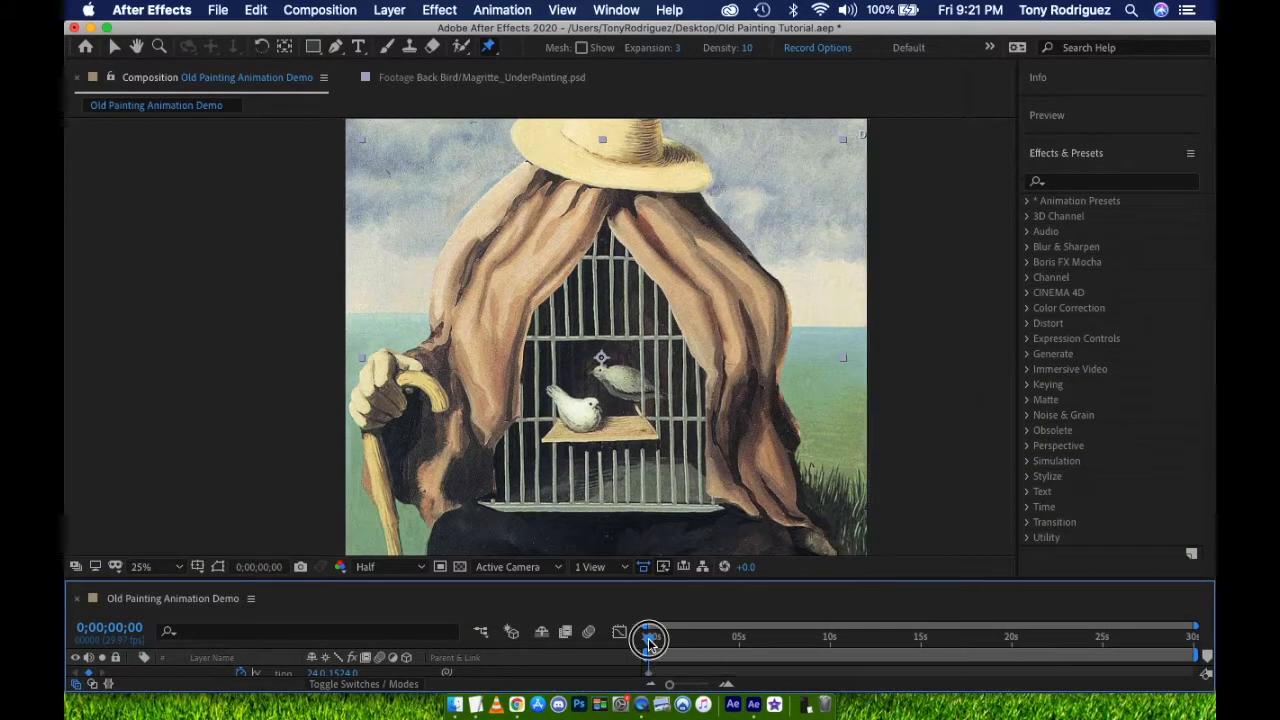
Step: Advance the current time and pose the blanket pins for new Position keyframes
drag(648, 640, 692, 640)
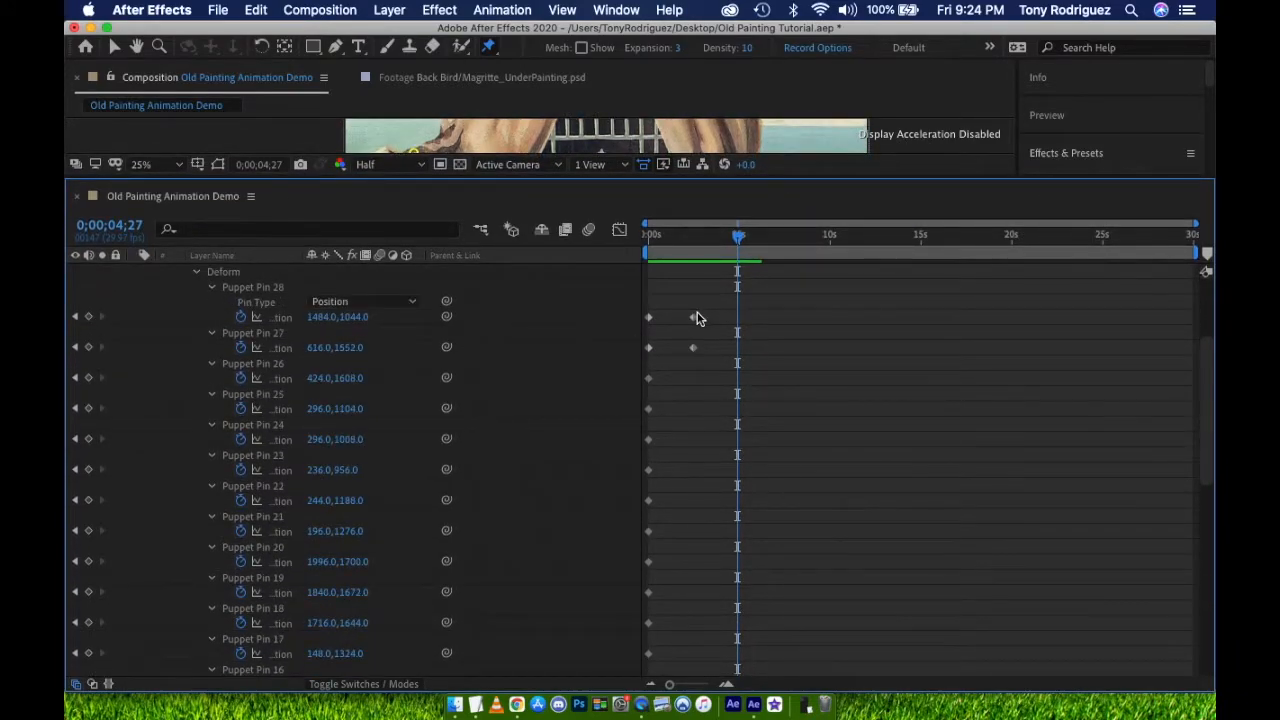
scroll(down, 3)
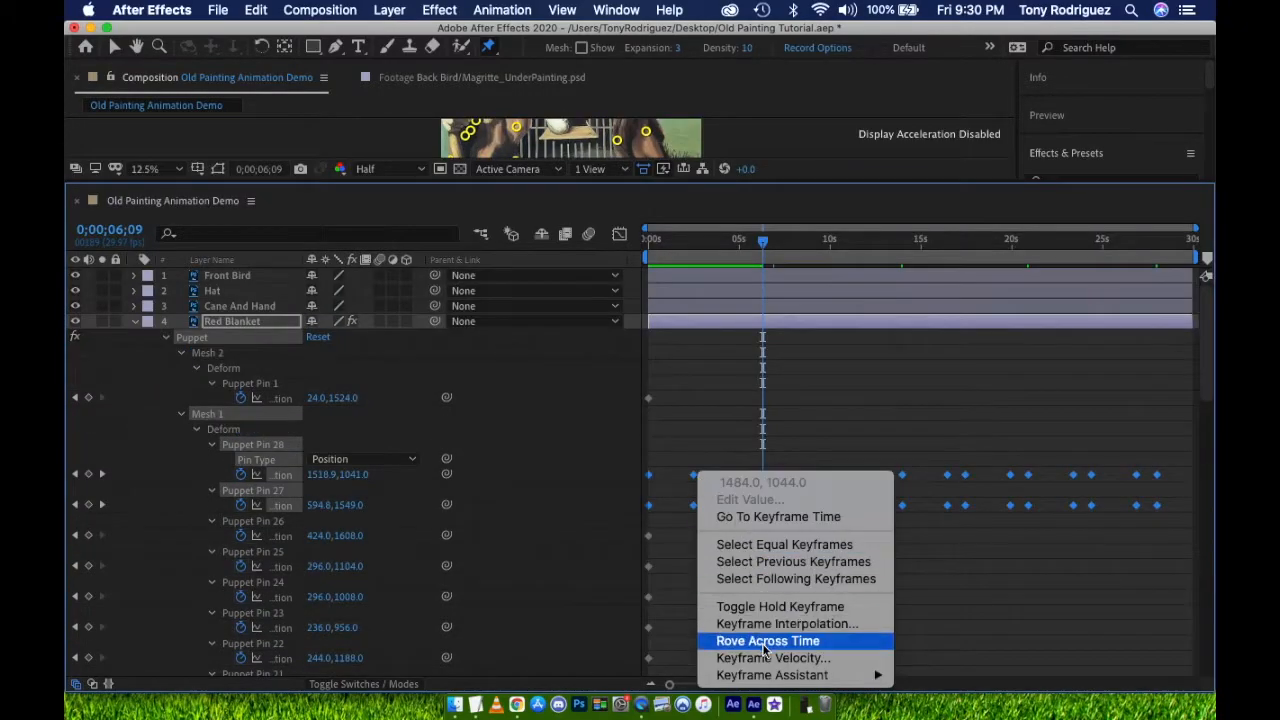
mouse_move(772, 676)
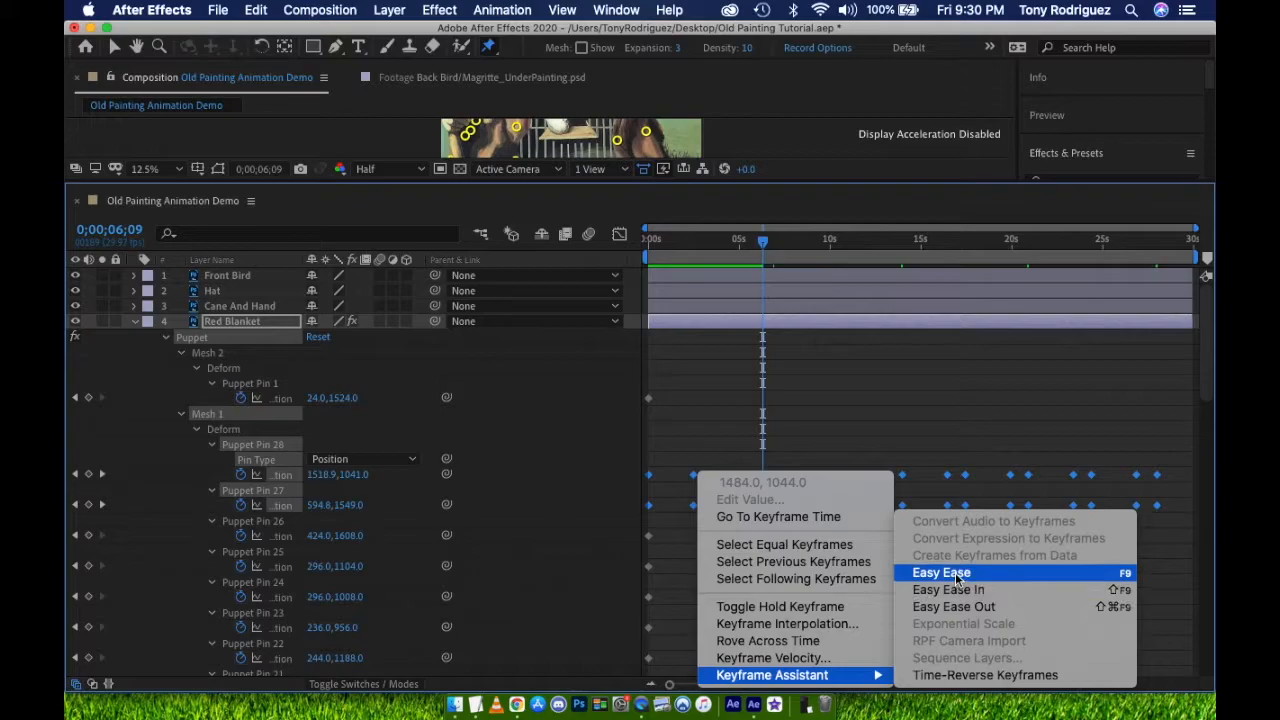
Step: Apply Easy Ease to the Red Blanket puppet pin keyframes
click(940, 572)
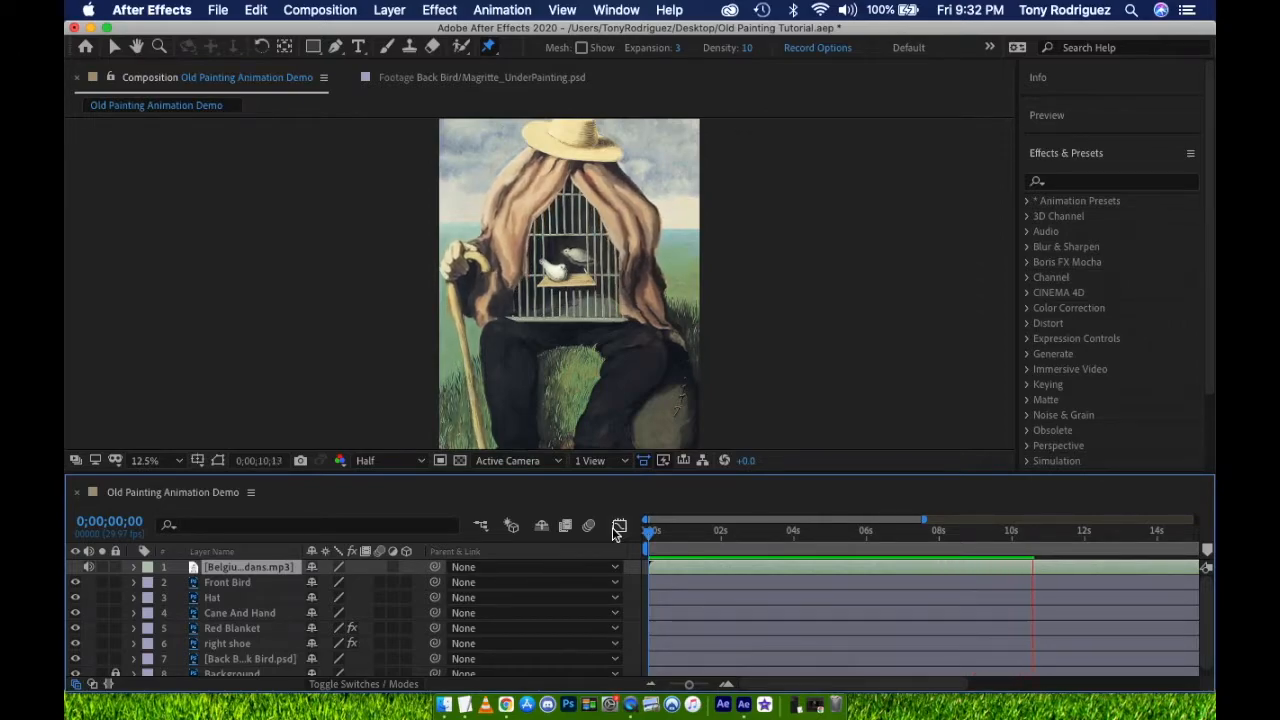
Step: Add the composition to the Render Queue and enter its Lossless output settings
click(320, 10)
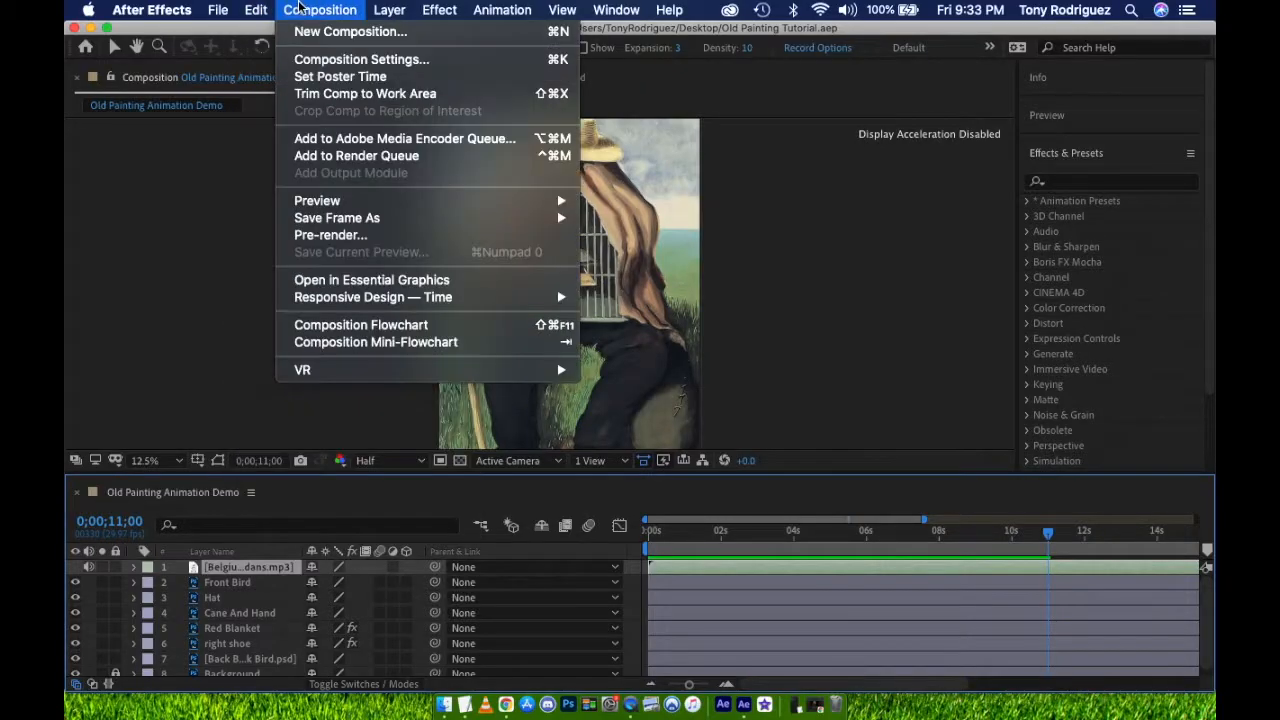
click(356, 156)
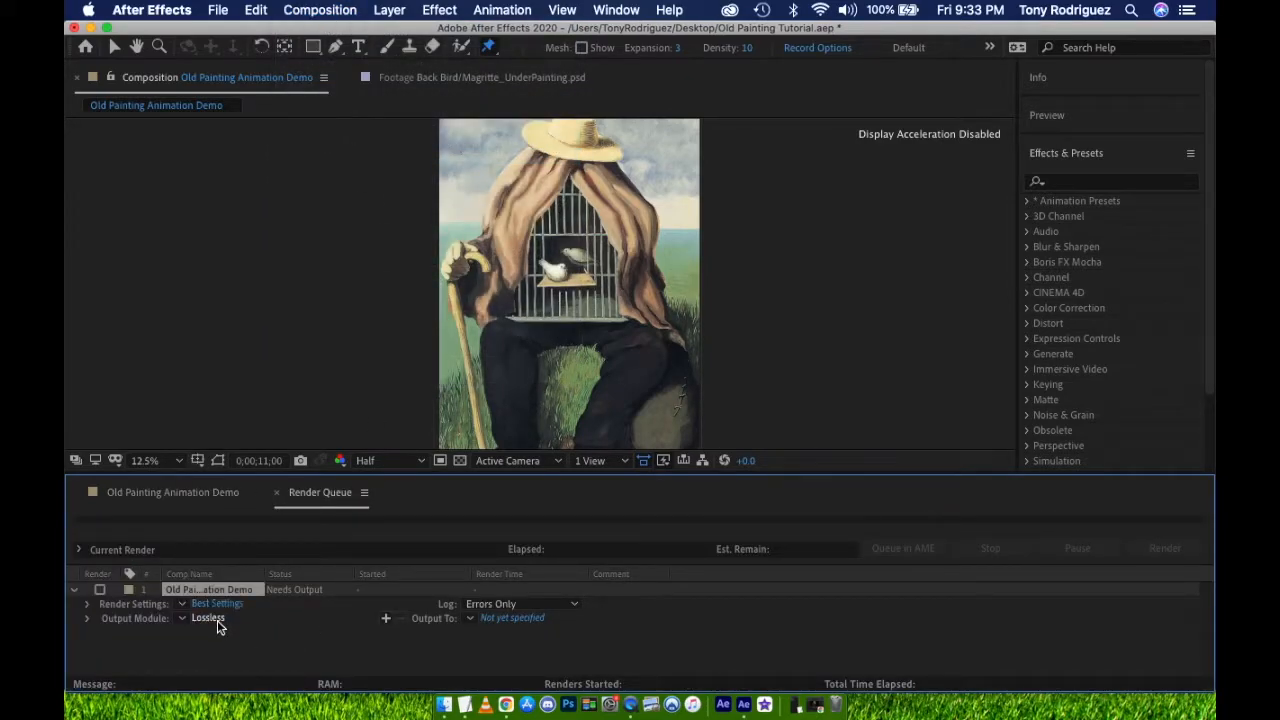
click(208, 616)
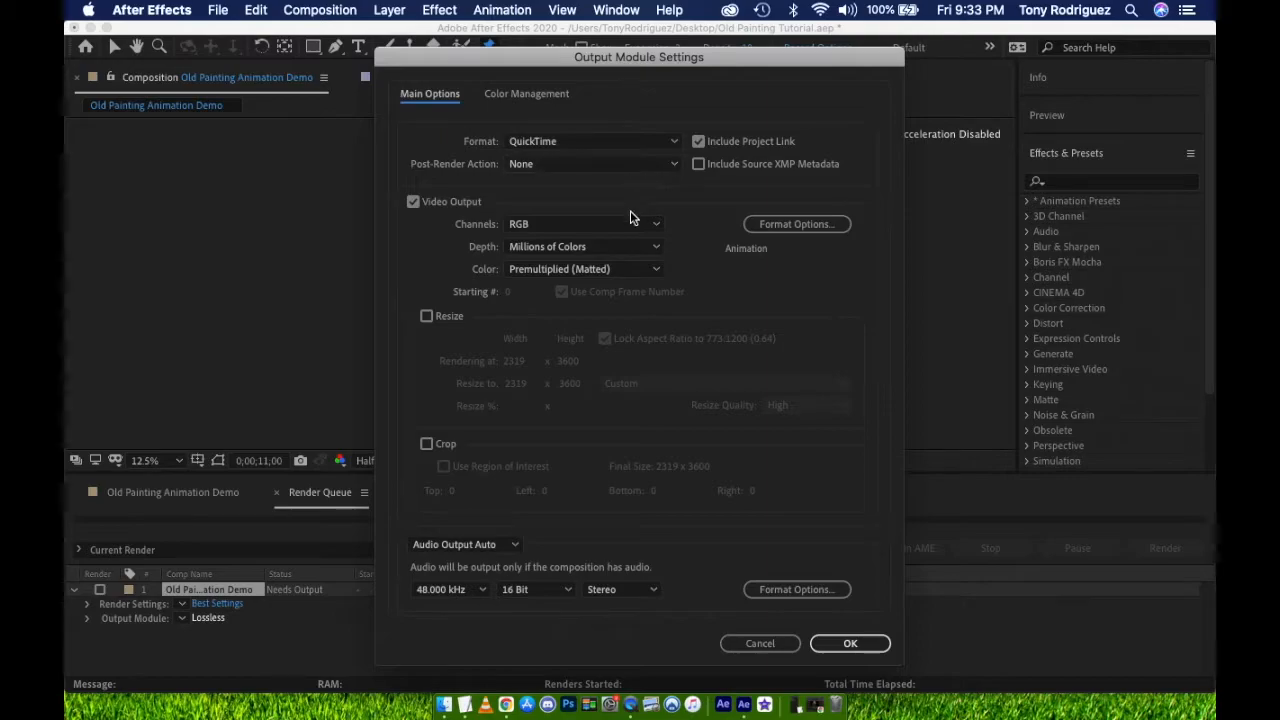
Step: Set the QuickTime codec to Apple ProRes 4444 and save output as Old Painting Animation Demo.mov
click(796, 224)
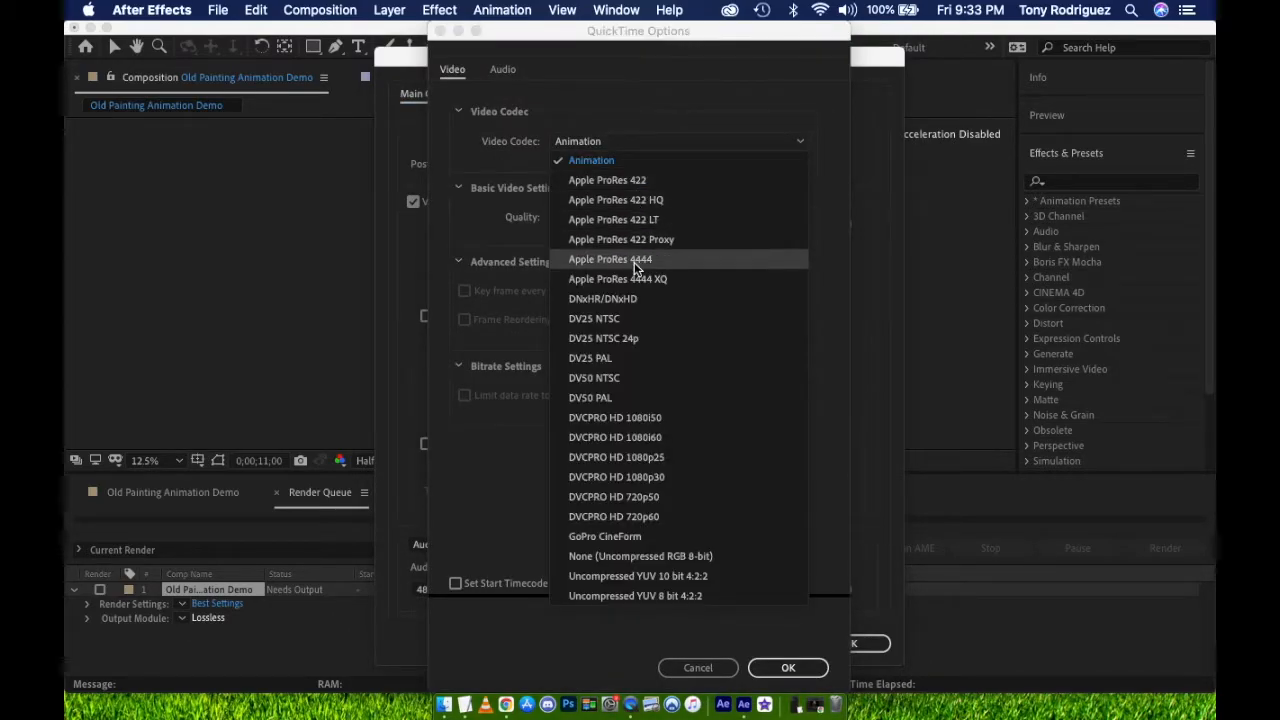
click(610, 260)
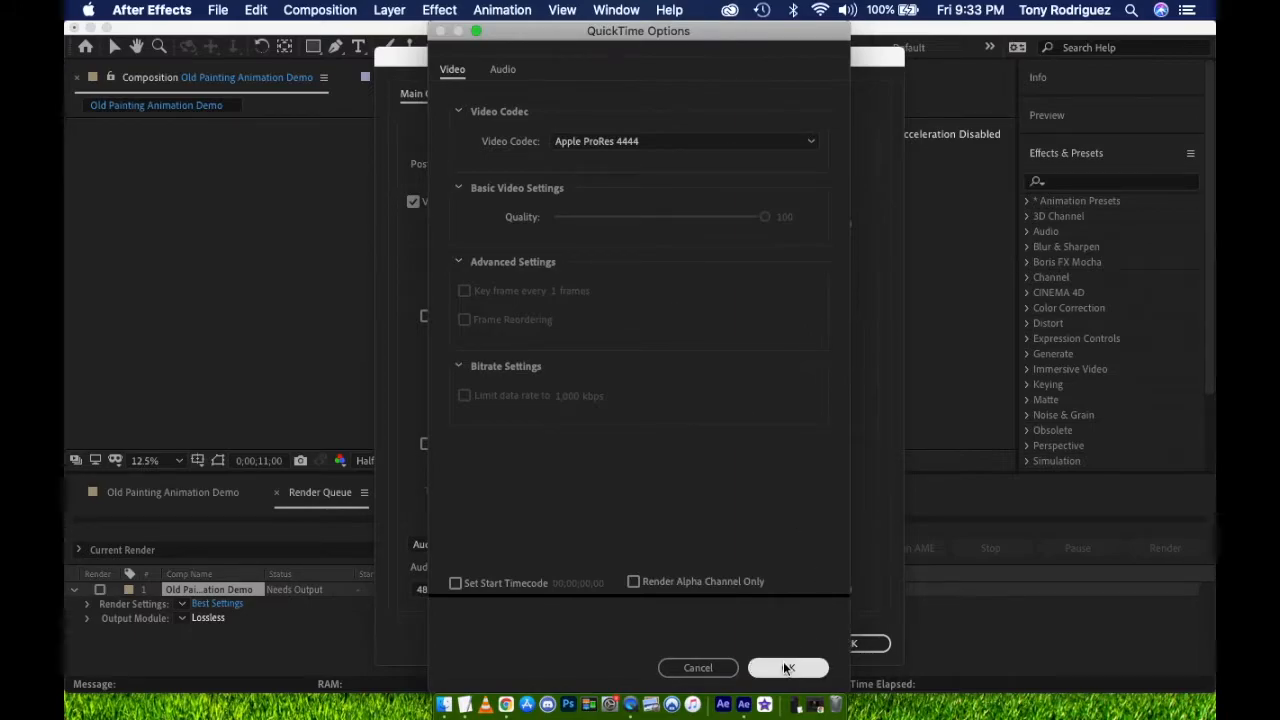
click(788, 668)
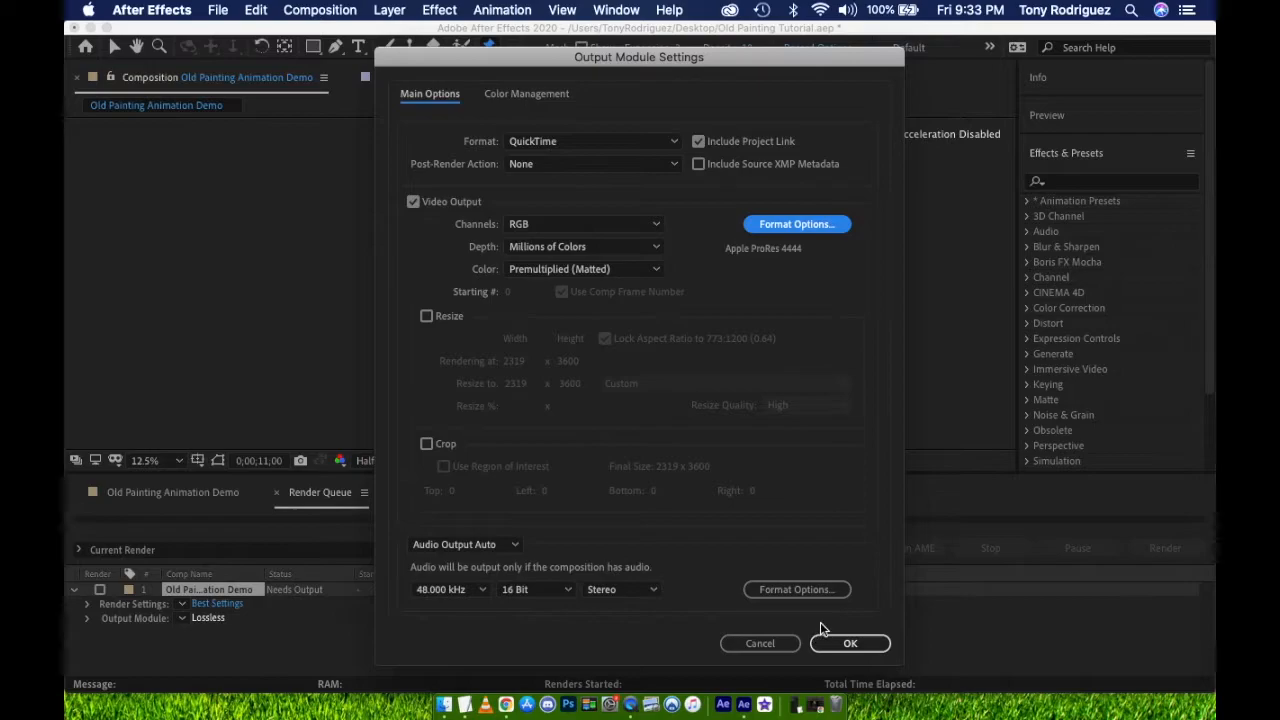
click(848, 644)
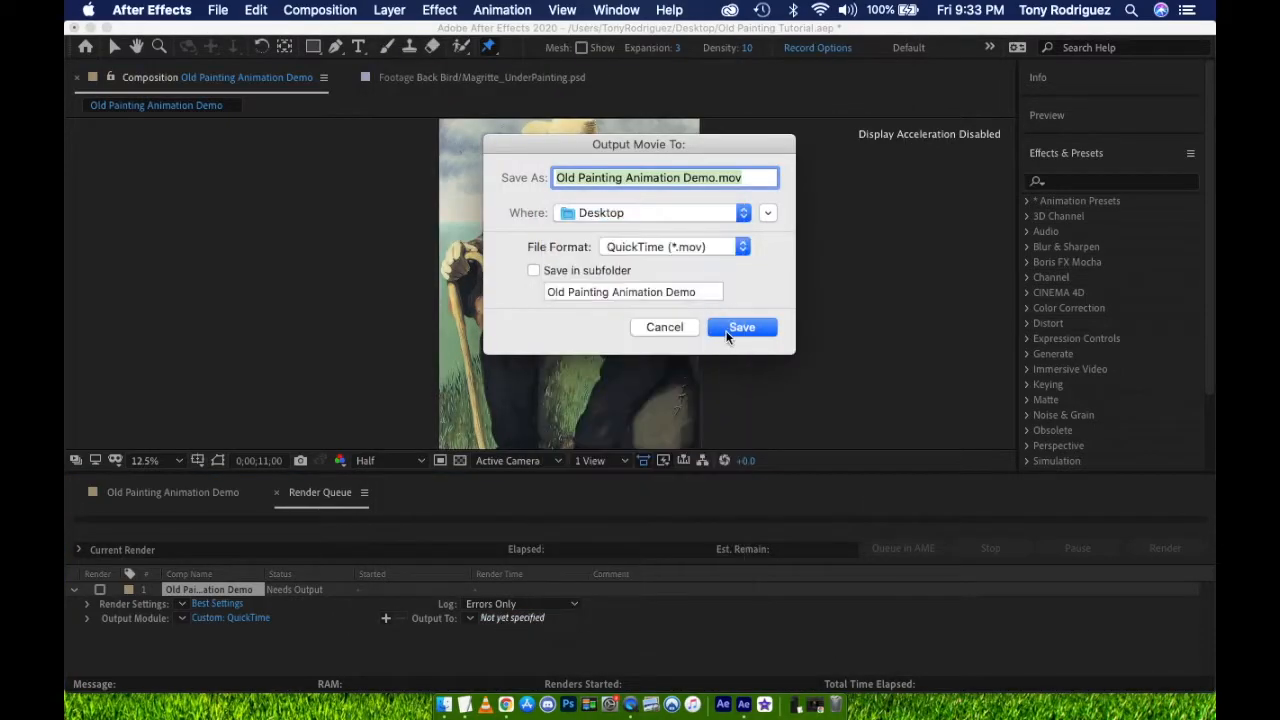
click(742, 328)
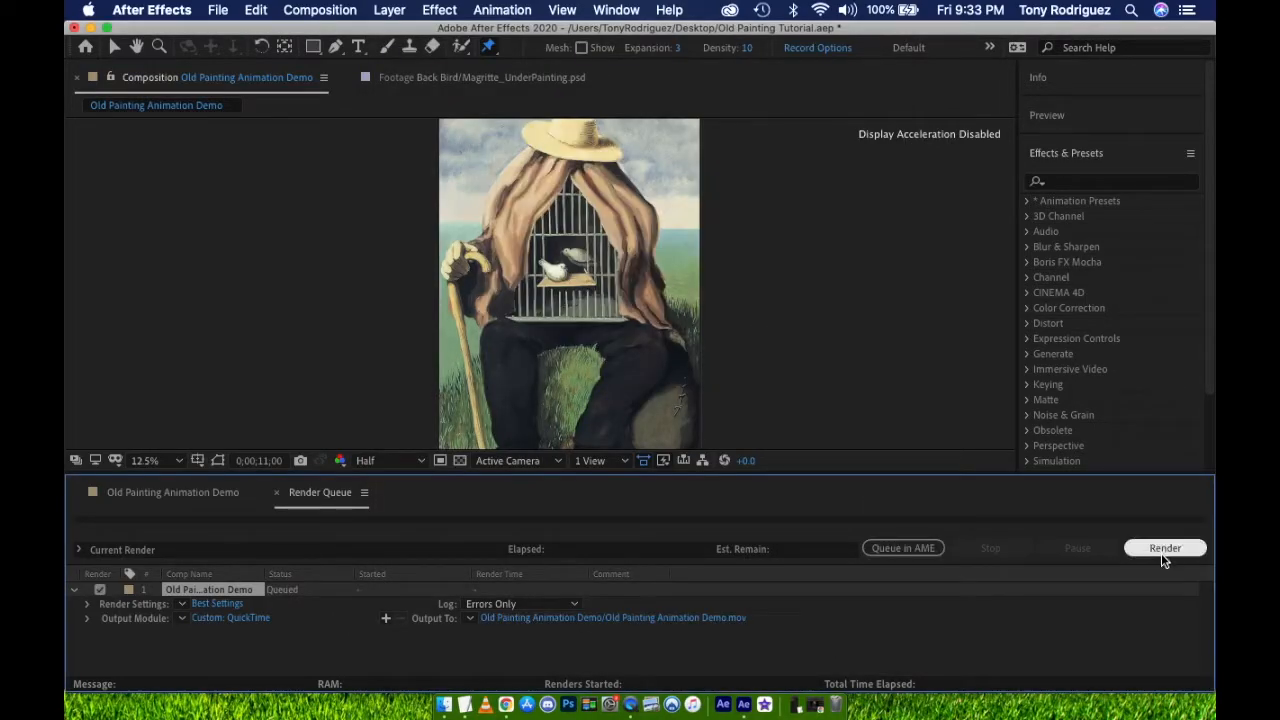
Step: Render the queued movie and play the resulting .mov from Finder
click(1164, 548)
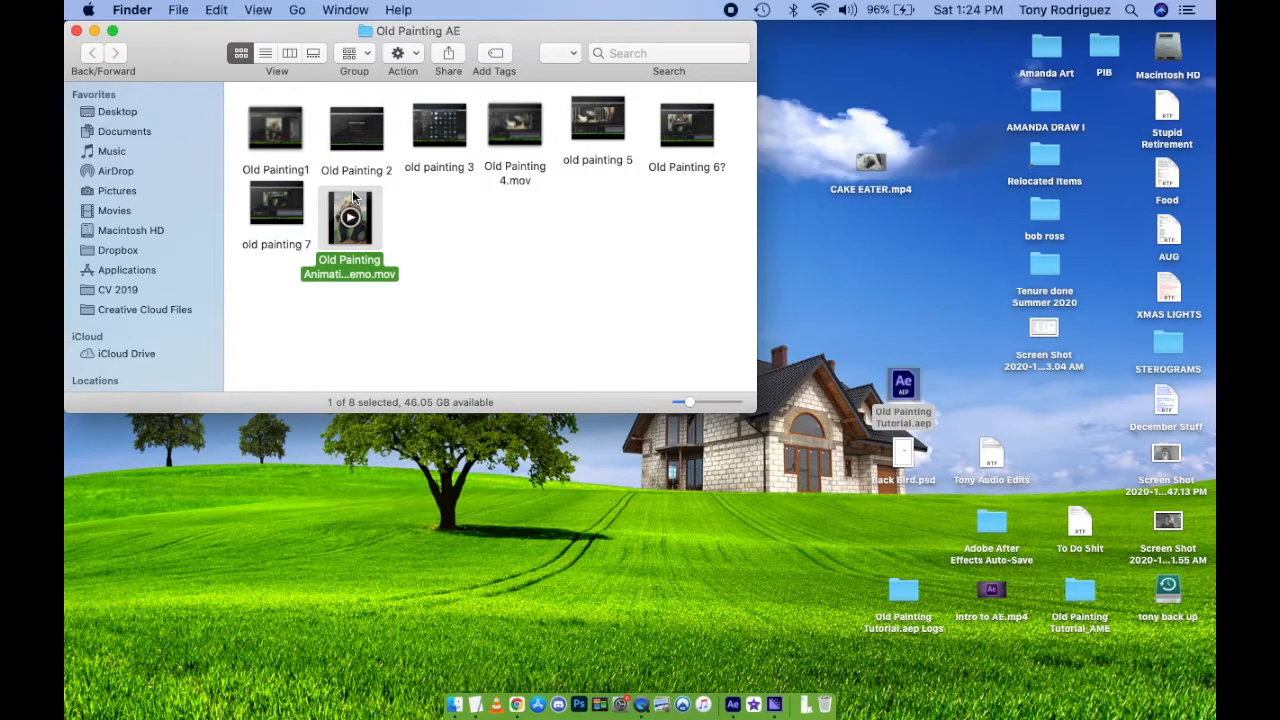
double_click(348, 218)
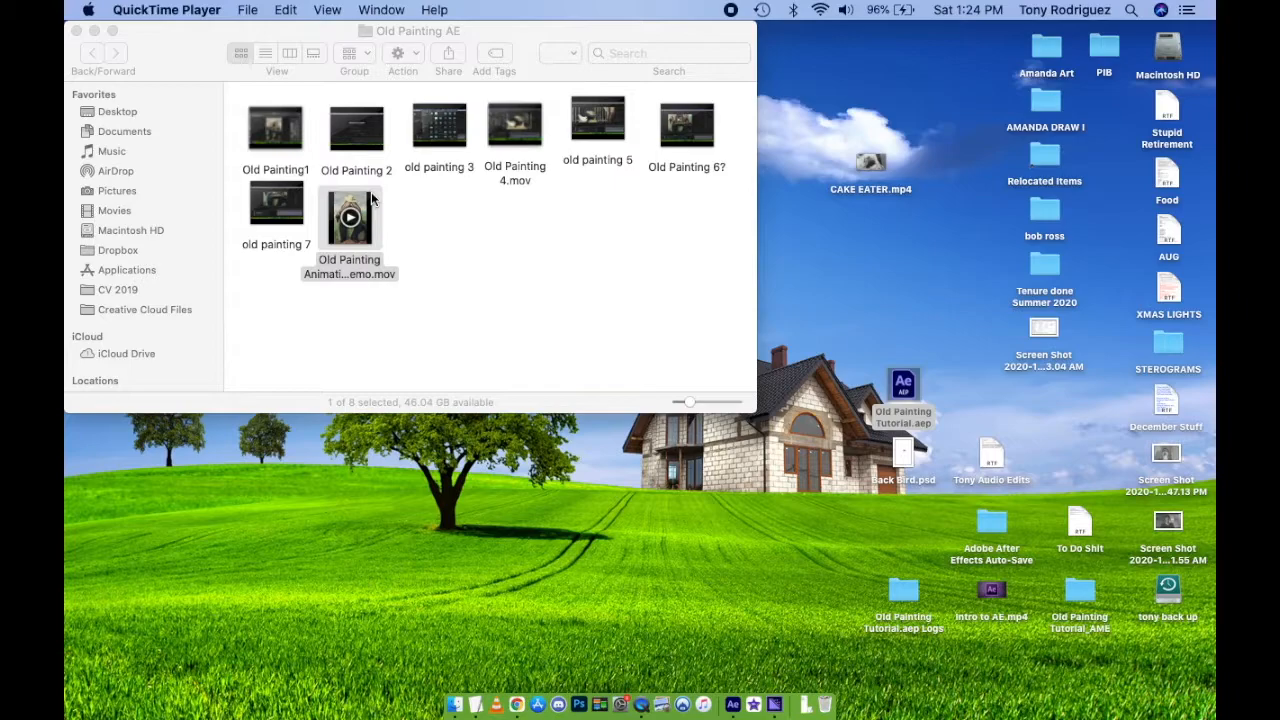
Step: Check Get Info showing a 4.92 GB Apple ProRes 4444 movie, then close it
right_click(350, 216)
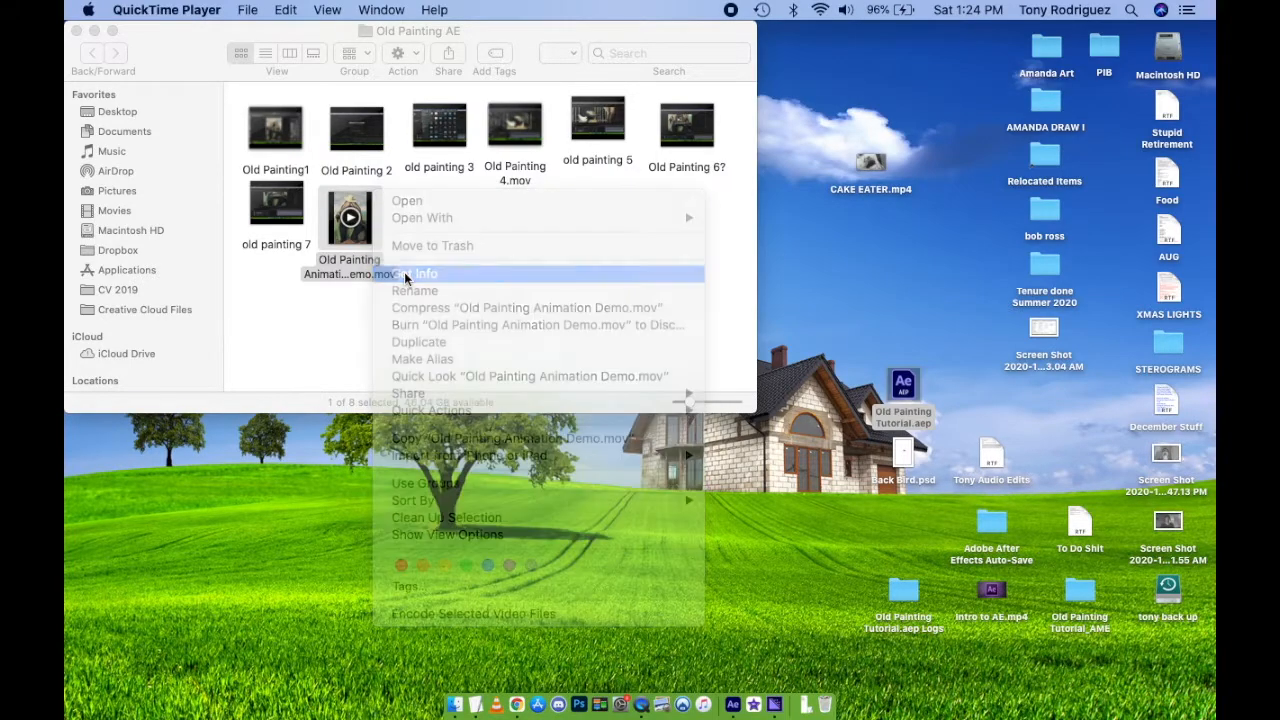
click(418, 272)
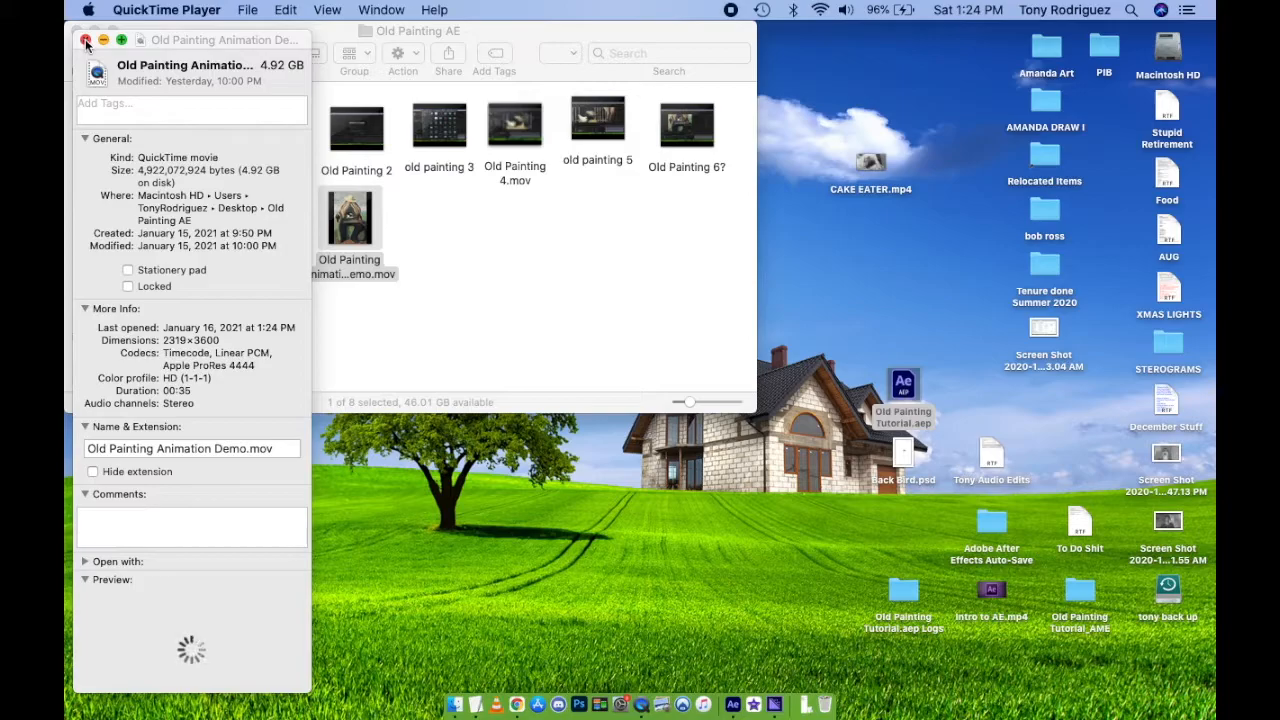
click(86, 40)
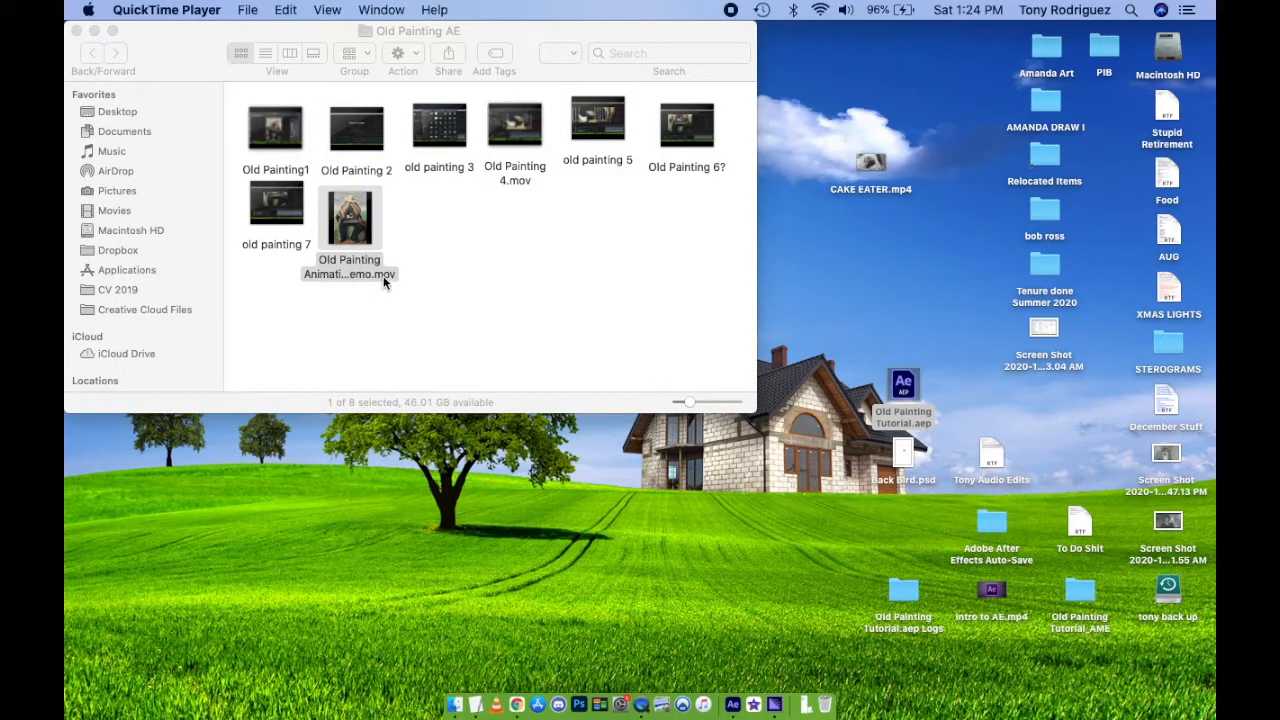
Step: Return to the After Effects project to queue the composition for Media Encoder
click(320, 10)
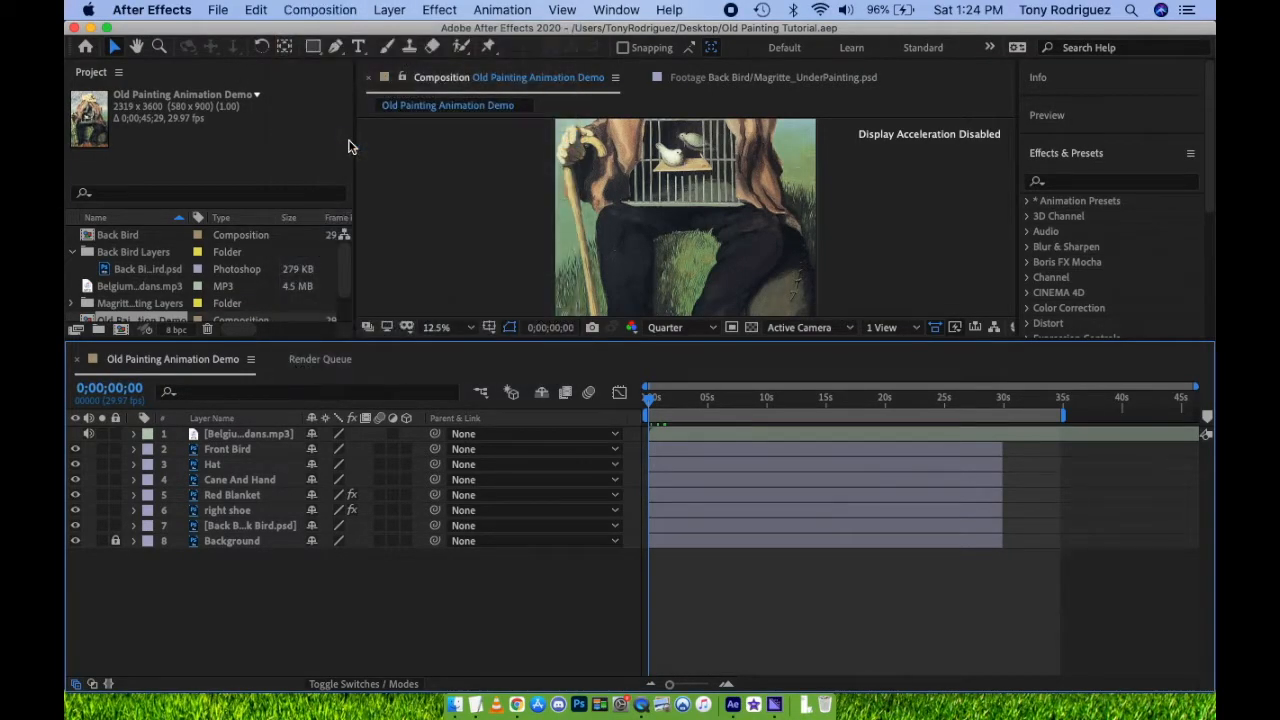
mouse_move(364, 160)
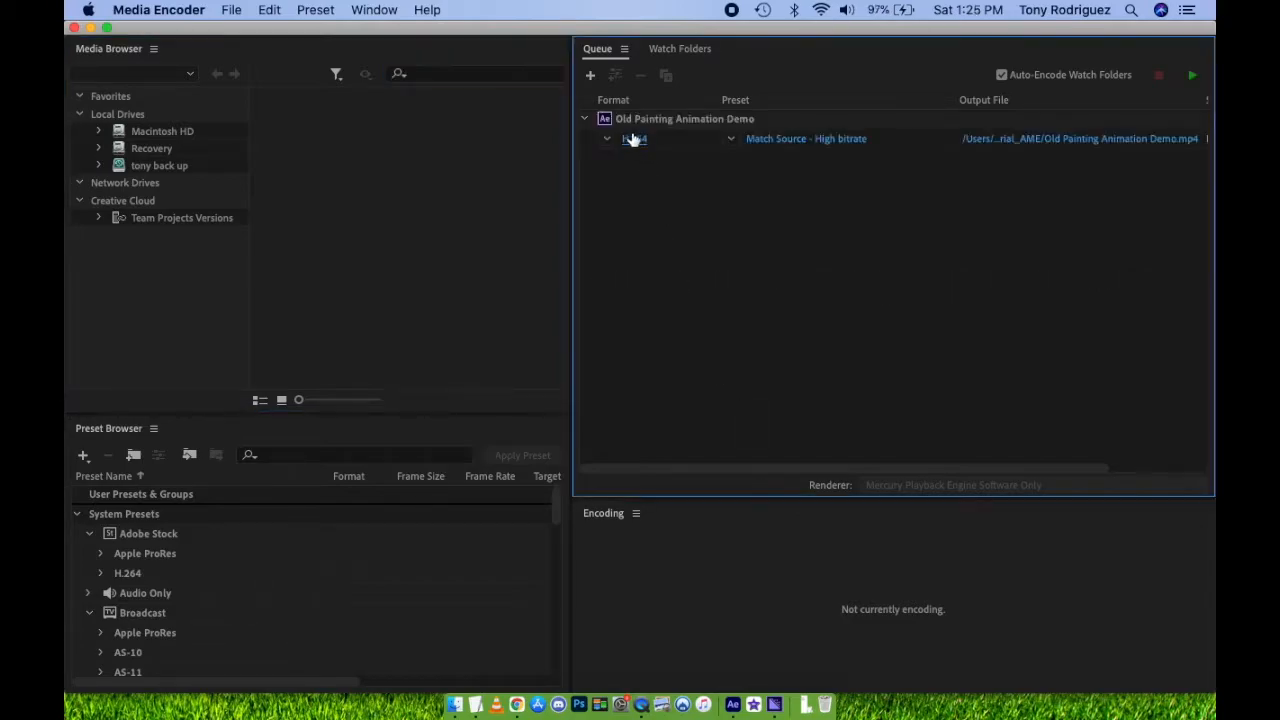
Step: Bring up the export settings for the queued Old Painting Animation Demo item
click(634, 138)
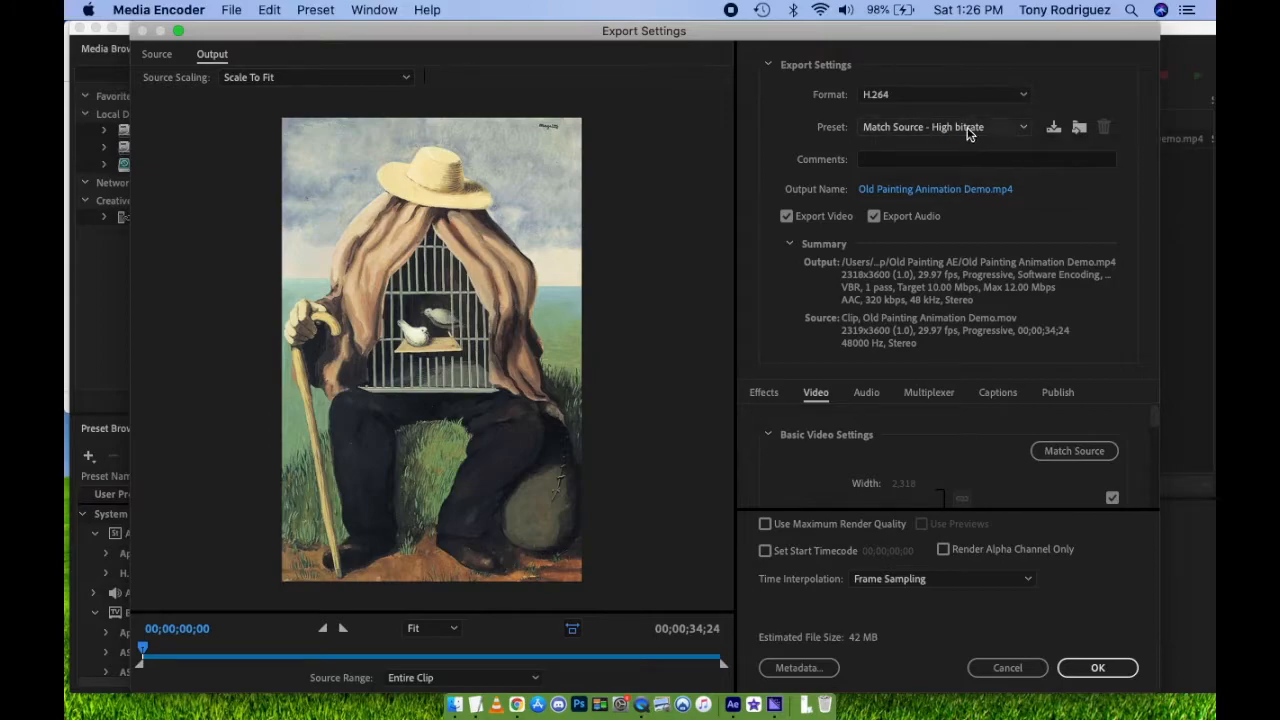
Step: Set the export format to H.264 with the Match Source - High bitrate preset and confirm
click(940, 94)
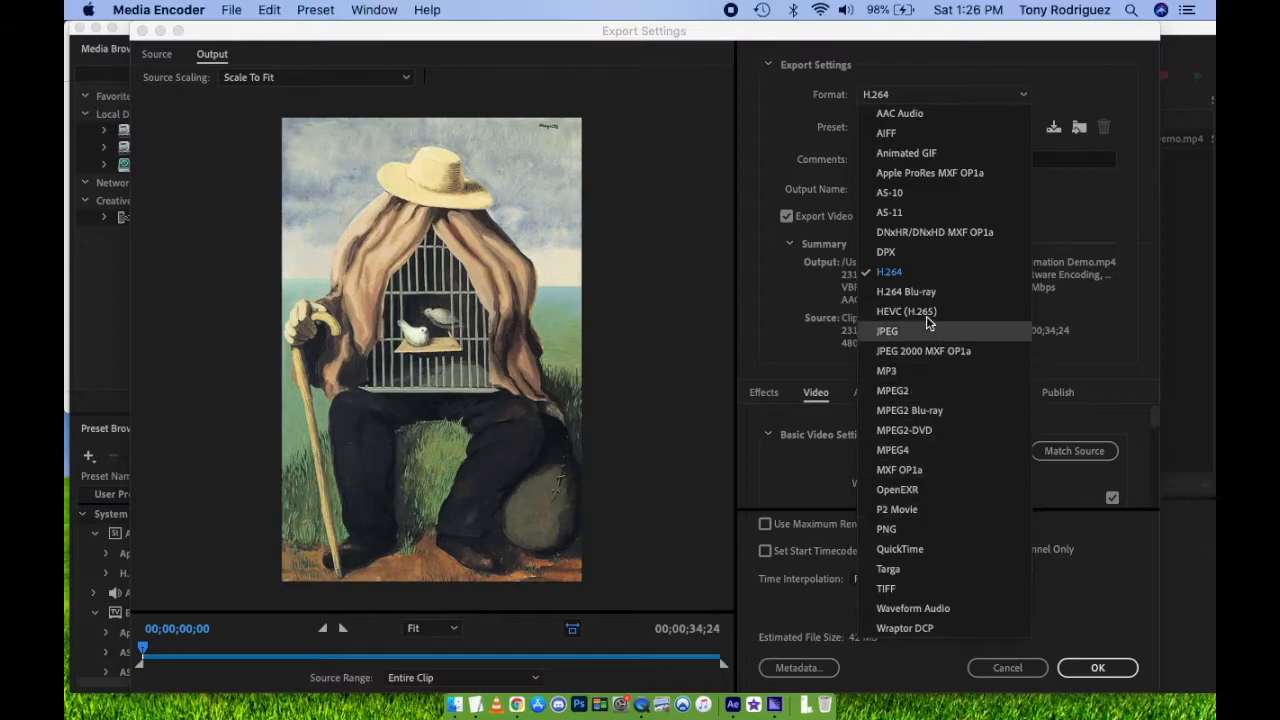
click(888, 272)
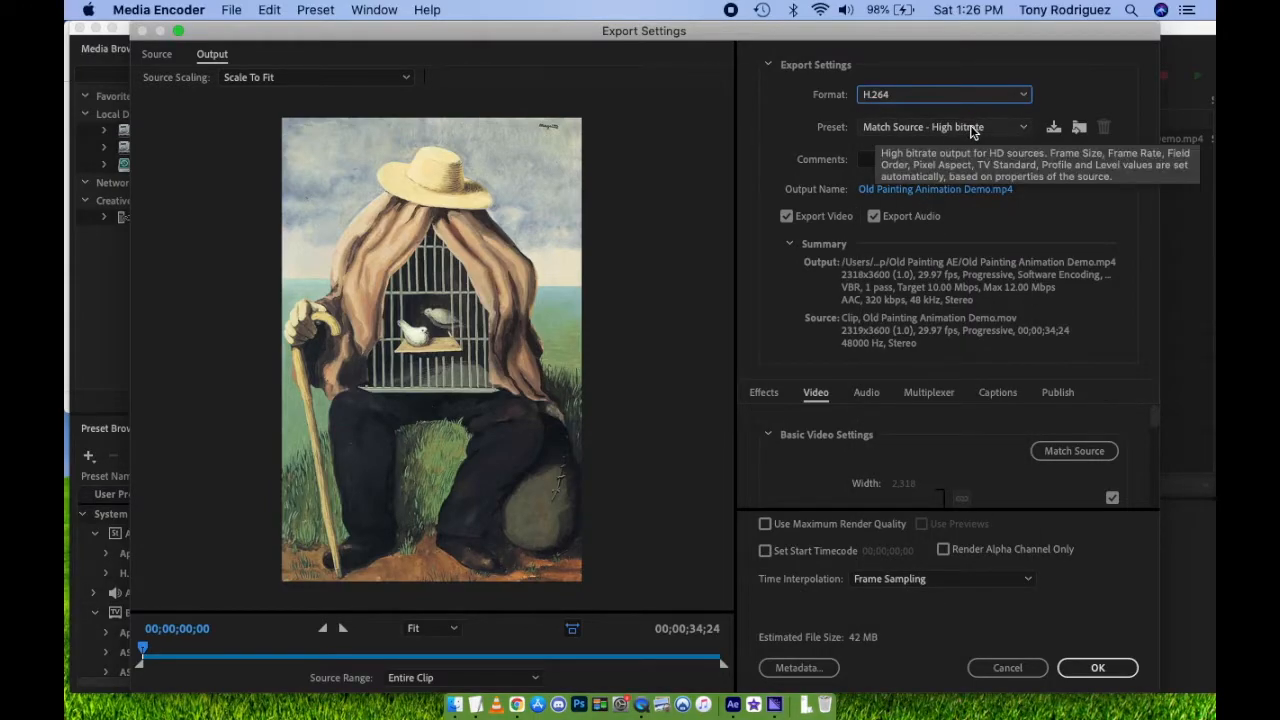
click(940, 126)
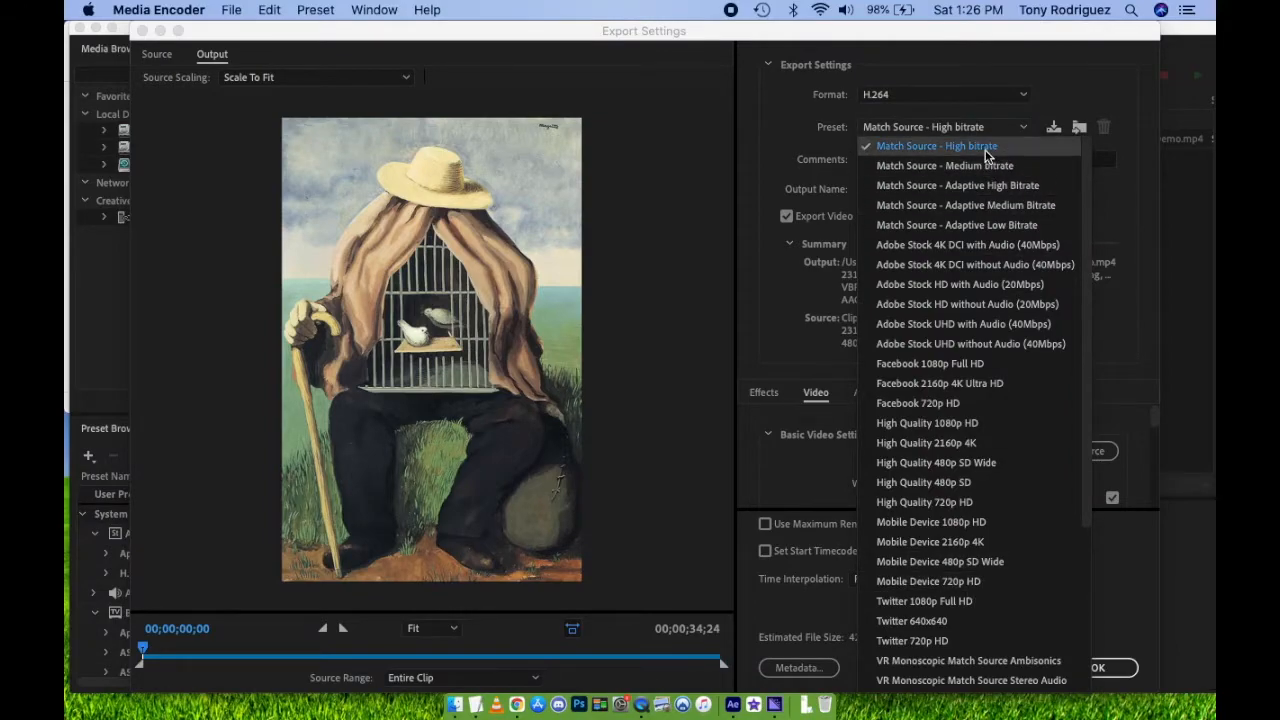
click(936, 144)
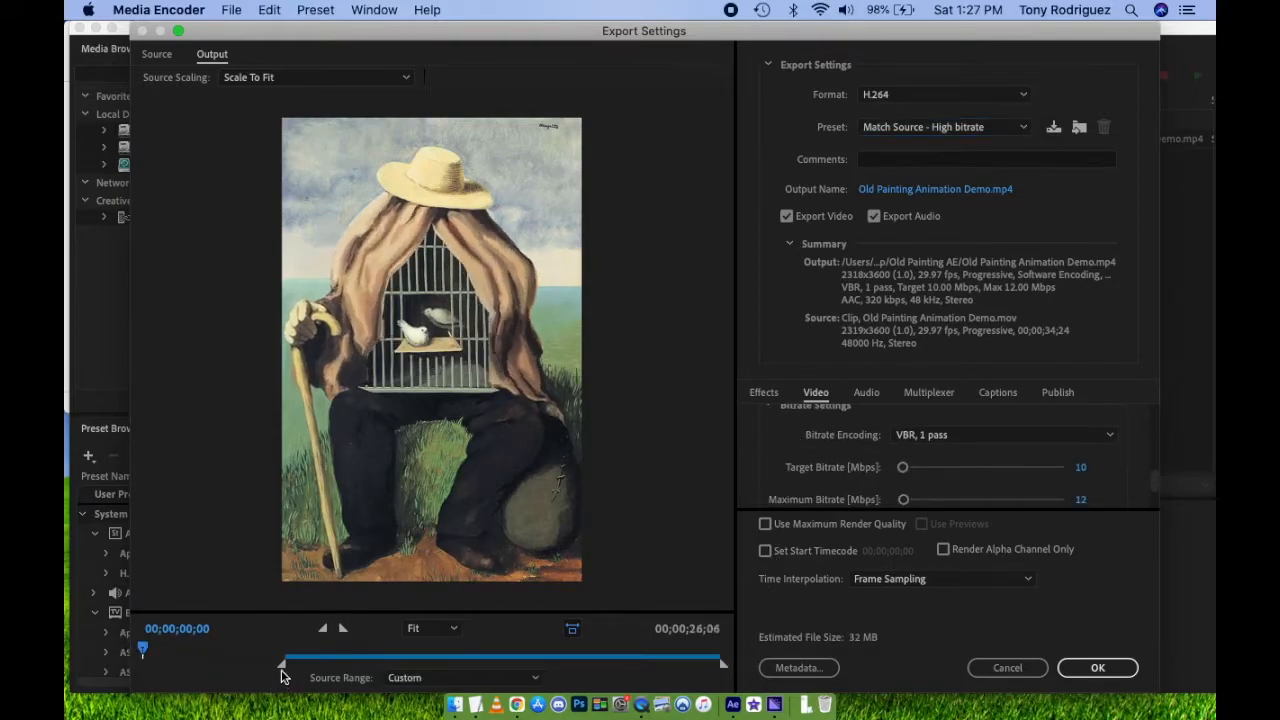
click(1096, 668)
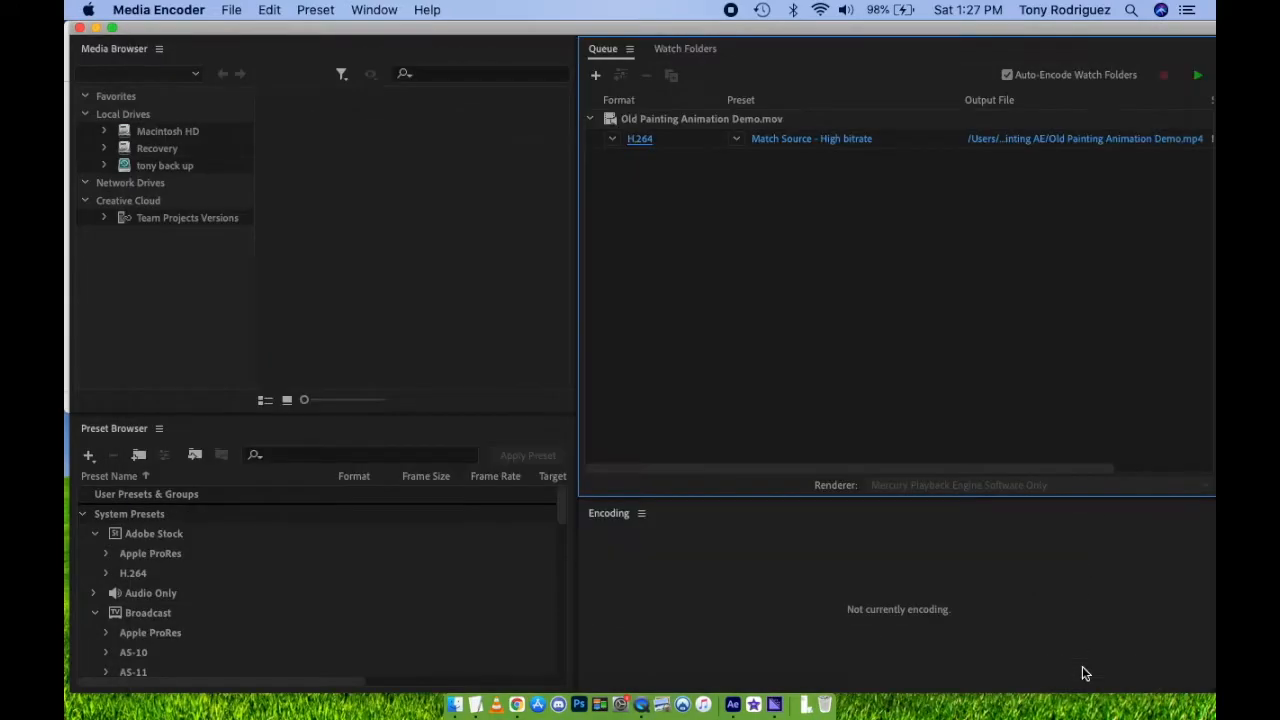
mouse_move(1100, 144)
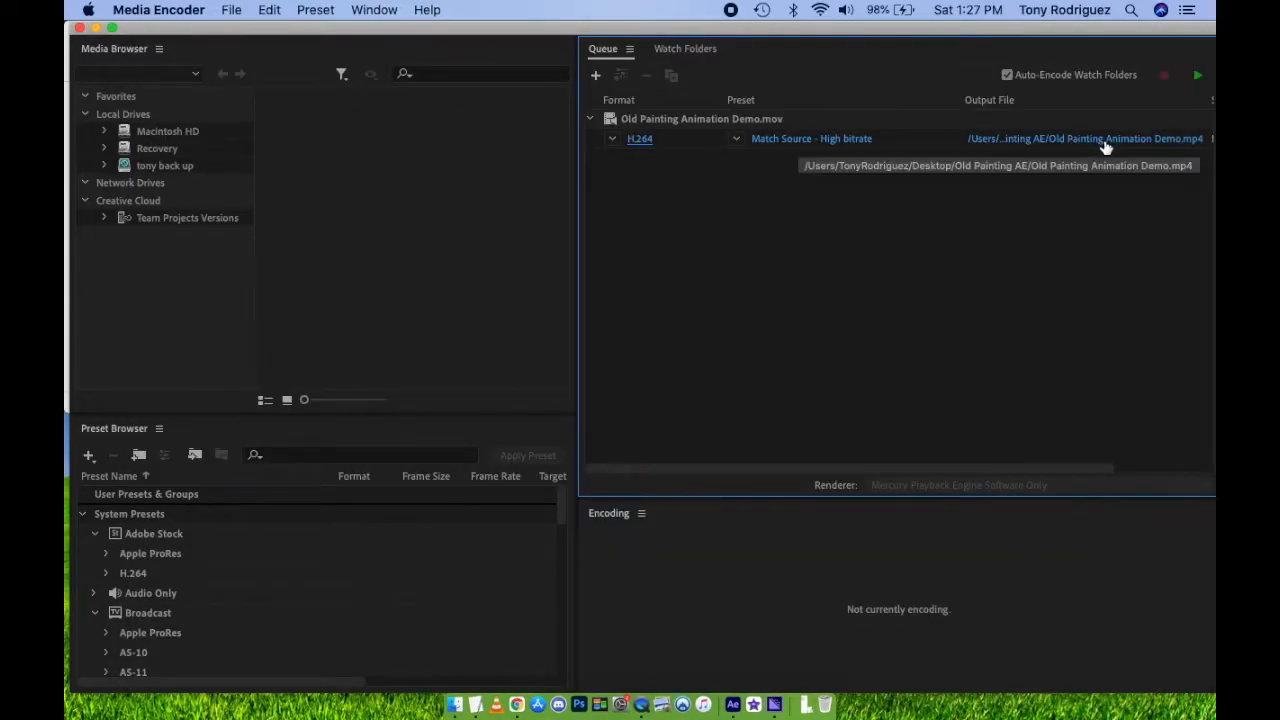